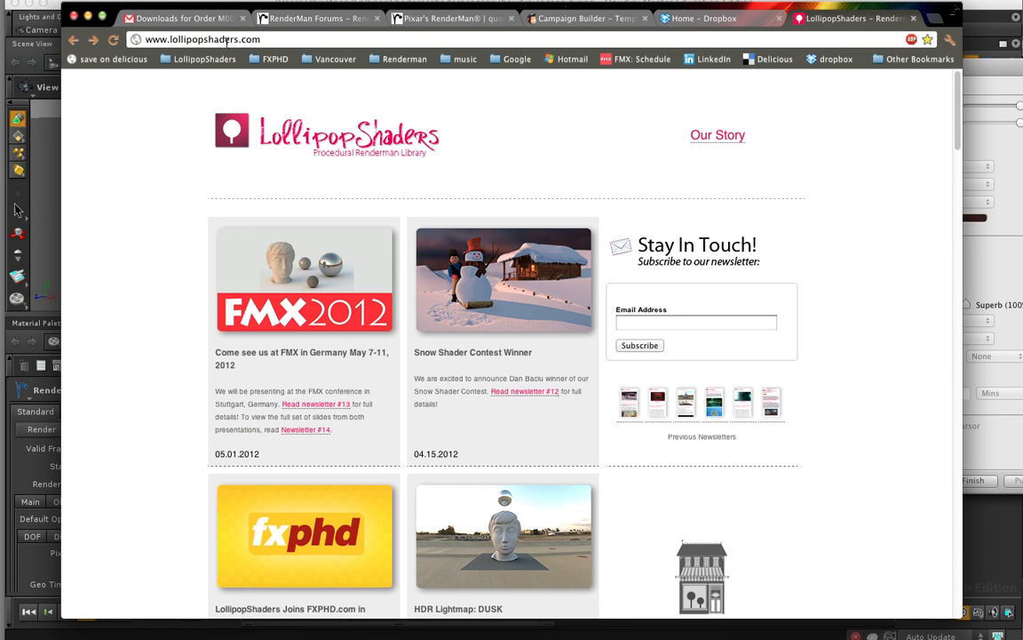
# Scroll the LollipopShaders homepage down to the Shader: CHOPPY OCEAN tile and its download link.
pyautogui.scroll(-3)
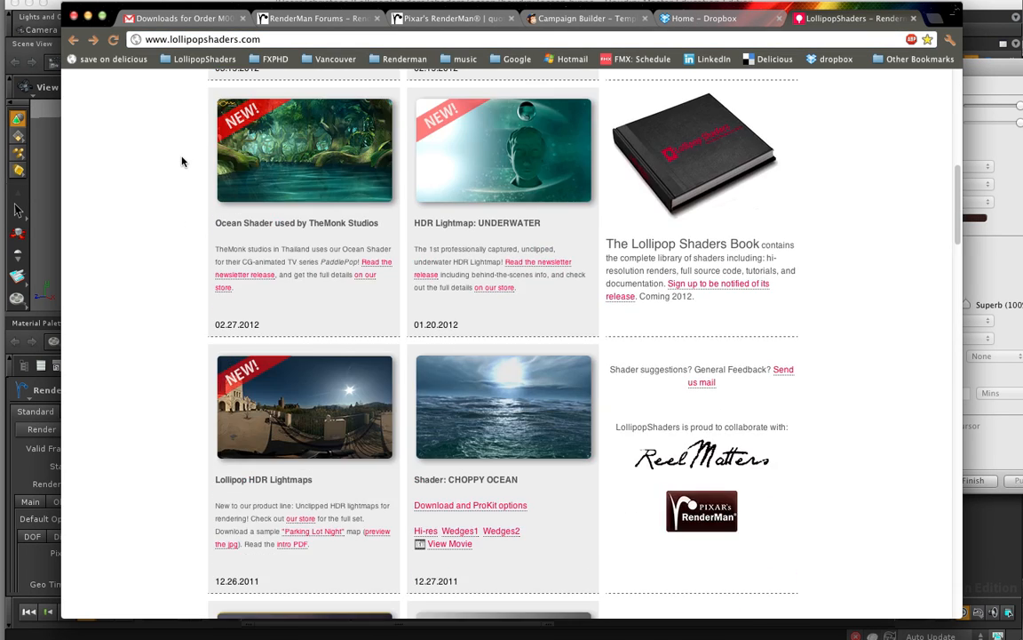
pyautogui.scroll(3)
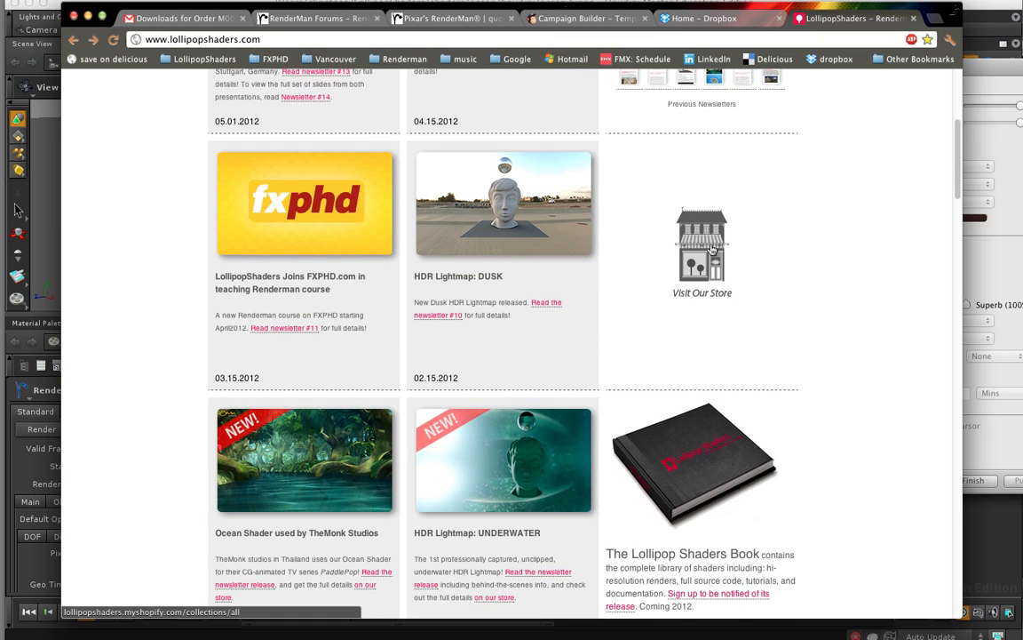
pyautogui.moveTo(728, 260)
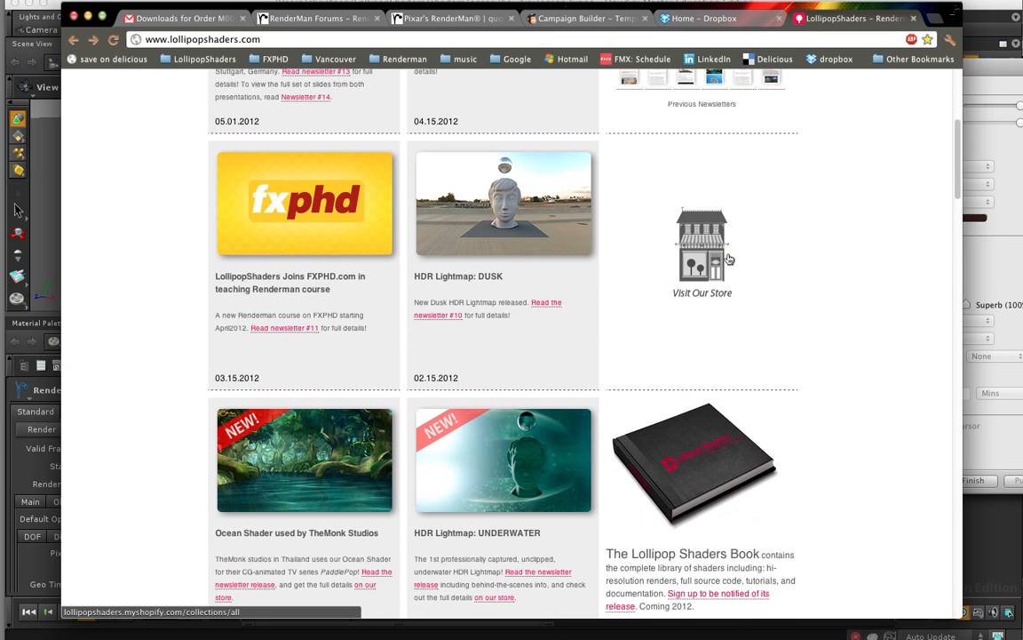
pyautogui.scroll(-3)
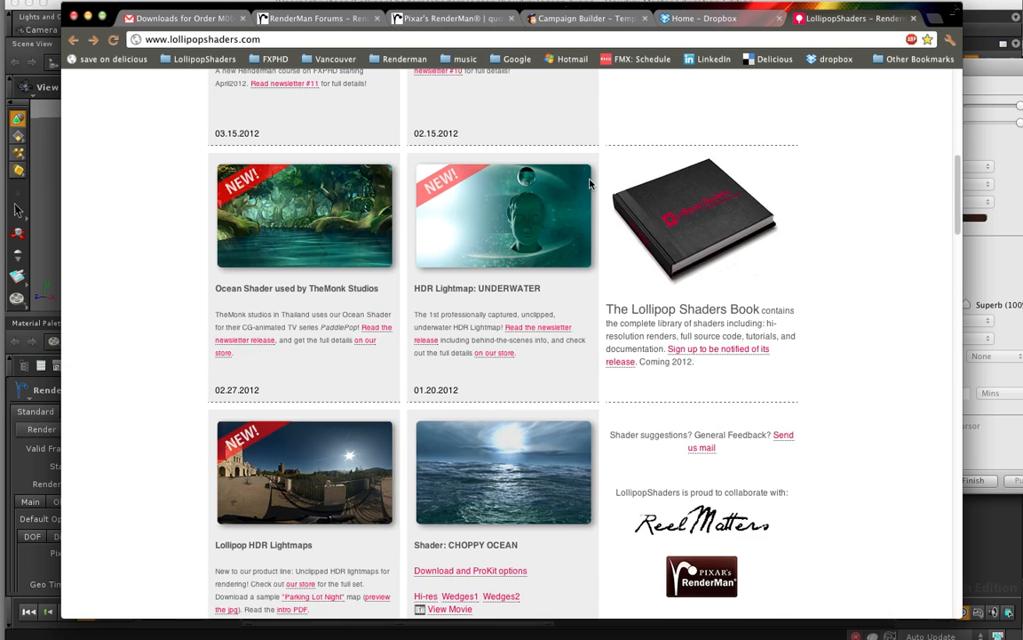
pyautogui.scroll(-3)
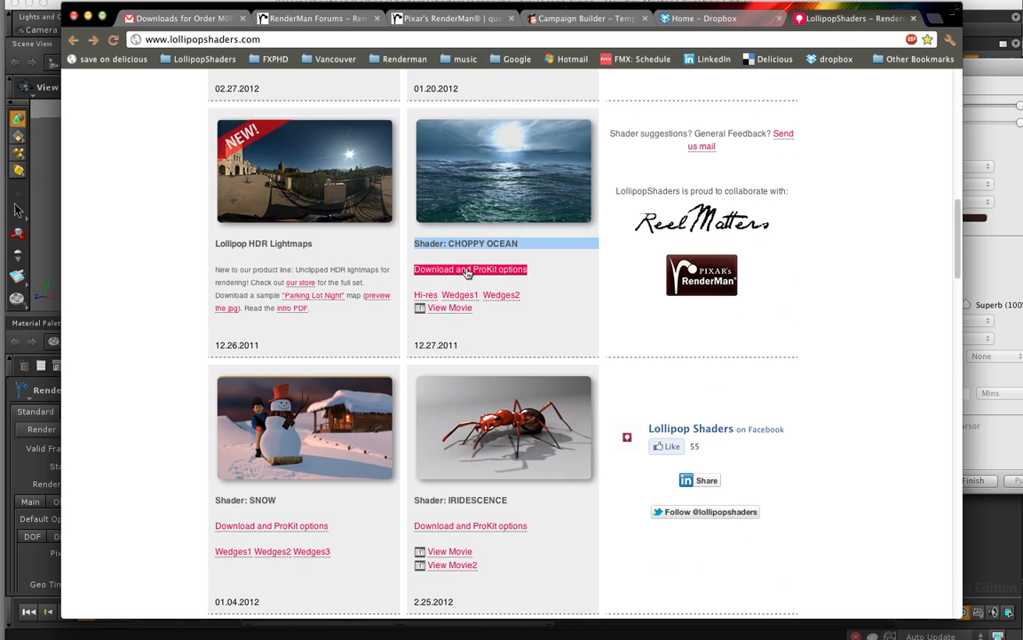
# Go to the Ocean shader product page and play, then pause, its Vimeo demo video.
pyautogui.click(469, 270)
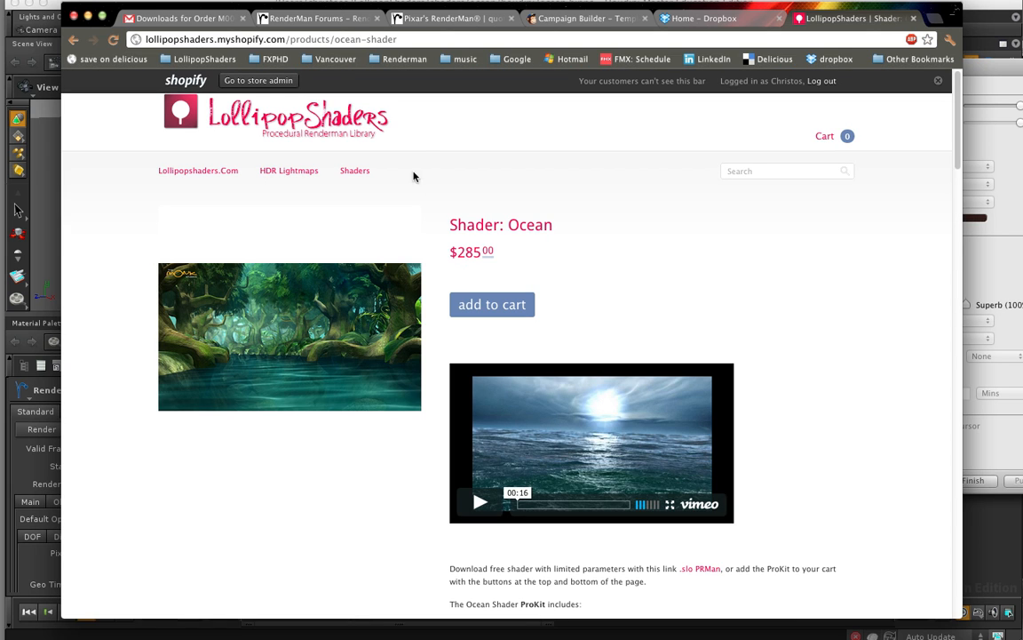
pyautogui.scroll(-3)
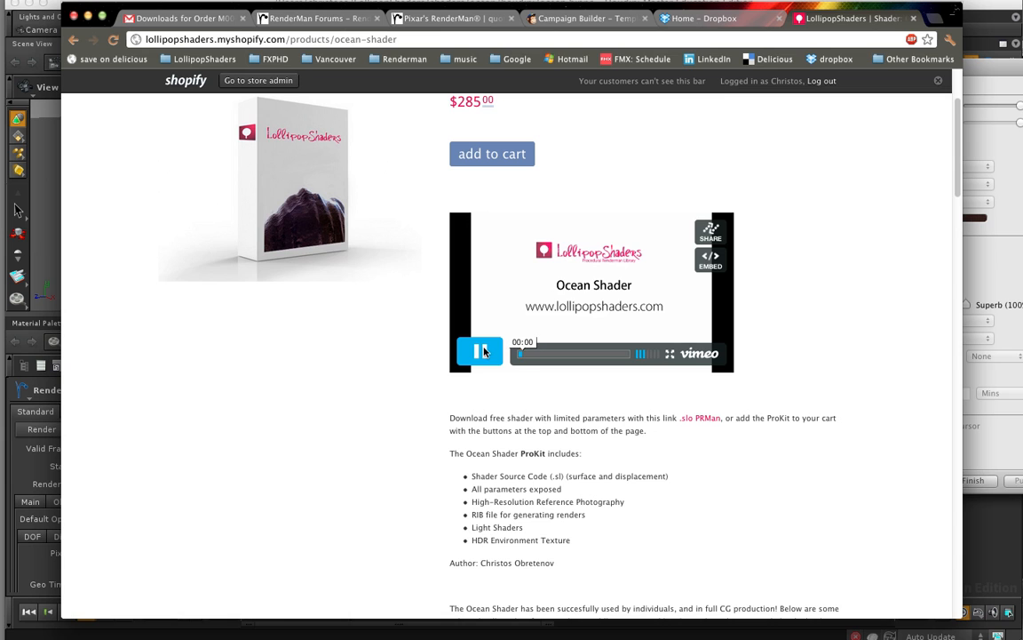
pyautogui.click(480, 352)
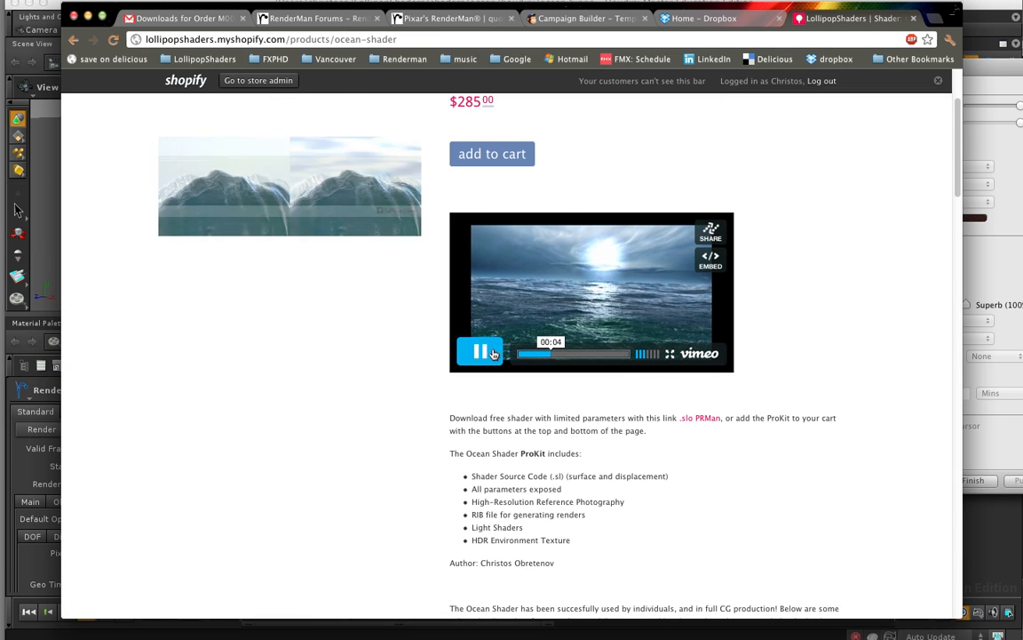
pyautogui.click(479, 352)
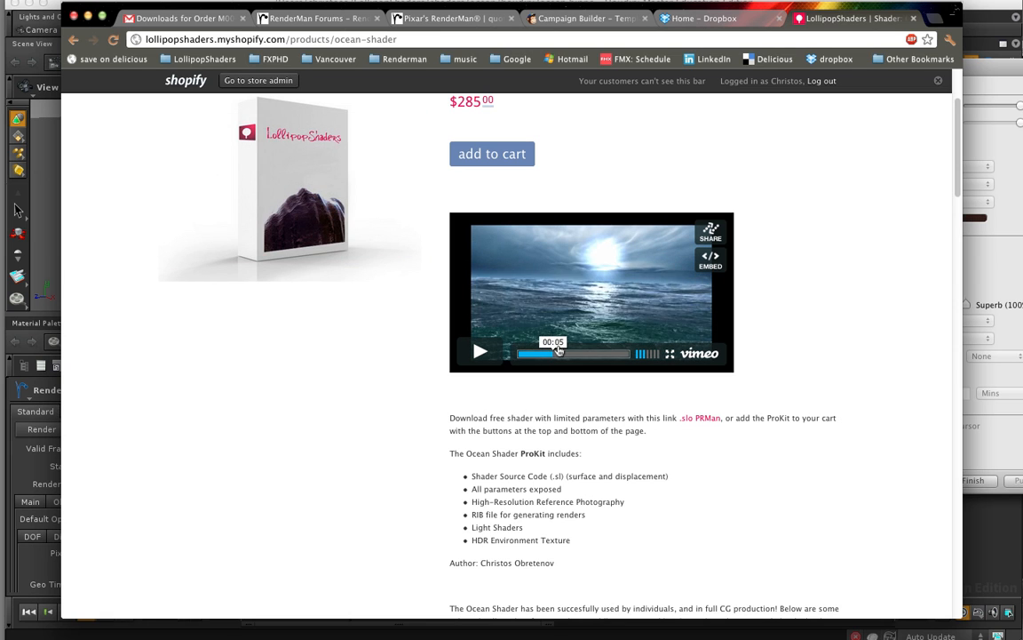
# Scroll through the product description, ProKit contents and Paddle Pop render stills.
pyautogui.scroll(-3)
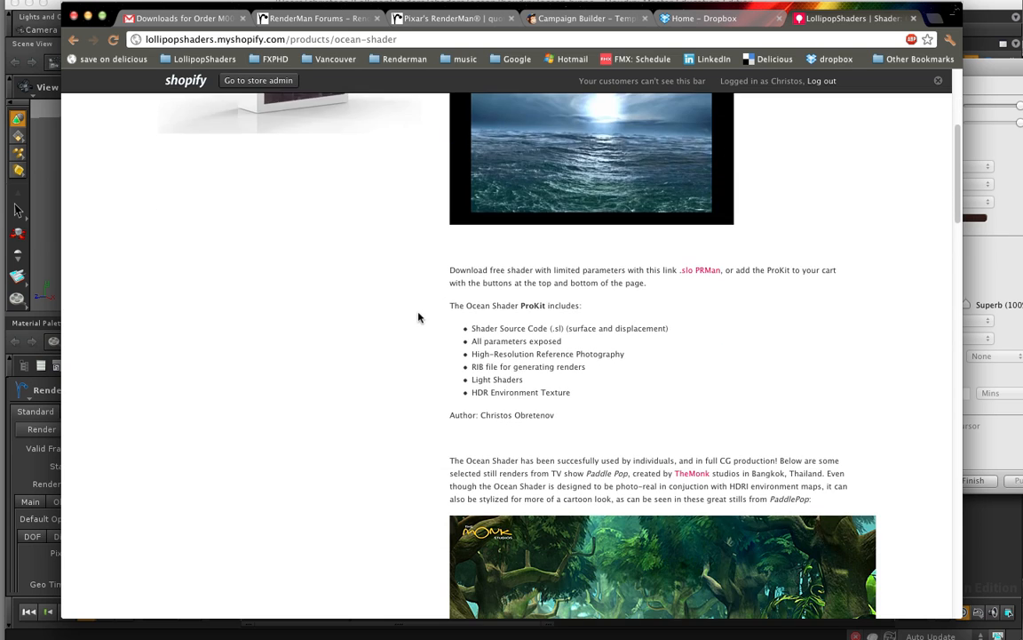
pyautogui.scroll(-3)
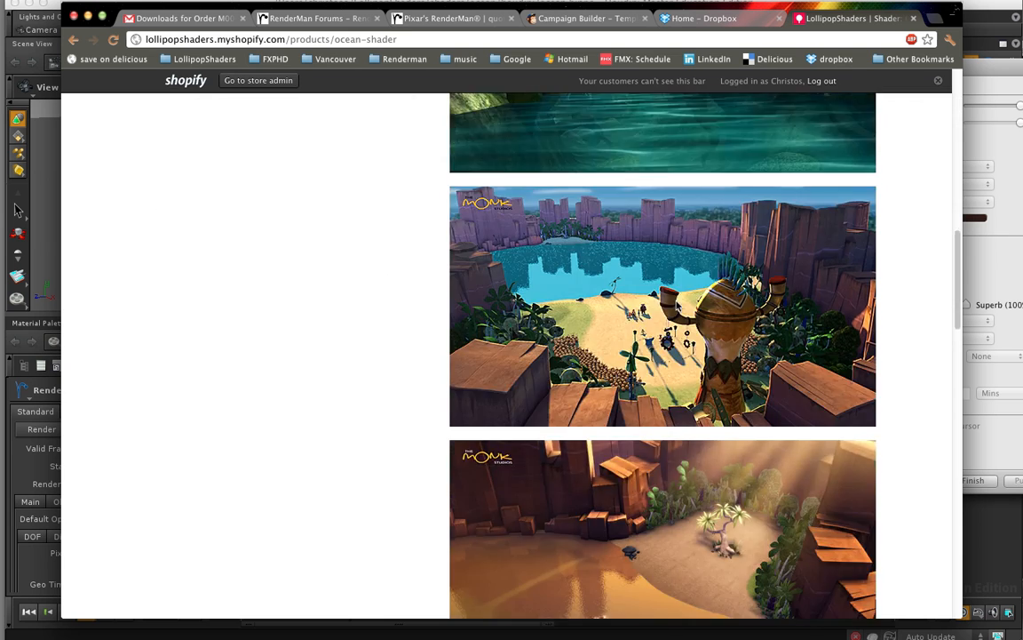
pyautogui.scroll(-3)
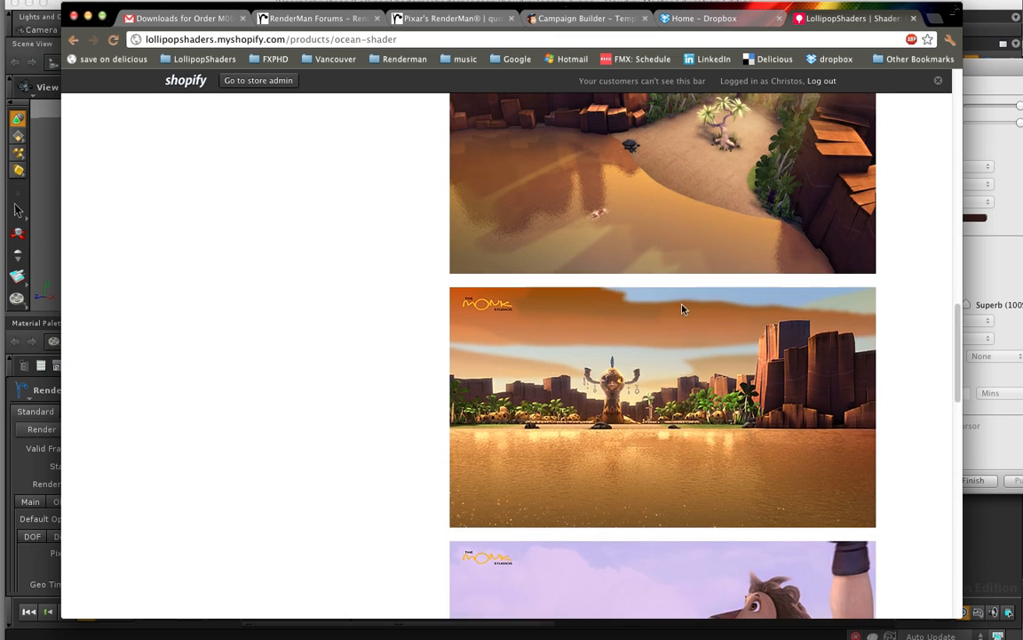
pyautogui.scroll(3)
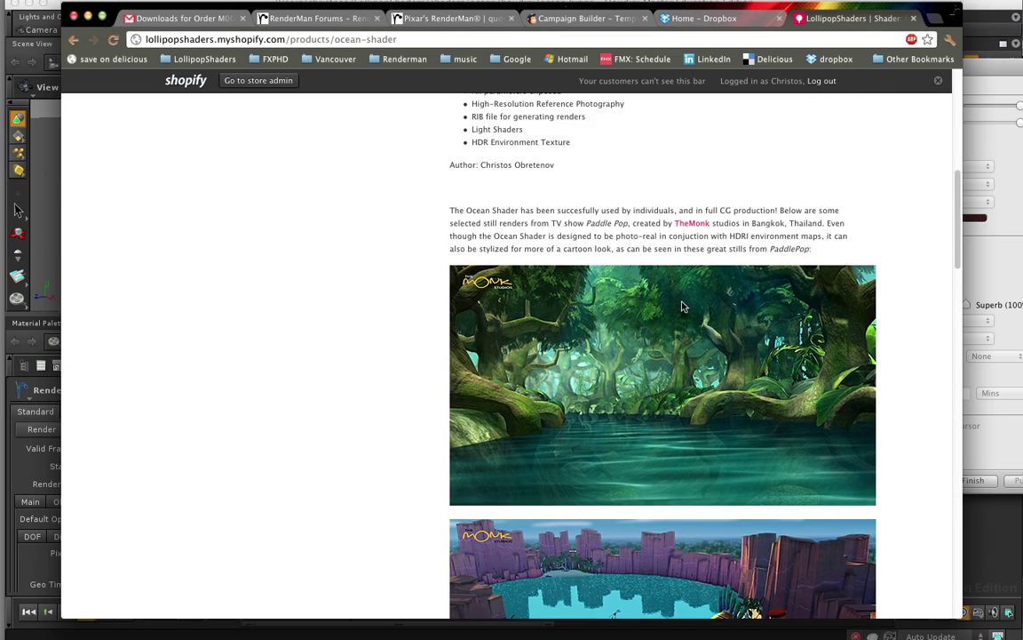
pyautogui.scroll(-3)
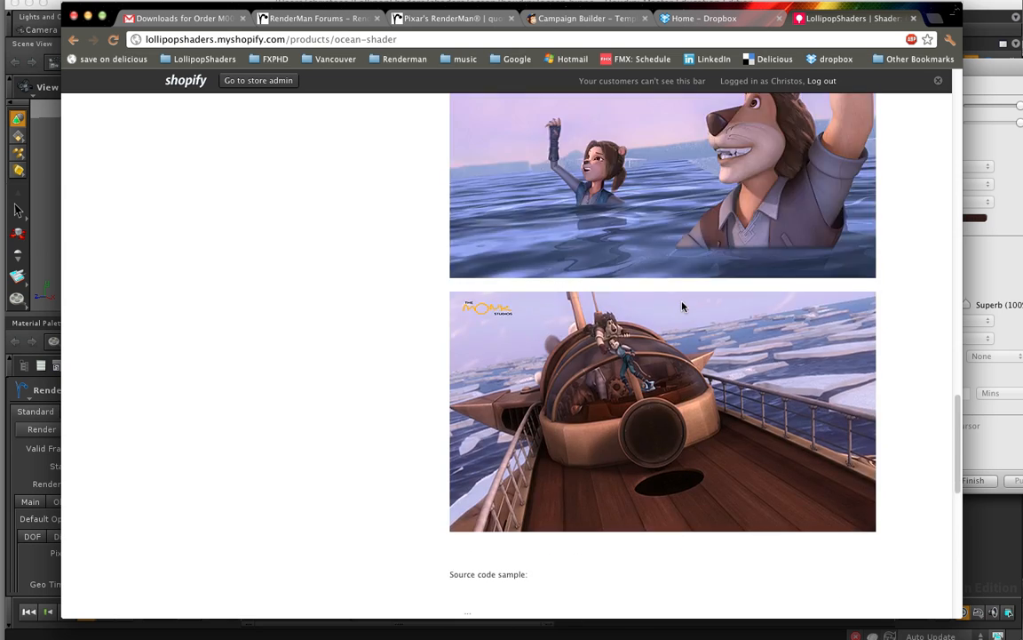
pyautogui.scroll(3)
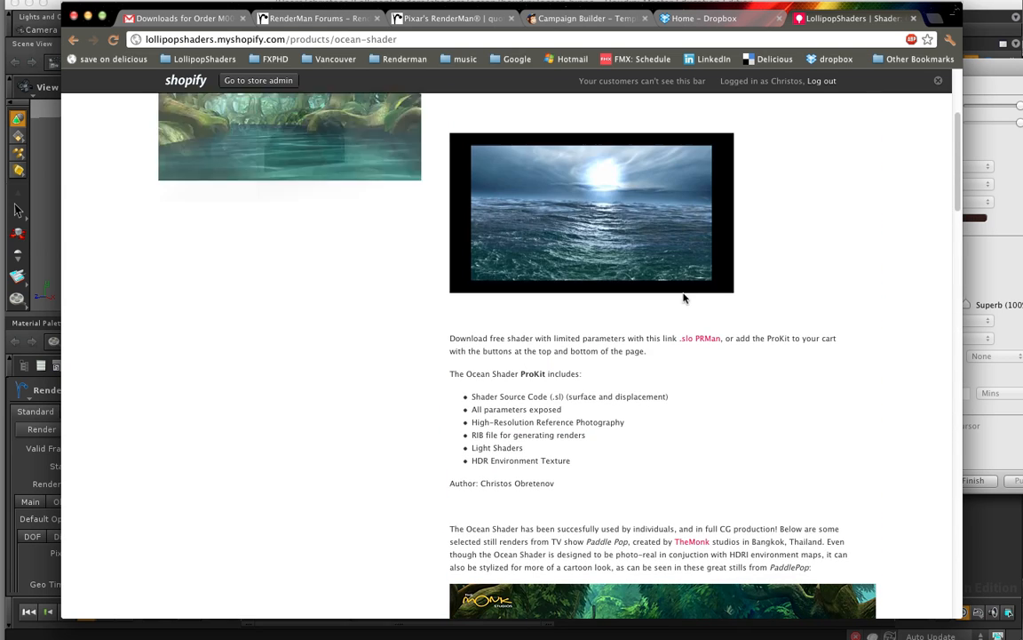
pyautogui.scroll(3)
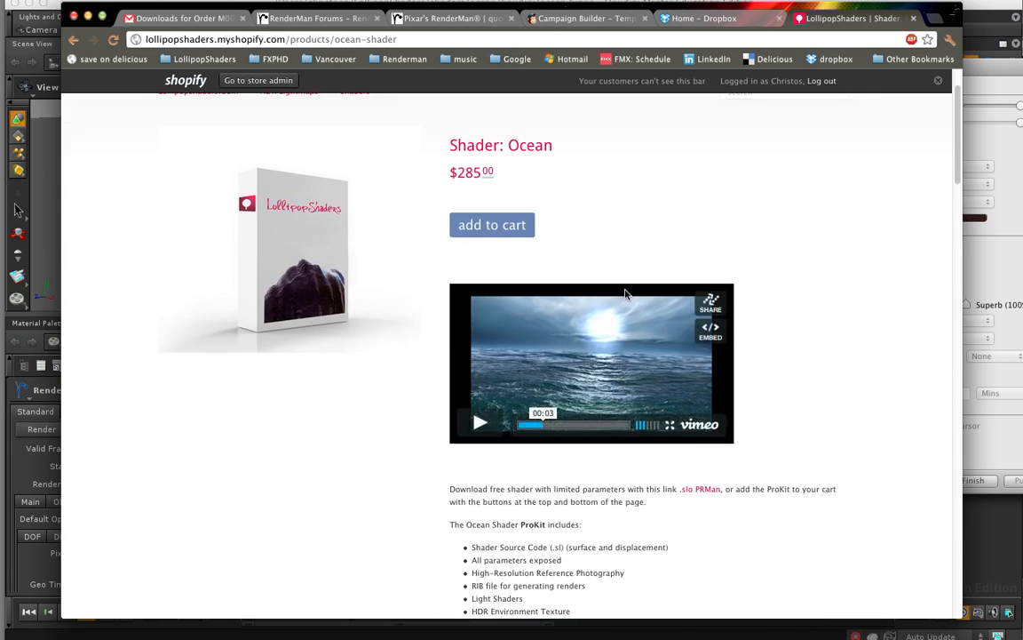
# Add four Ocean shaders to the cart ($1,140.00 subtotal), check out and sign in to Google Checkout.
pyautogui.click(490, 223)
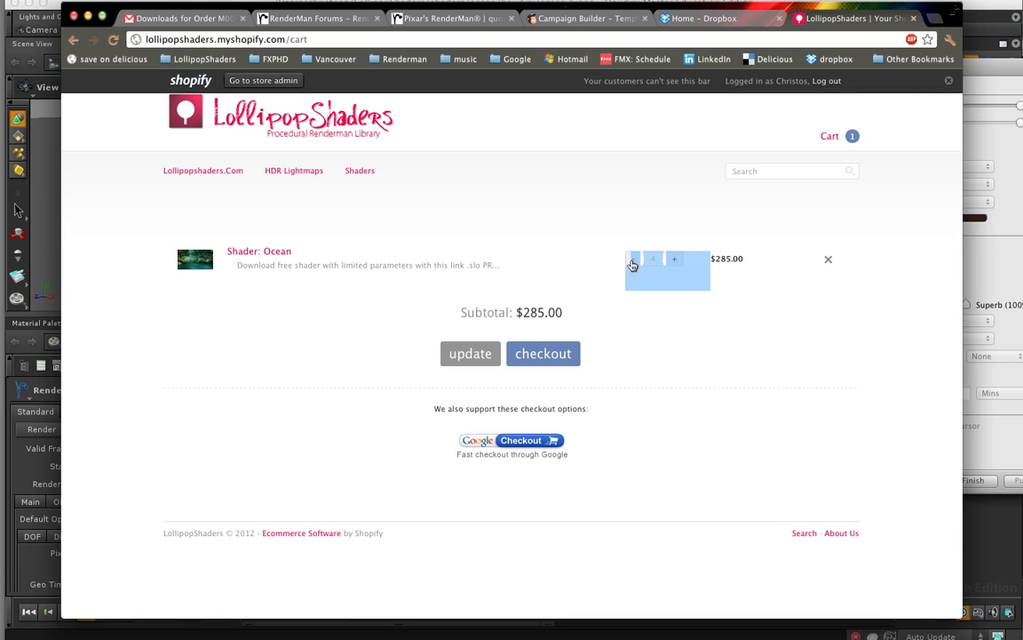
pyautogui.moveTo(684, 220)
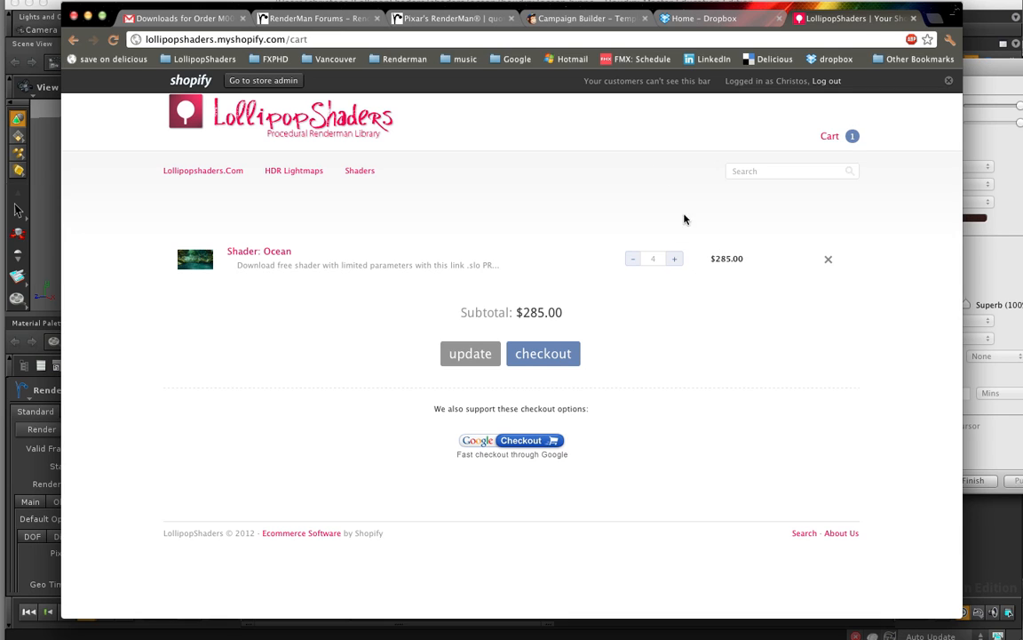
pyautogui.moveTo(703, 239)
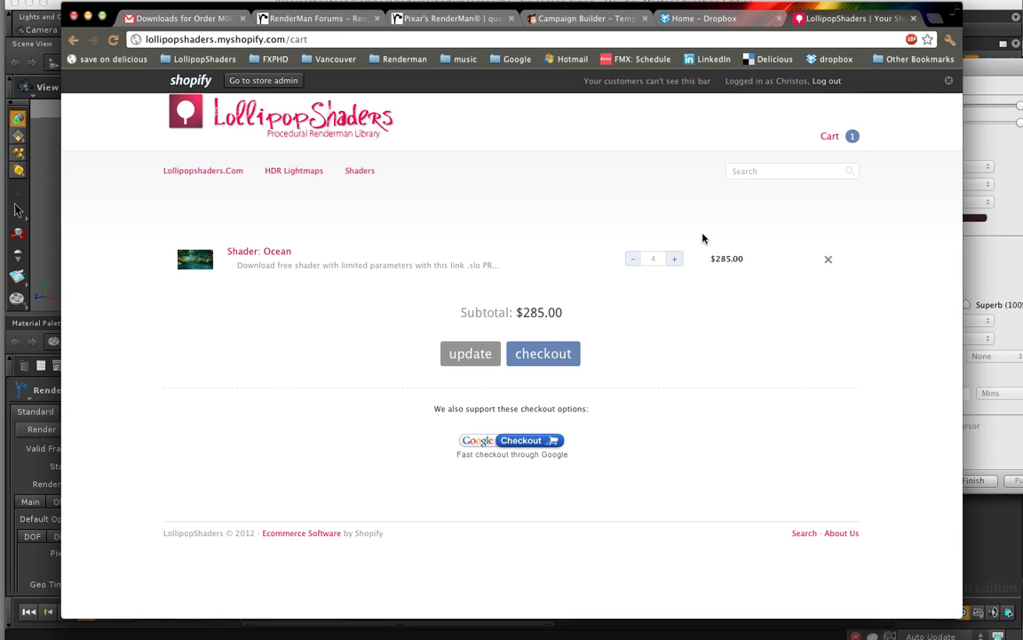
pyautogui.click(469, 352)
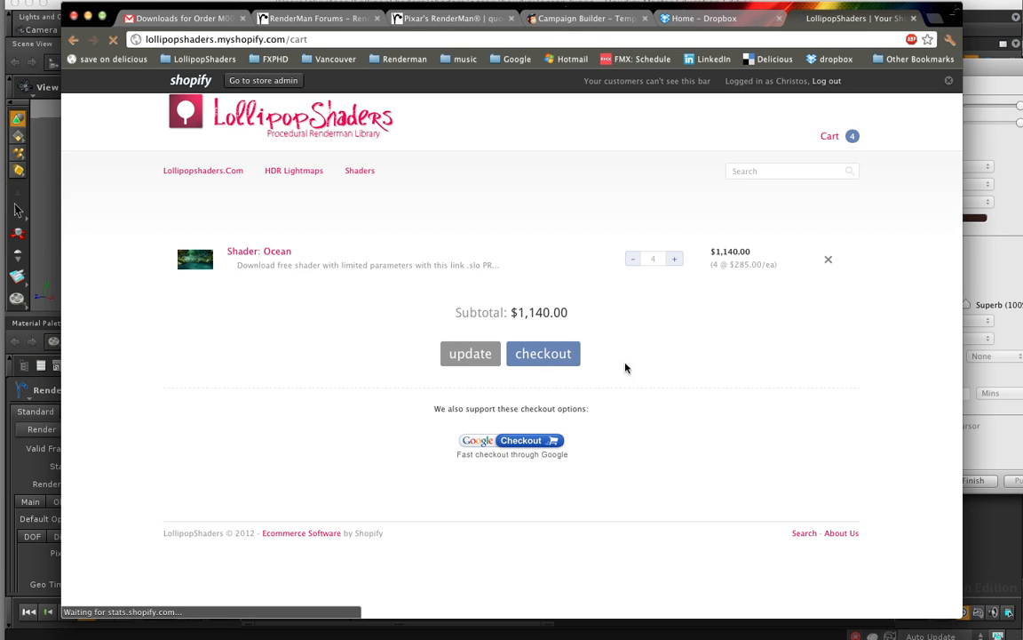
pyautogui.click(512, 440)
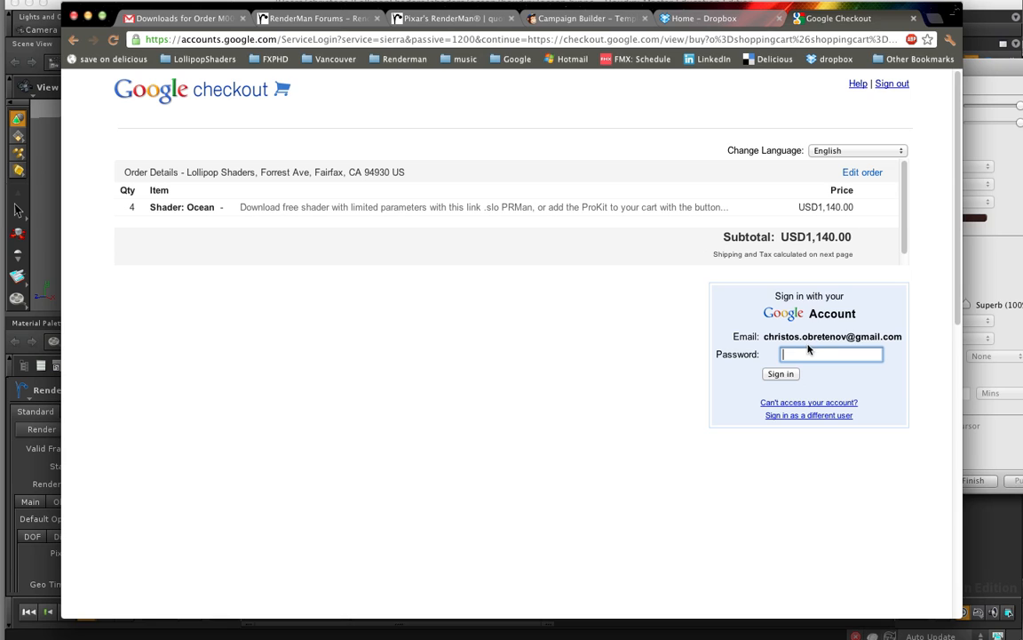
pyautogui.moveTo(497, 116)
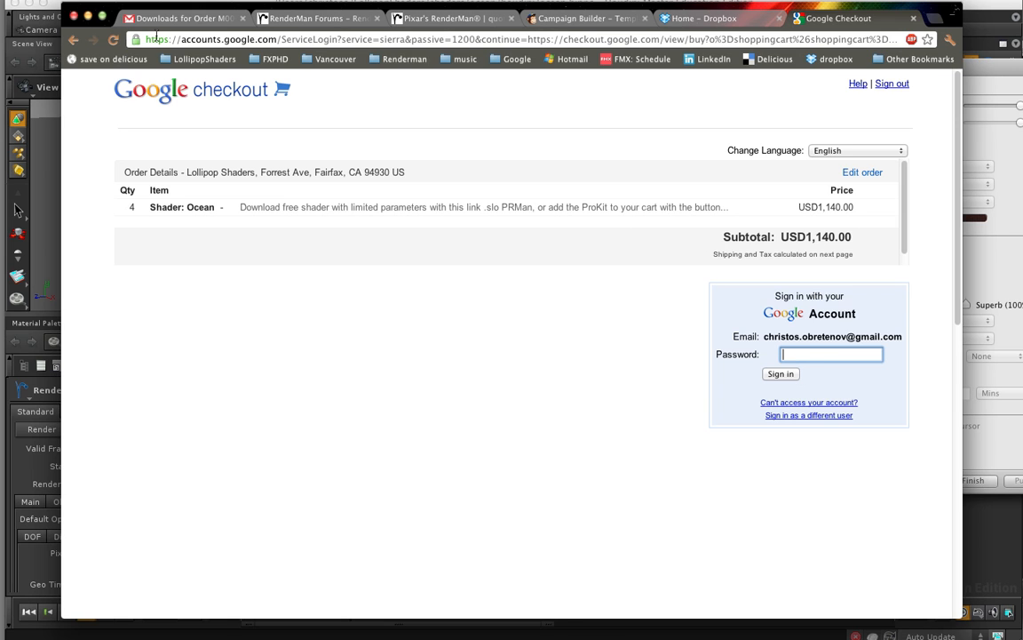
pyautogui.click(182, 18)
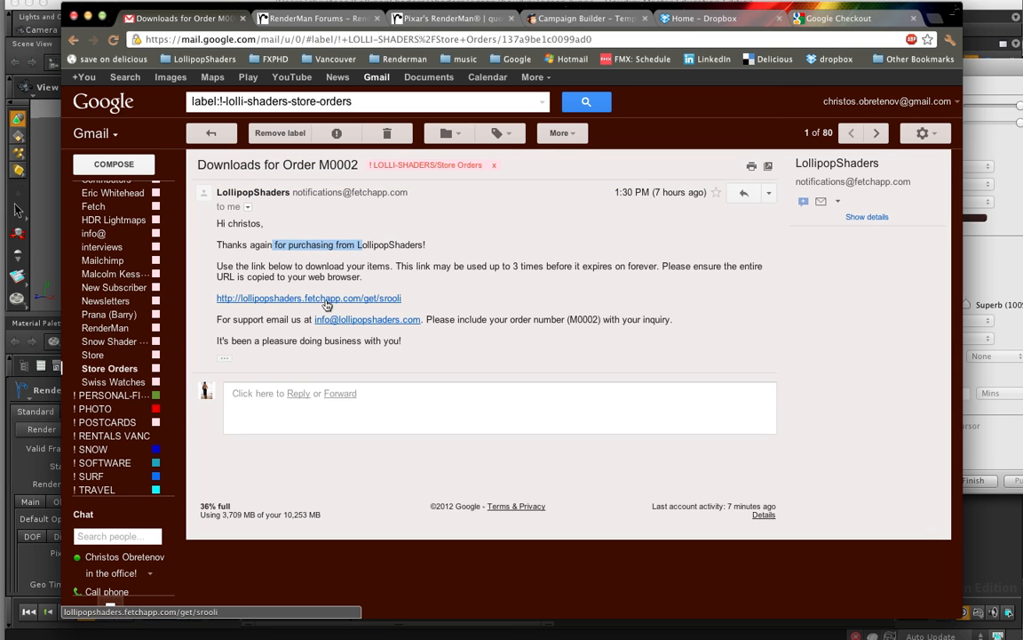
pyautogui.moveTo(329, 277)
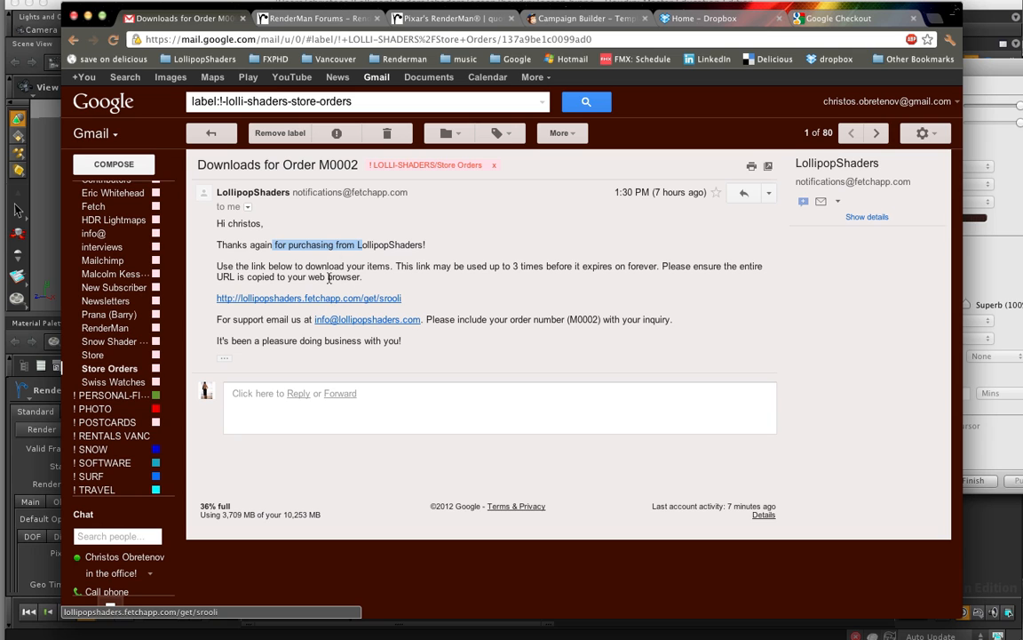
pyautogui.moveTo(391, 281)
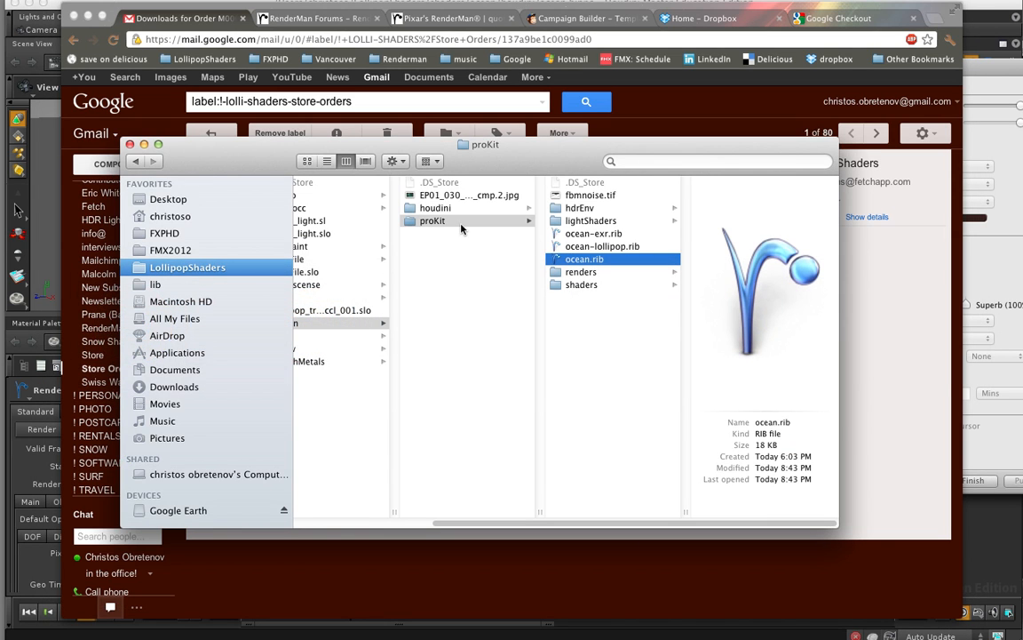
# Browse the proKit folder's hdrEnv, lightShaders and renders subfolders in column view.
pyautogui.click(434, 220)
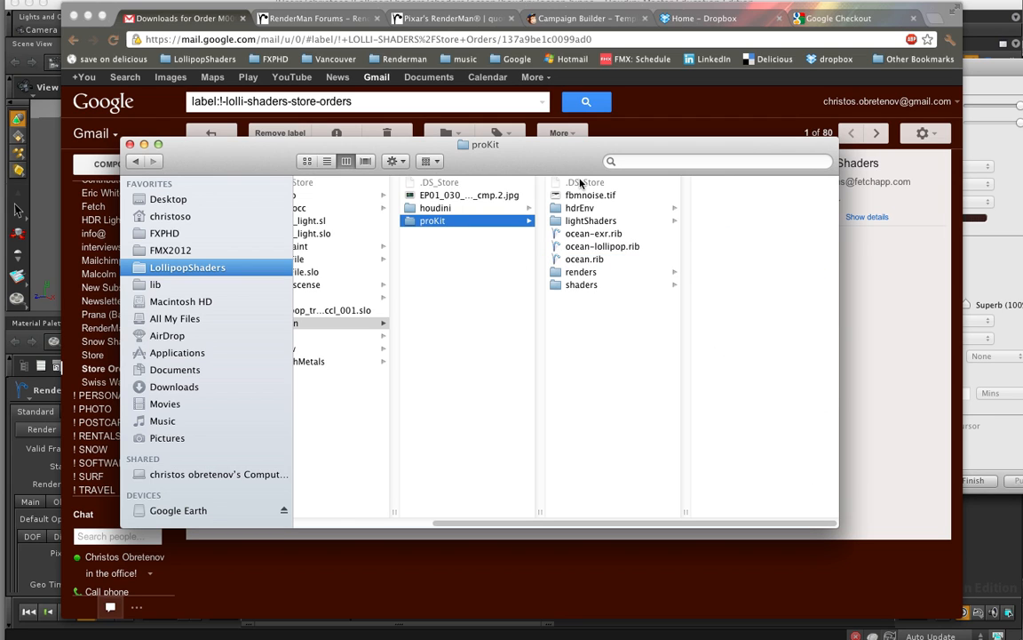
pyautogui.moveTo(575, 181)
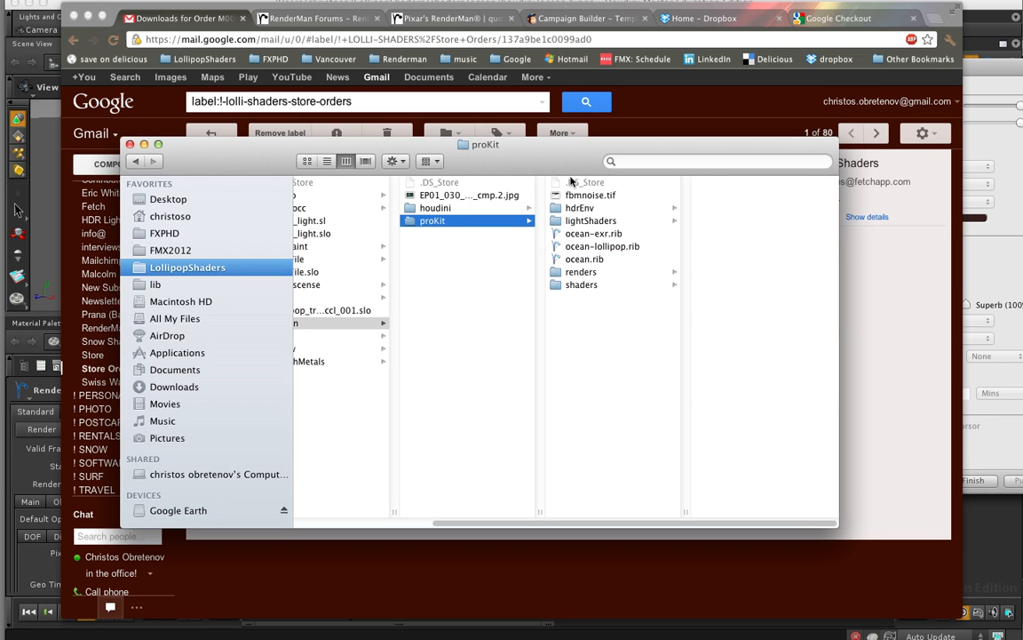
pyautogui.click(579, 208)
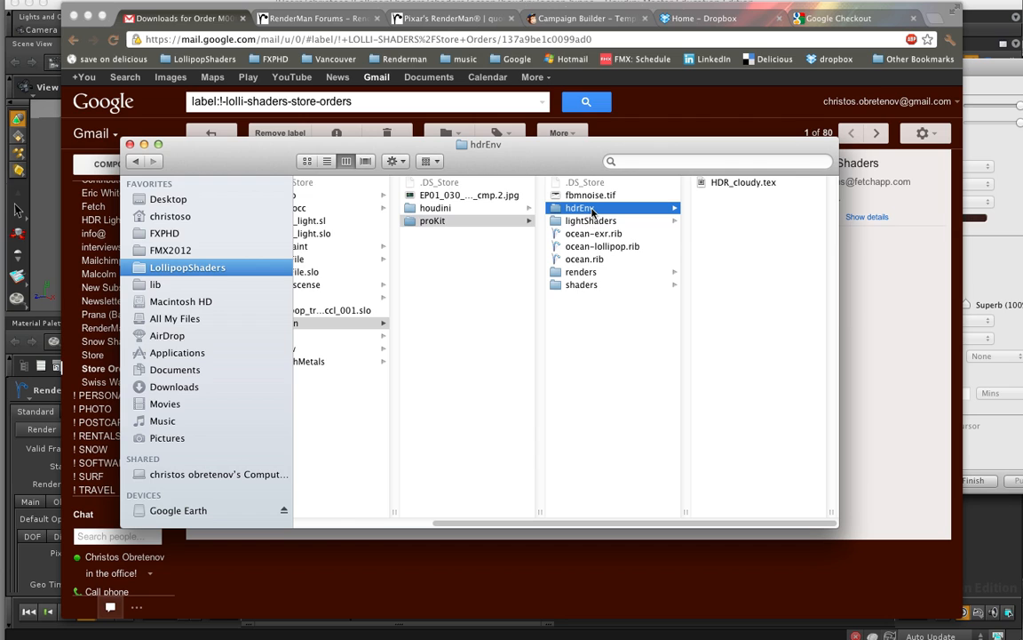
pyautogui.click(590, 221)
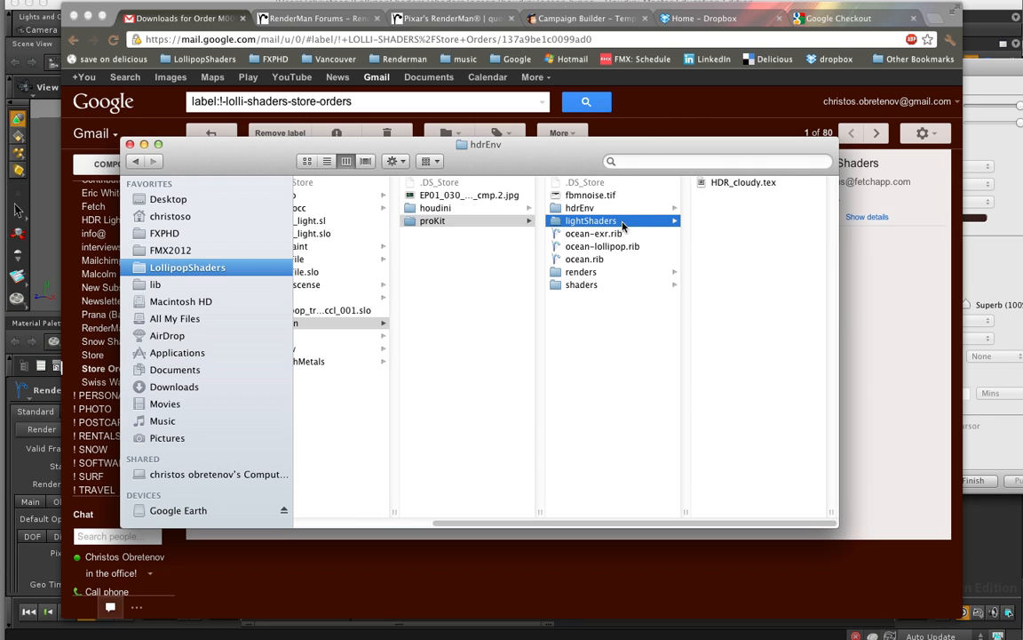
pyautogui.click(590, 220)
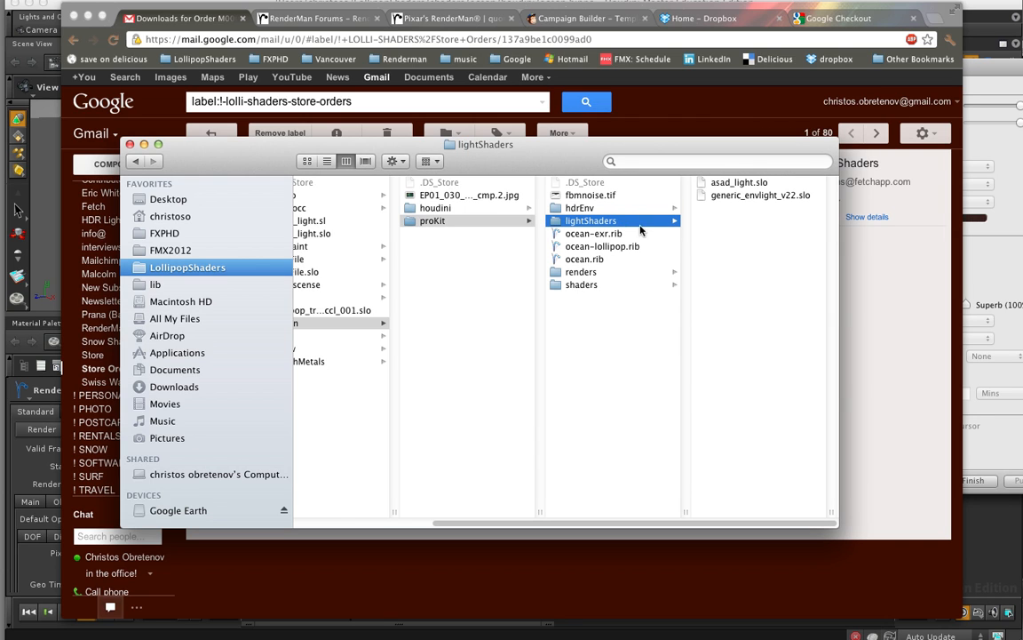
pyautogui.click(581, 272)
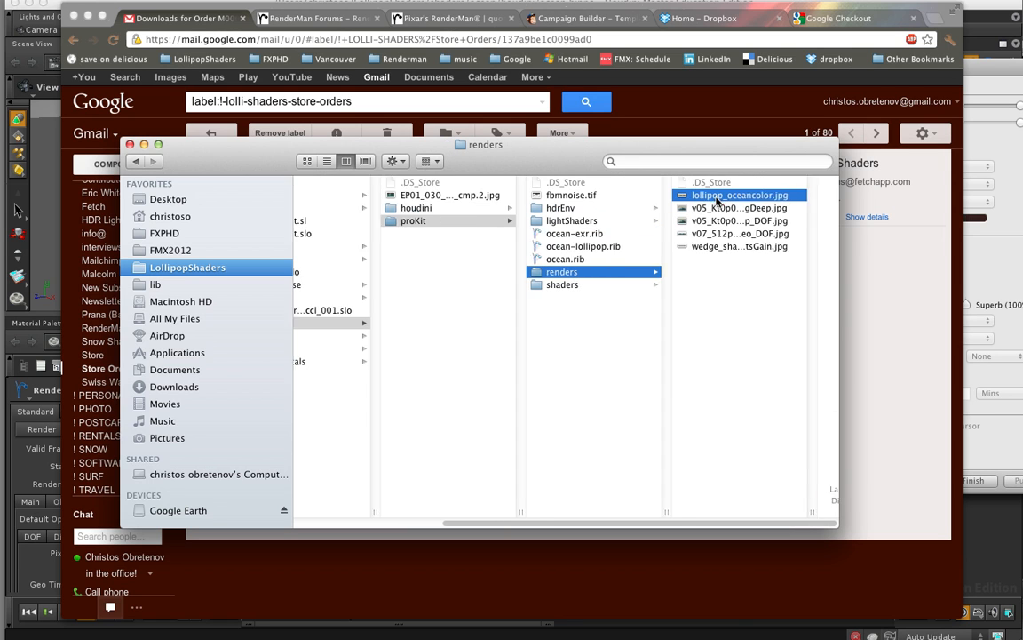
# Preview the depth-of-field and deep ocean render JPGs and the wedge test image.
pyautogui.click(613, 220)
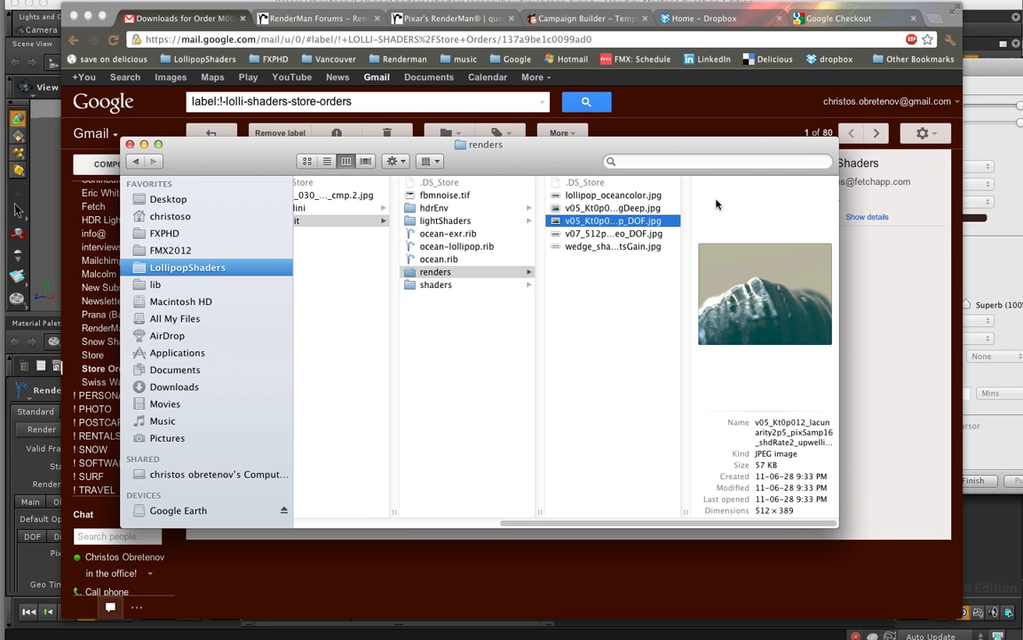
pyautogui.click(613, 246)
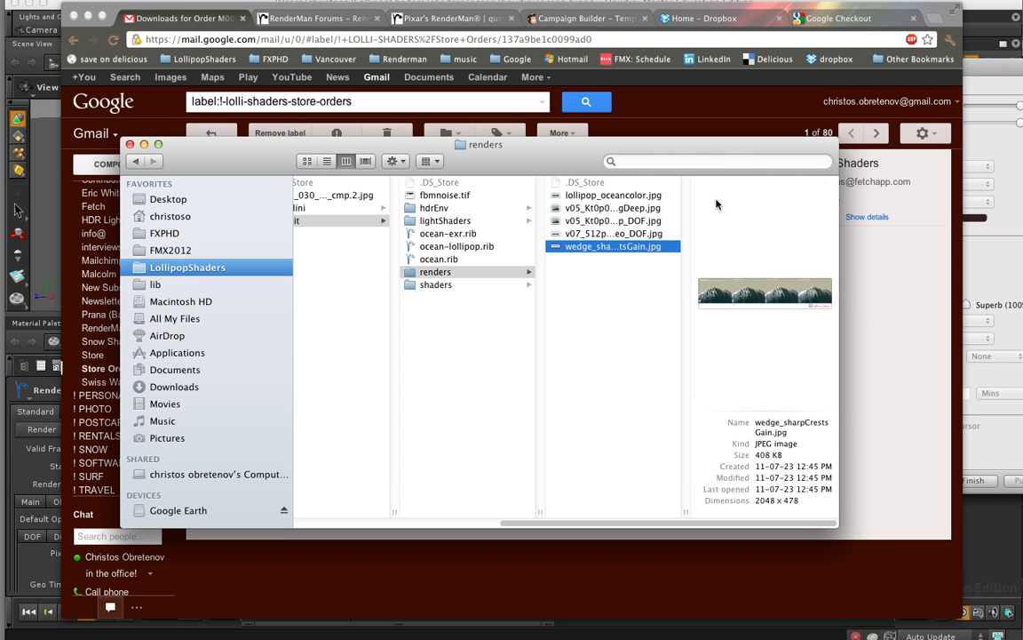
pyautogui.click(611, 206)
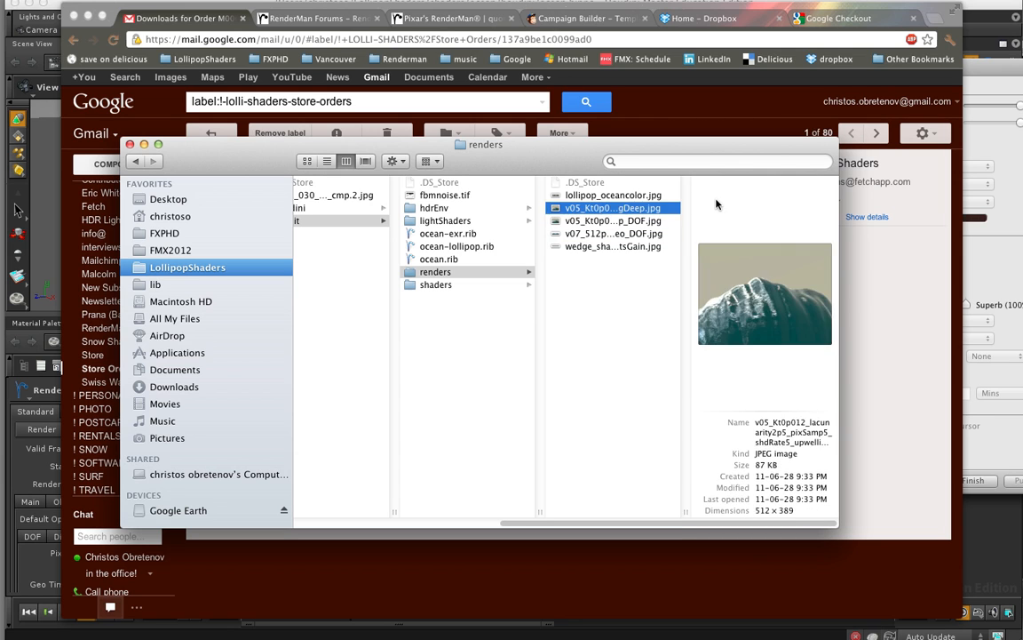
pyautogui.click(613, 246)
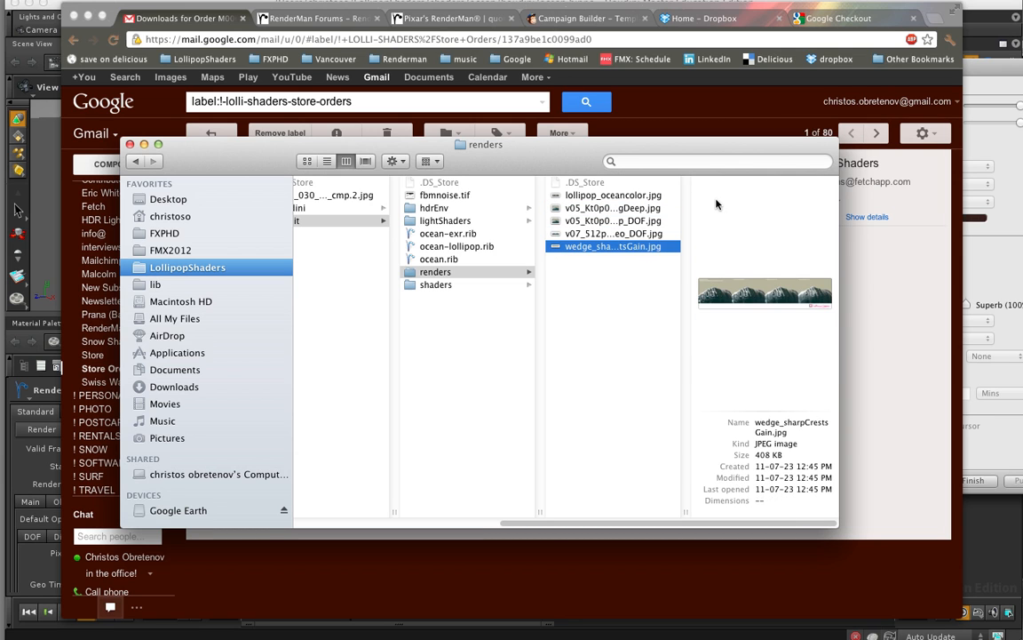
# Look through the shaders folder, then preview ocean-lollipop.rib and ocean-exr.rib at the top level.
pyautogui.click(437, 285)
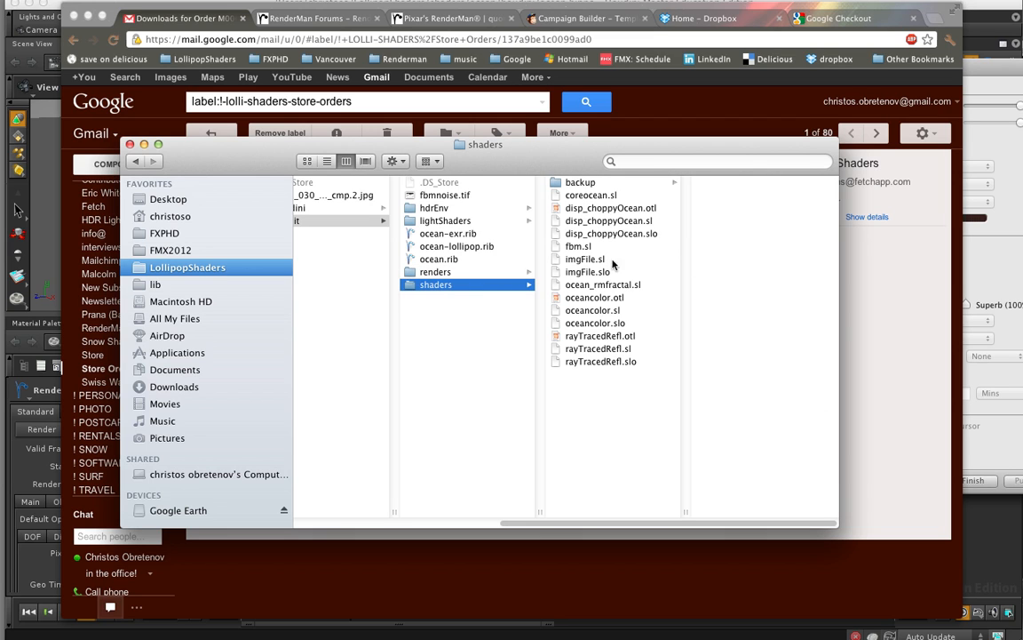
pyautogui.moveTo(582, 270)
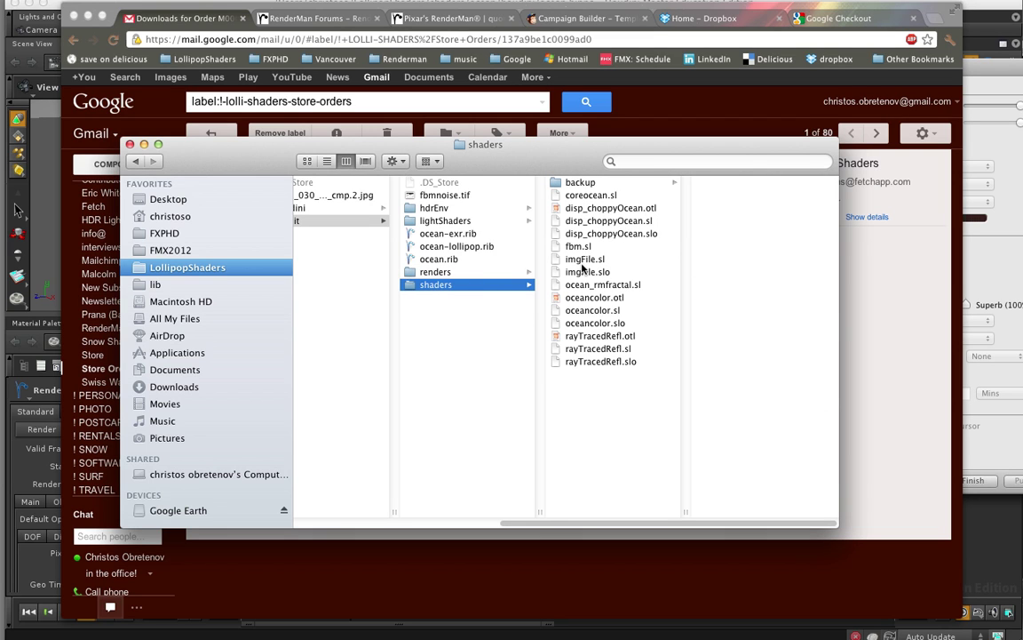
pyautogui.moveTo(636, 229)
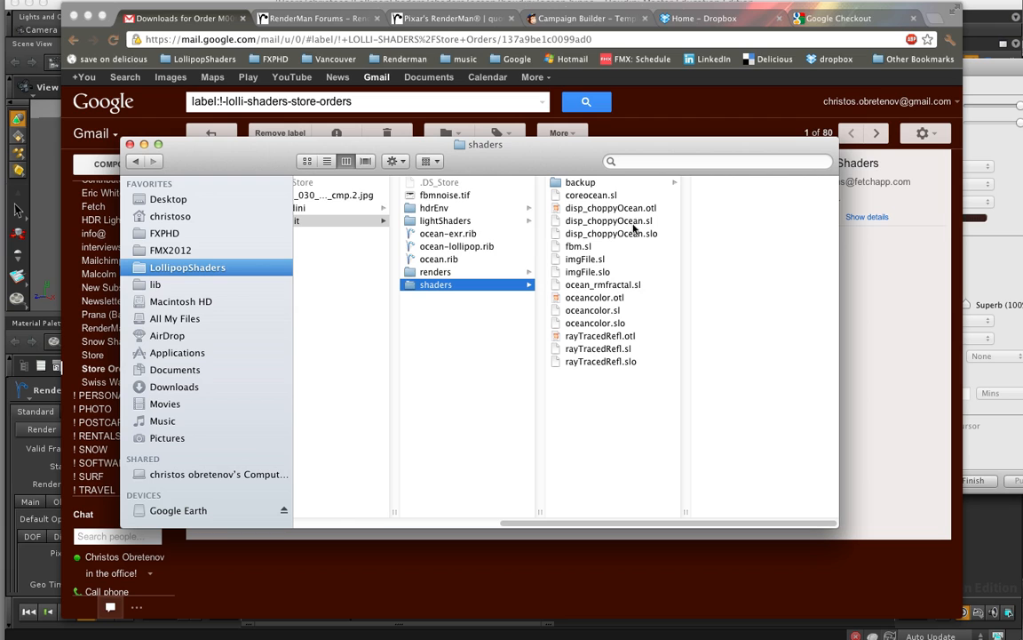
pyautogui.moveTo(597, 195)
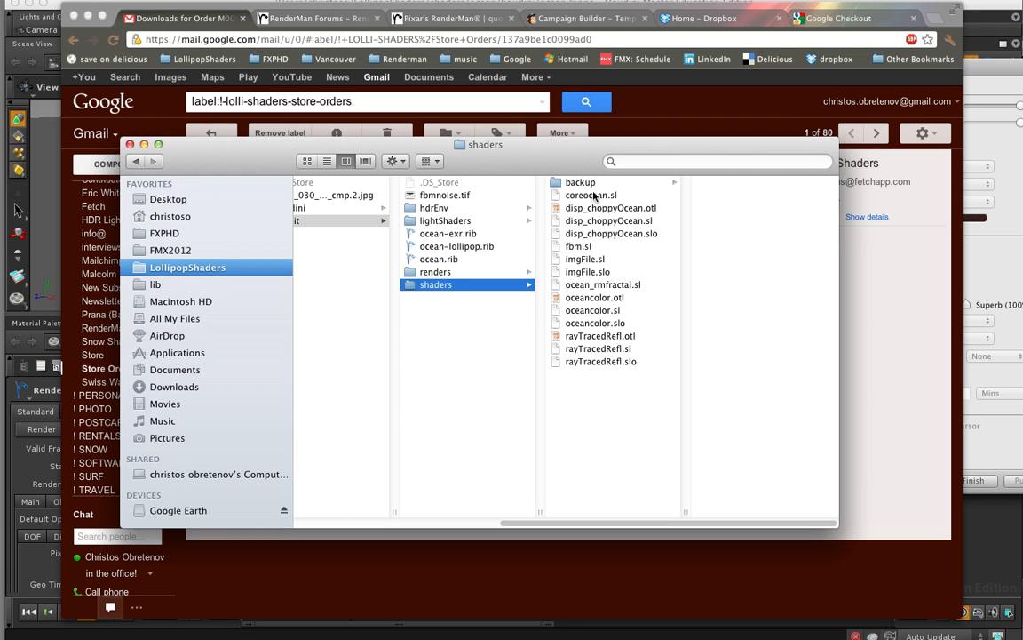
pyautogui.moveTo(505, 286)
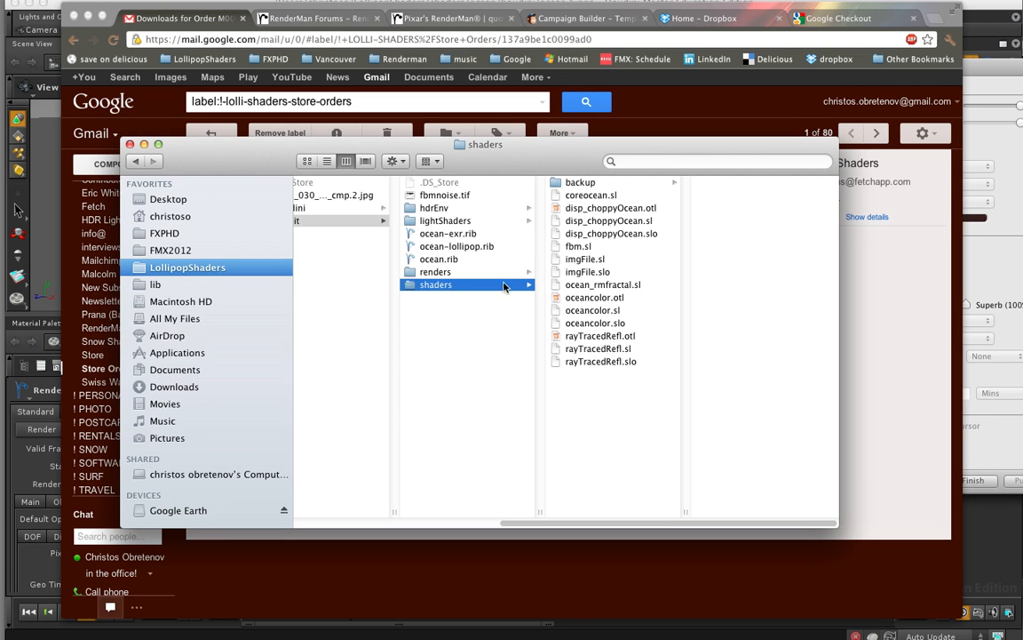
pyautogui.click(439, 260)
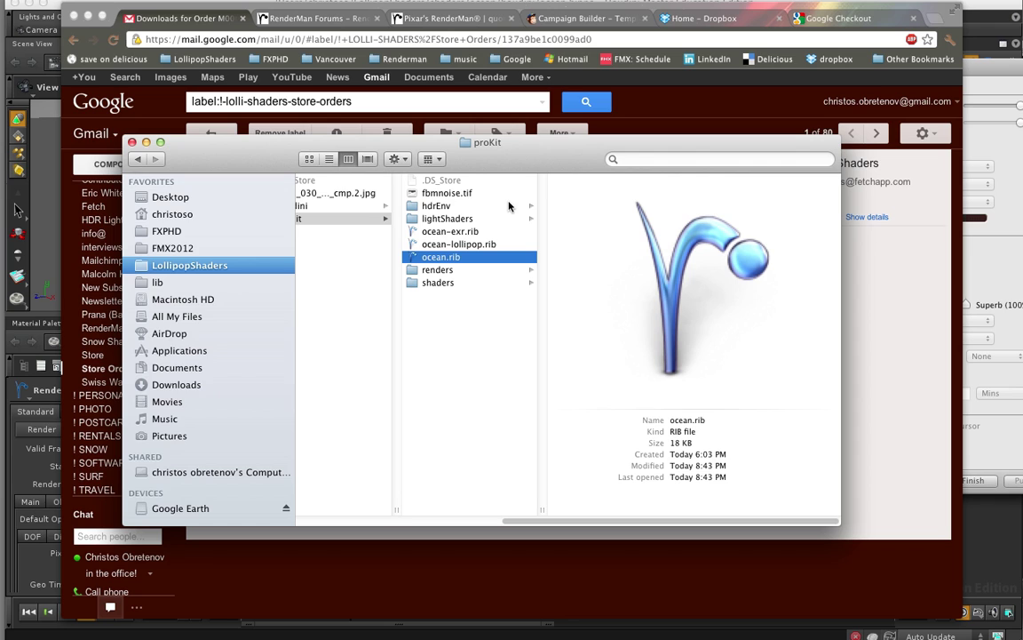
pyautogui.click(459, 243)
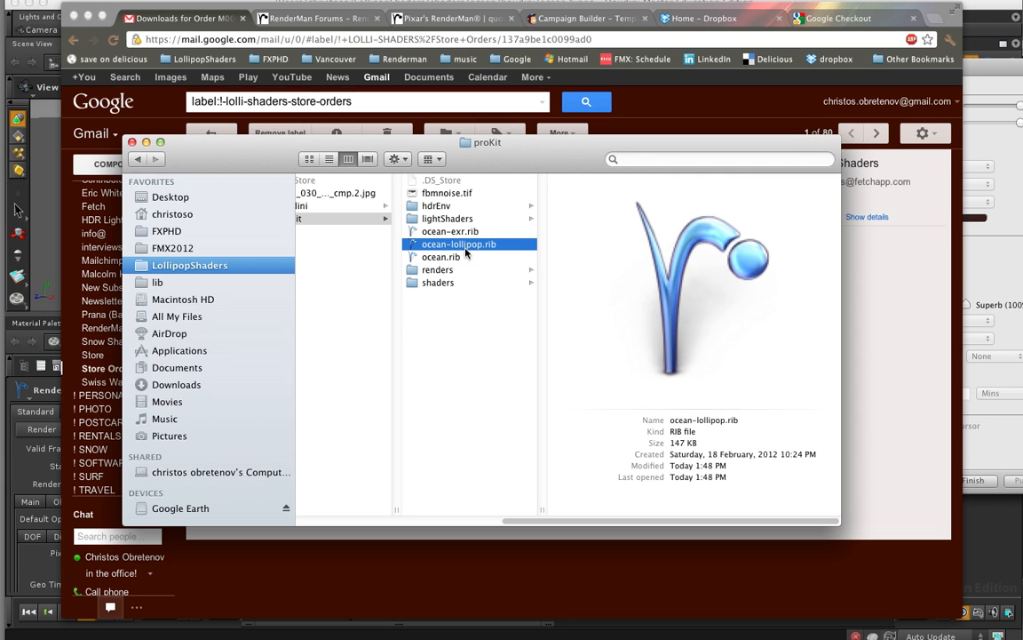
pyautogui.click(450, 231)
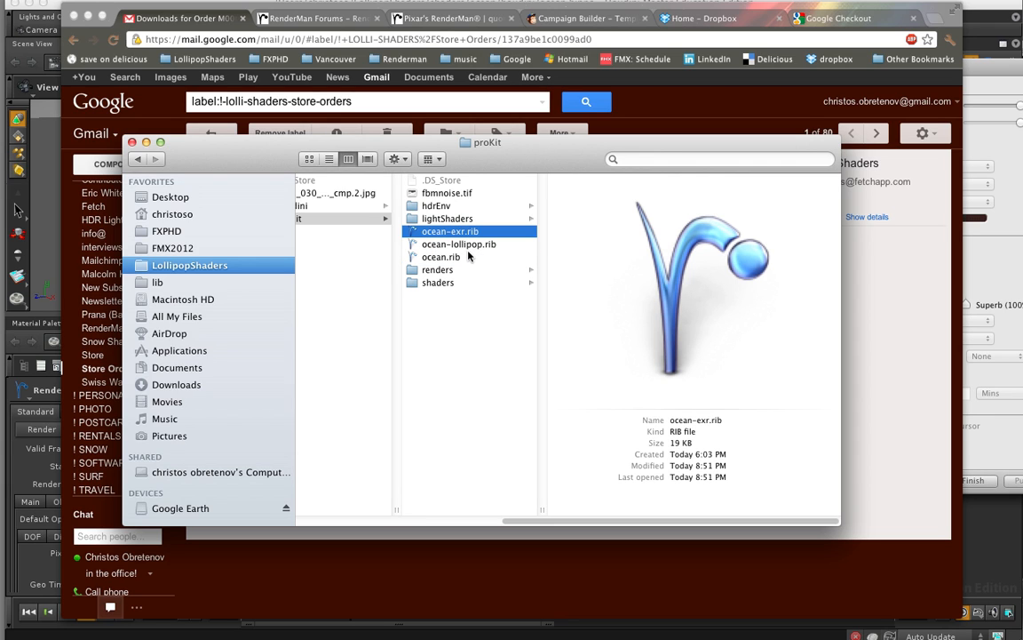
pyautogui.moveTo(469, 256)
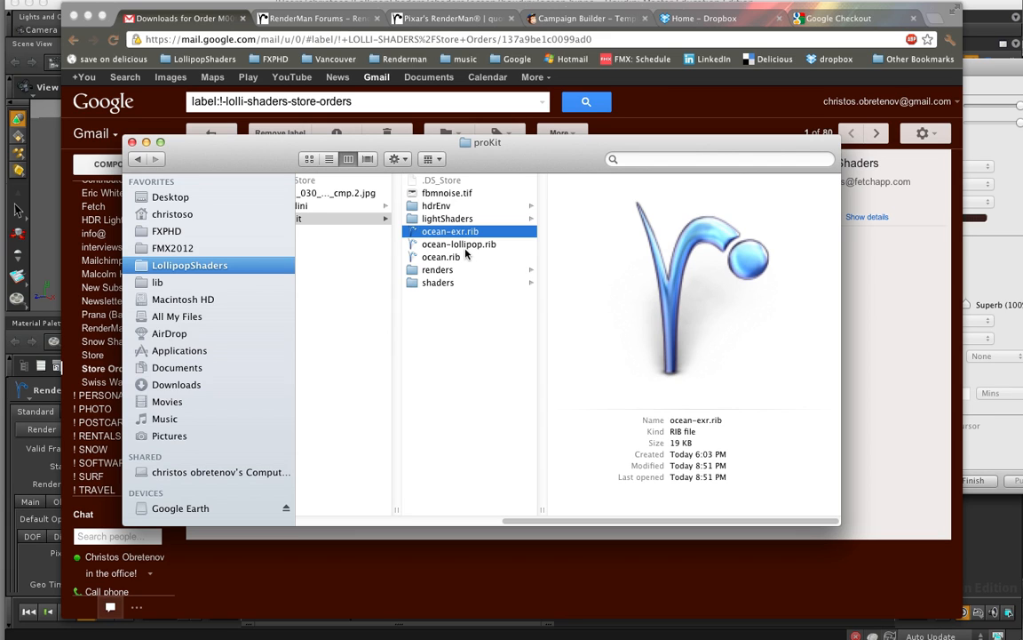
pyautogui.moveTo(451, 256)
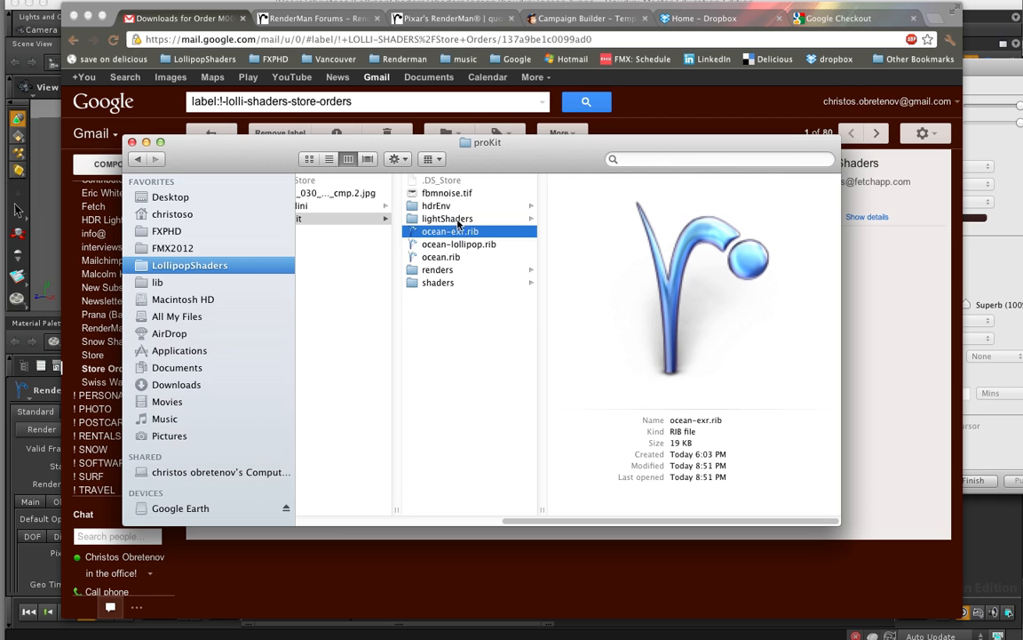
# Compare the ocean.rib and ocean-exr.rib scene files side by side.
pyautogui.click(440, 256)
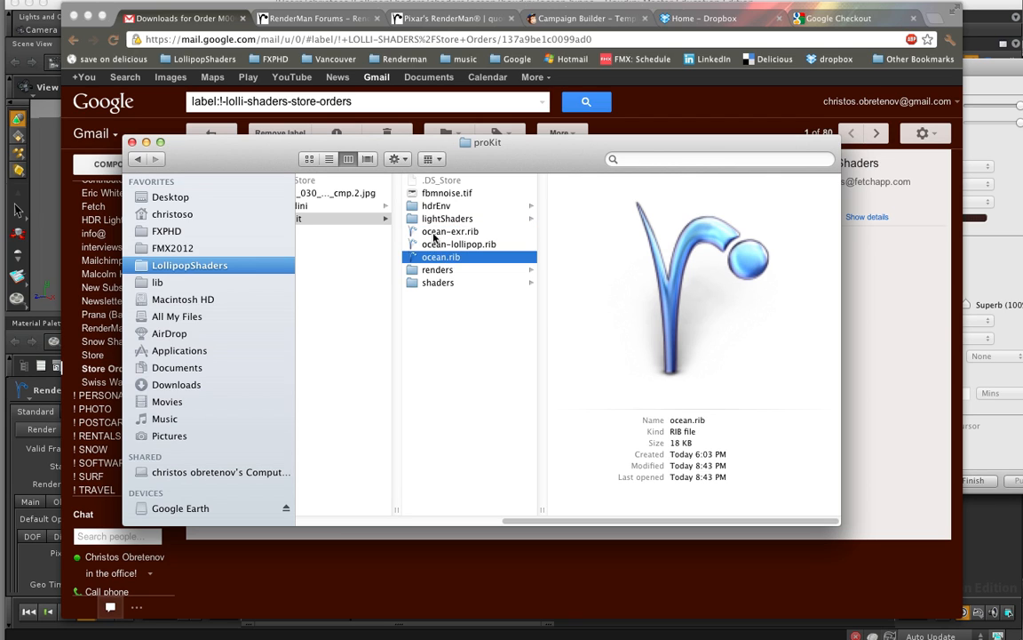
pyautogui.click(449, 231)
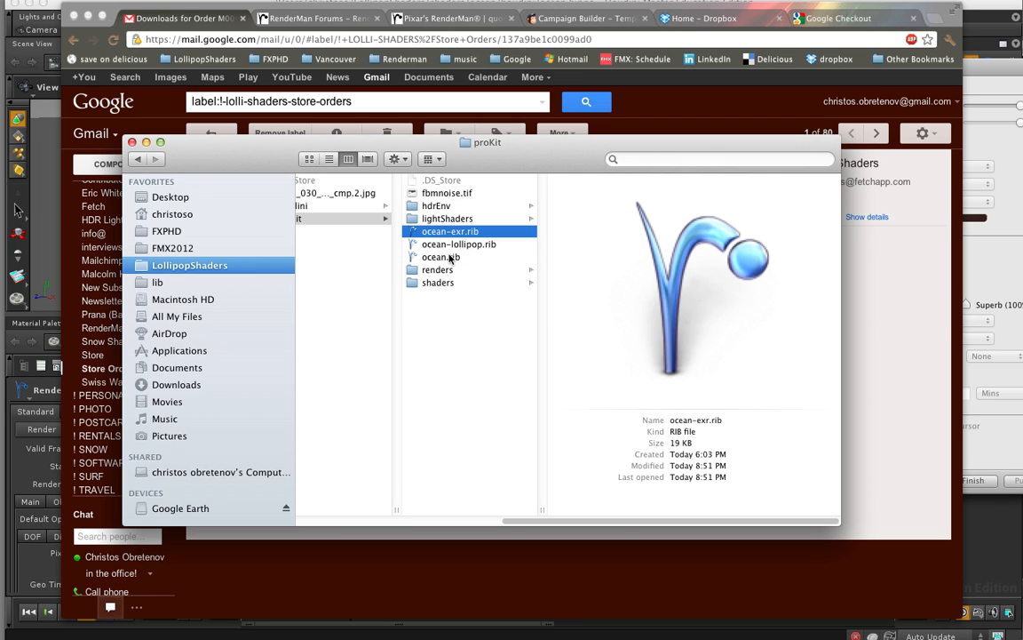
pyautogui.click(441, 256)
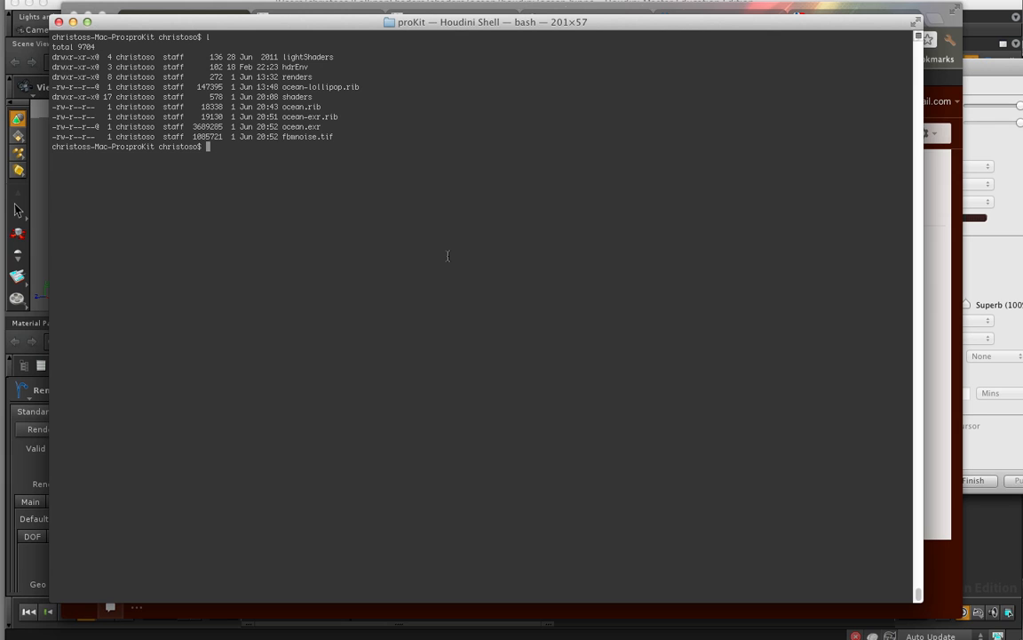
# Launch the it image viewer in the background from the Houdini shell.
pyautogui.write('it')
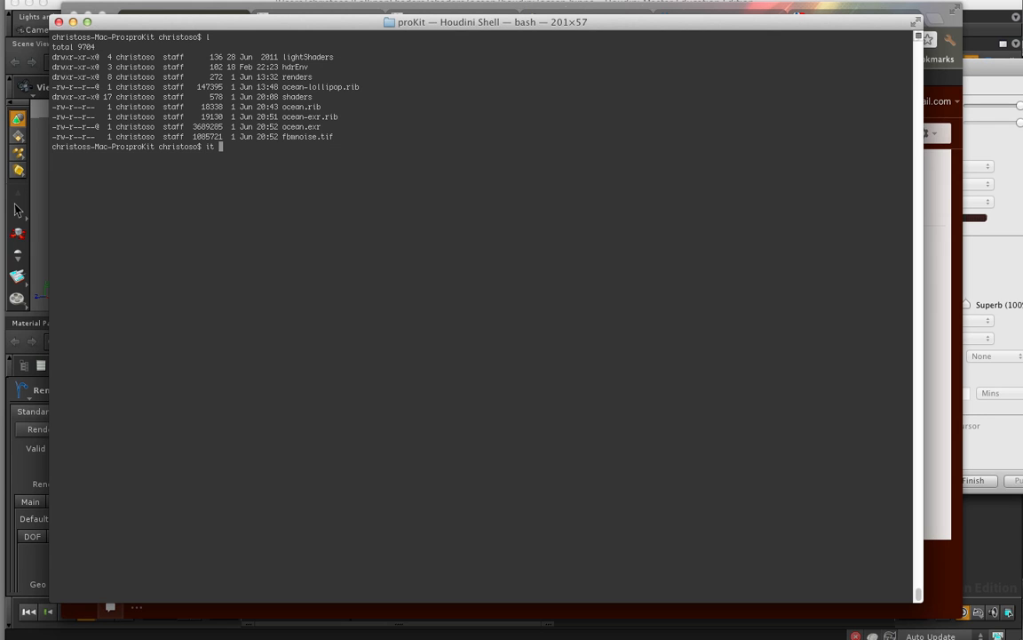
pyautogui.press('Return')
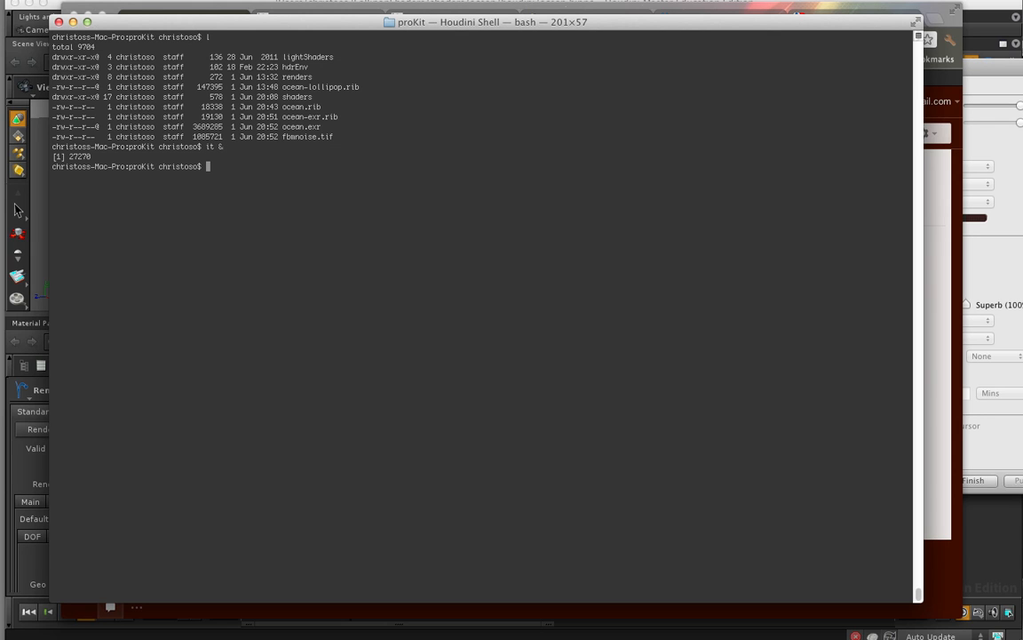
pyautogui.moveTo(255, 188)
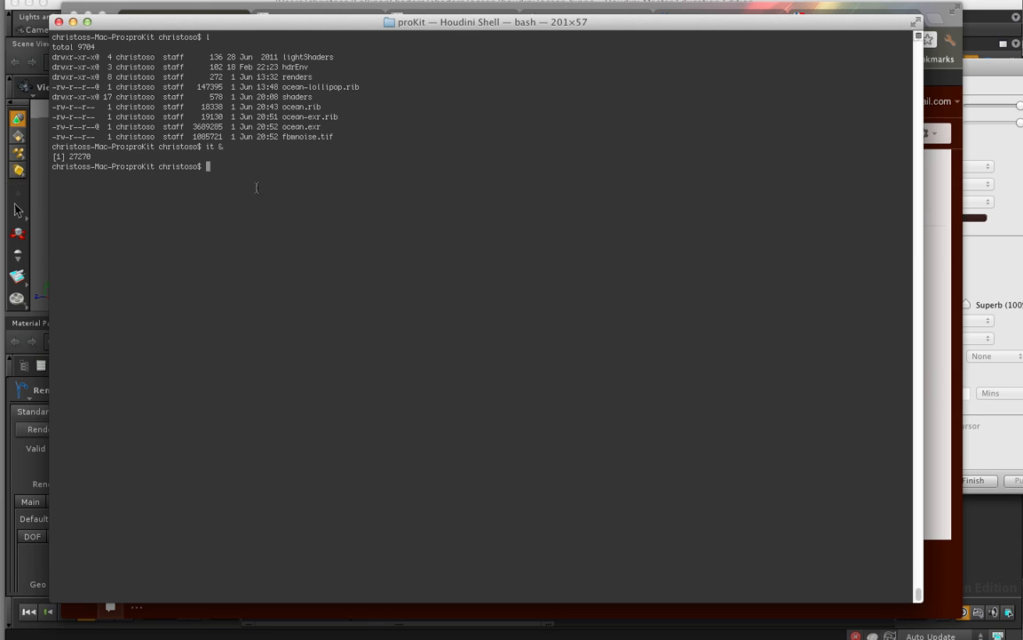
# Reload the shell settings by running 'source ~/.profile'.
pyautogui.write('source')
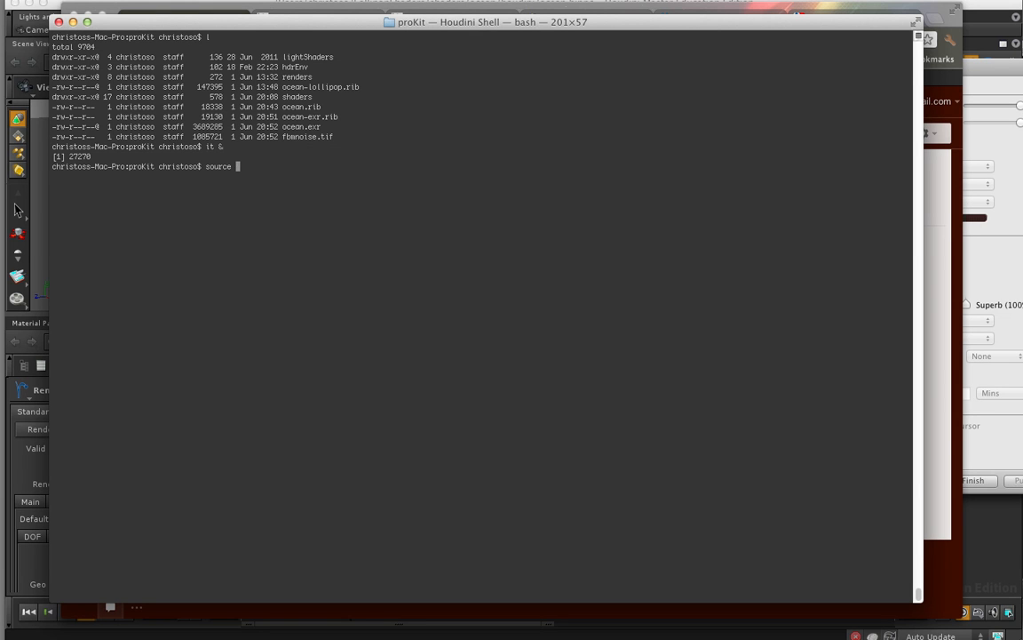
pyautogui.write('~')
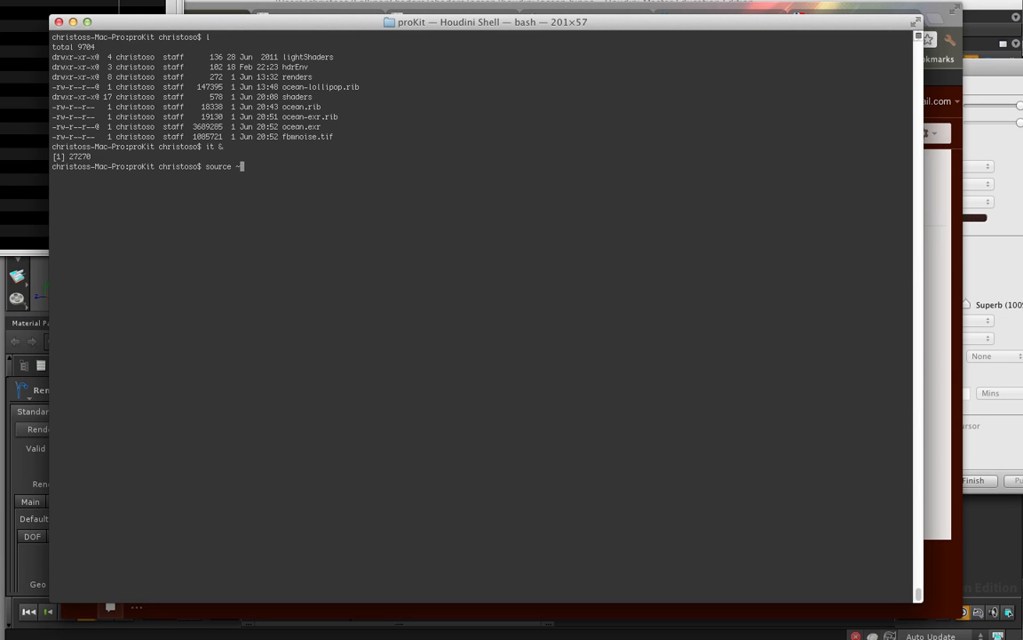
pyautogui.write('/p')
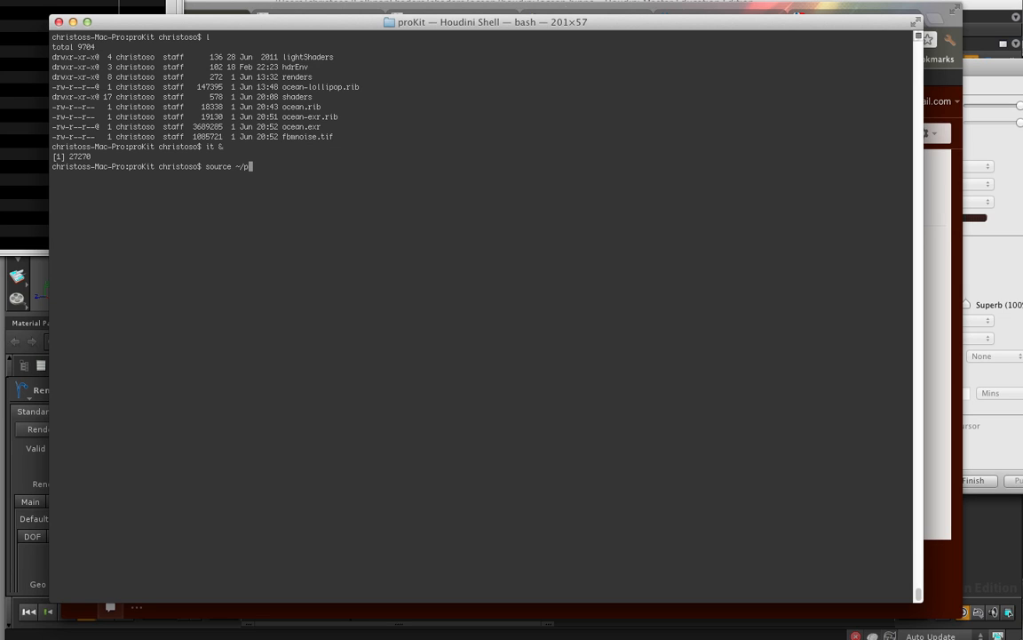
pyautogui.press('Return')
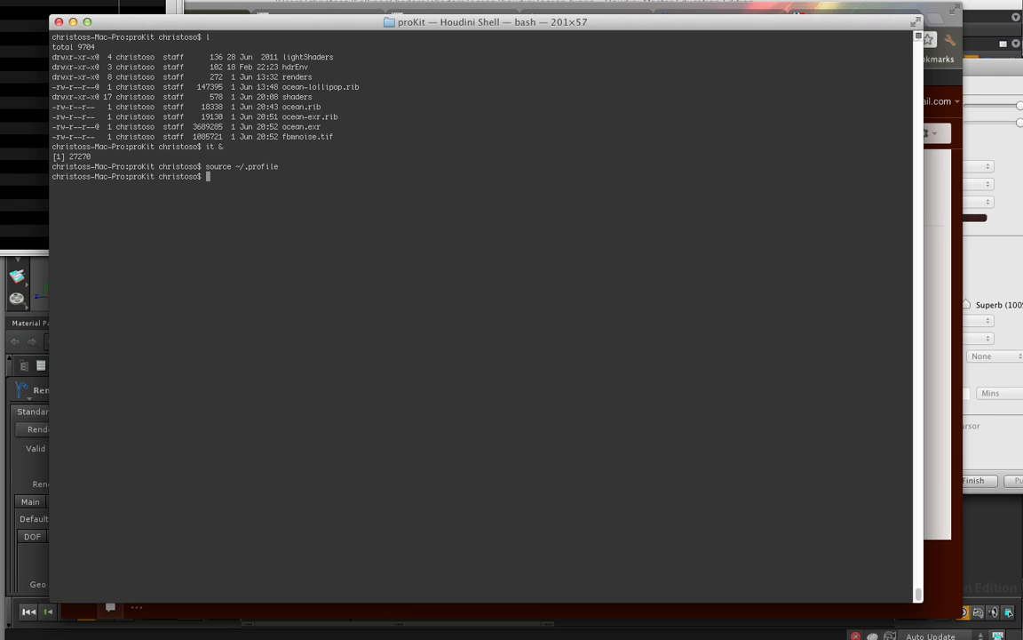
pyautogui.write('source ~/.profile')
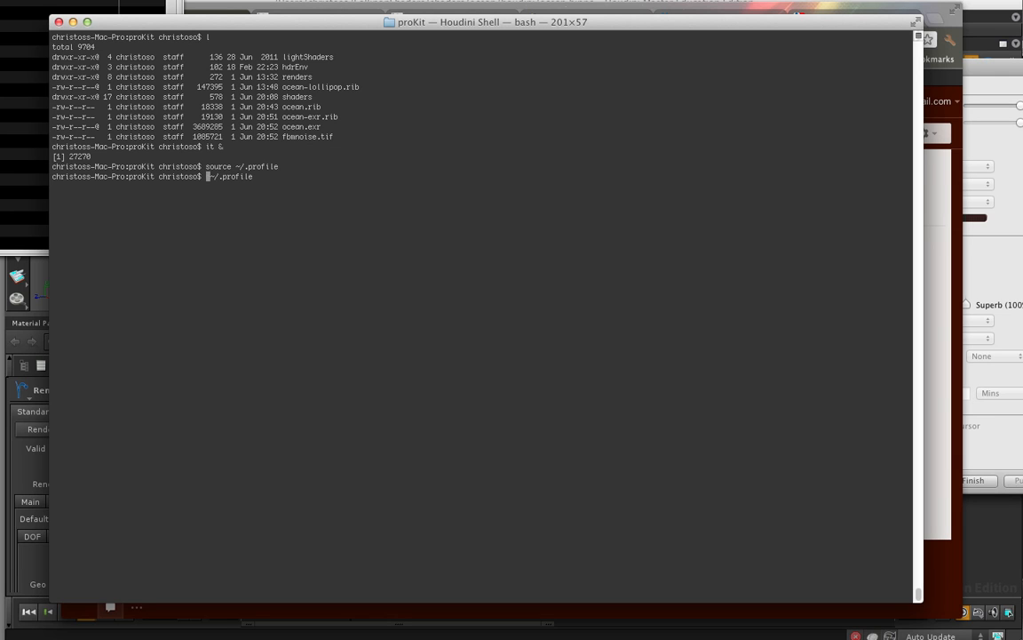
pyautogui.press('Return')
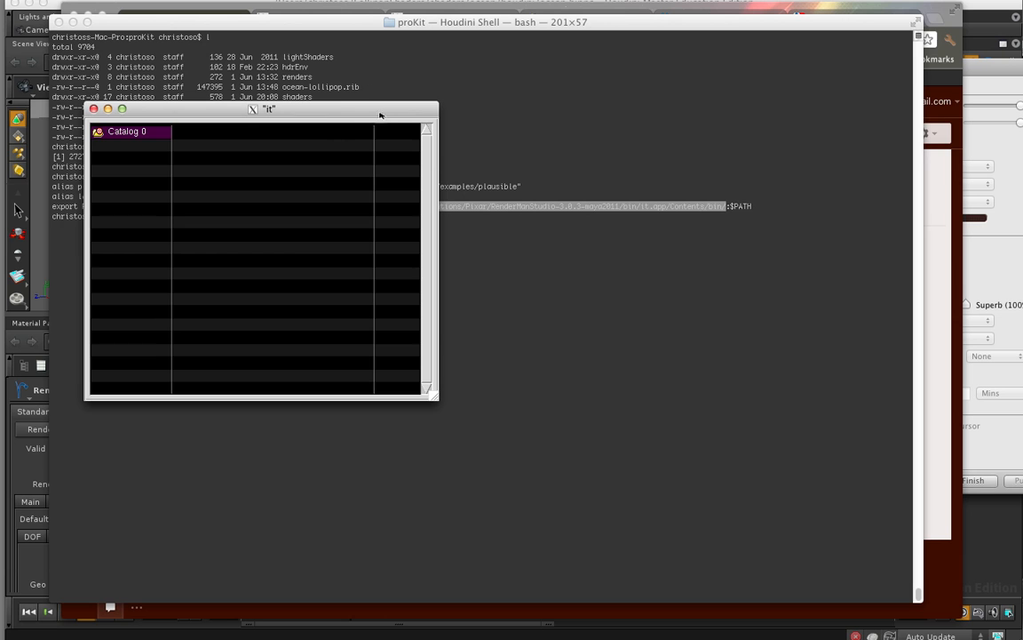
pyautogui.moveTo(305, 144)
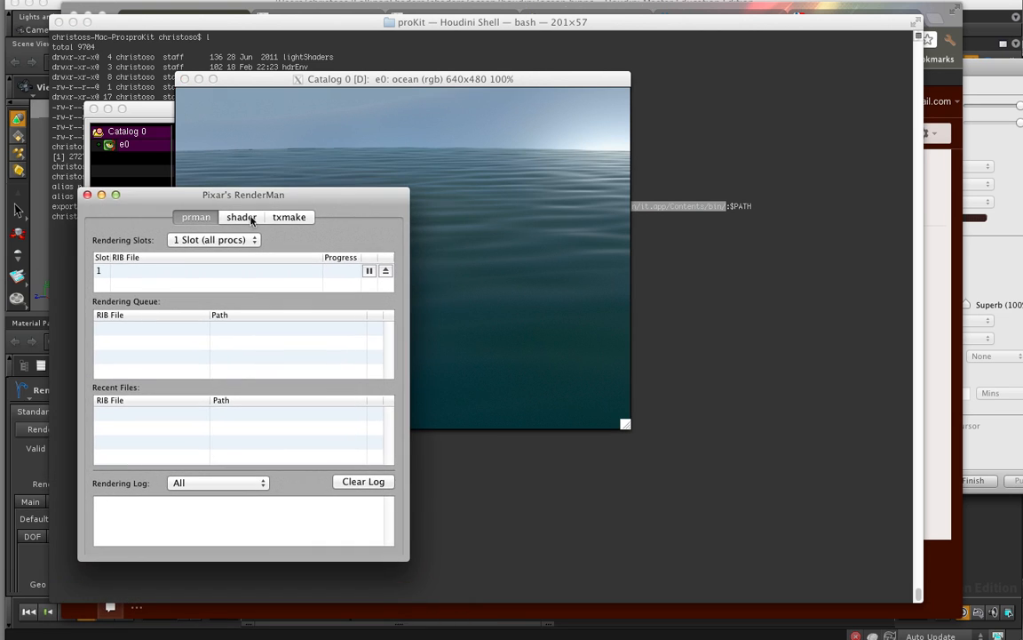
# Adjust the rendered calm ocean image in the it viewer's Catalog 0.
pyautogui.moveTo(242, 194); pyautogui.dragTo(188, 197)
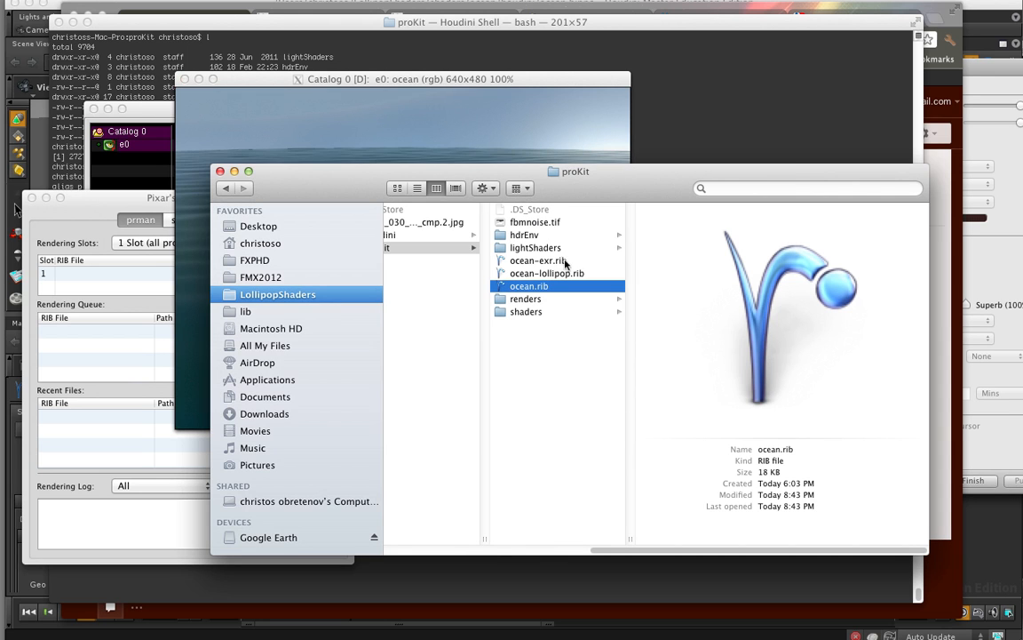
# Preview the whitecaps texture, oceanColor.tif, oceanColor2.tif and the rendered ocean.exr image.
pyautogui.click(537, 260)
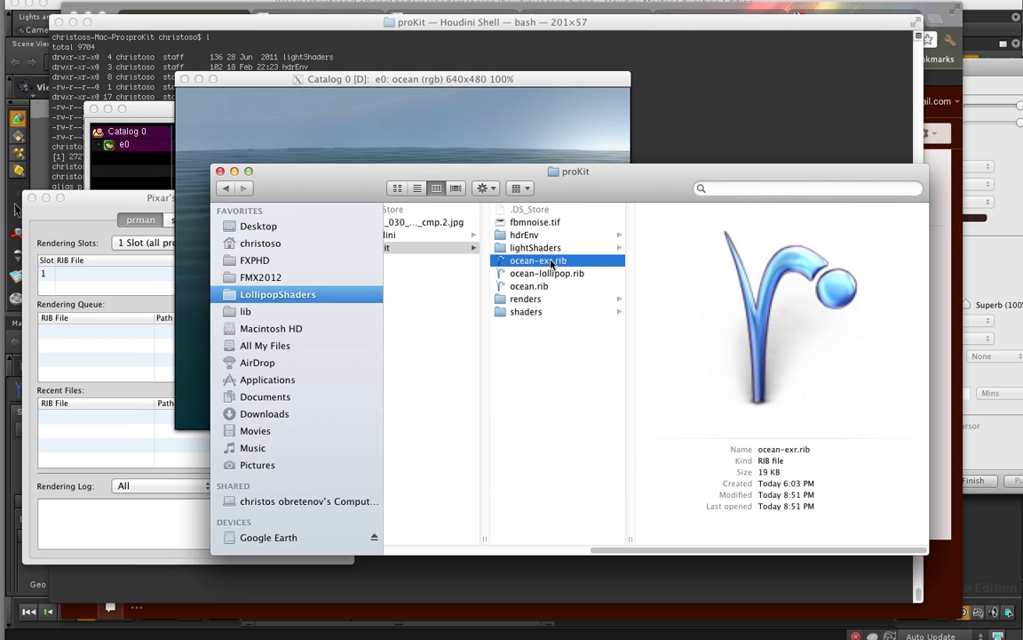
pyautogui.moveTo(524, 305)
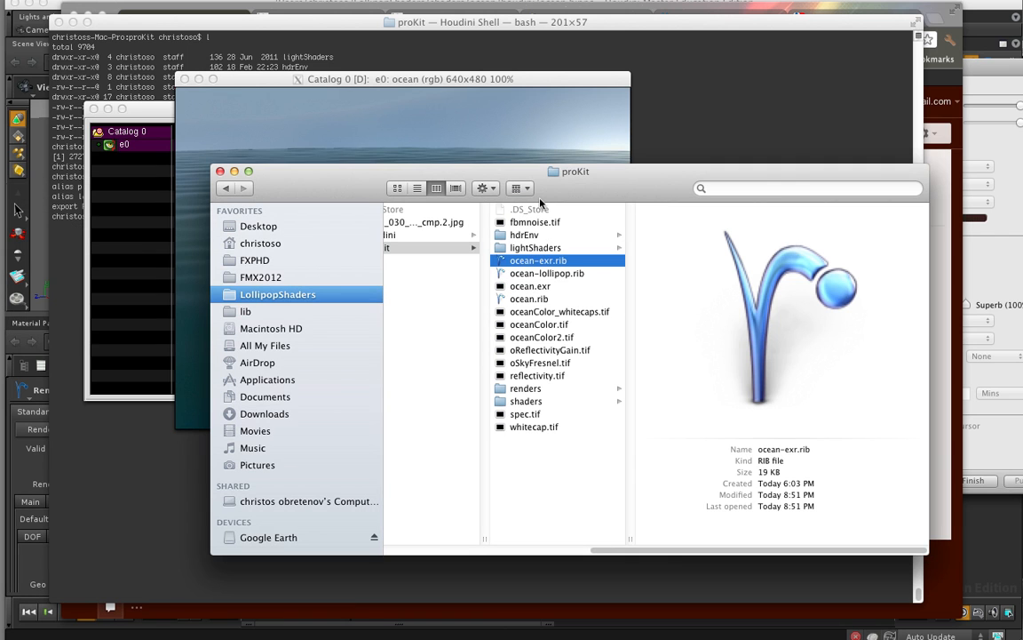
pyautogui.click(529, 285)
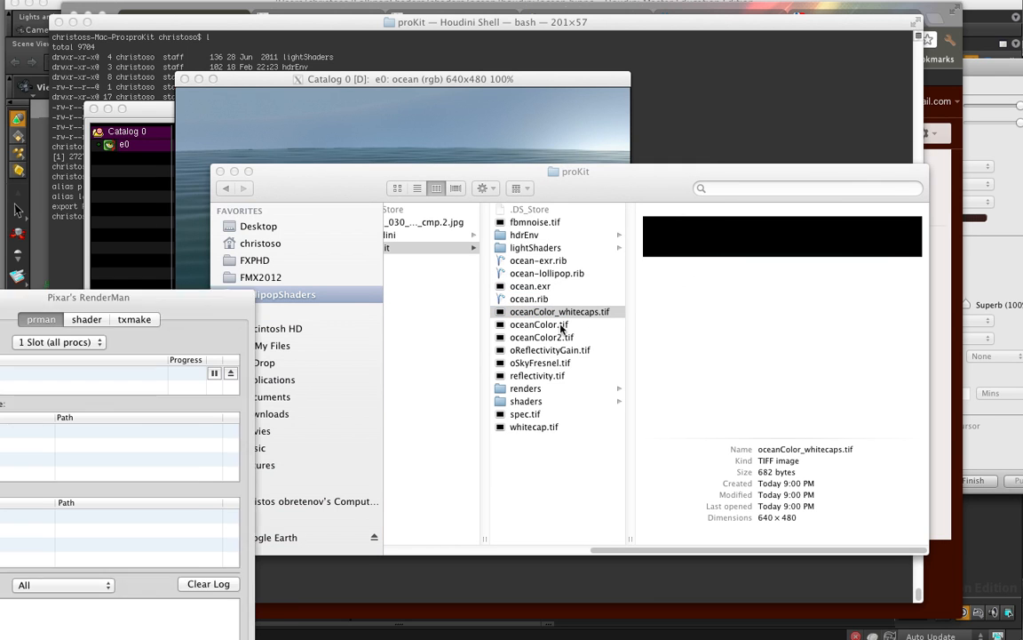
pyautogui.click(539, 323)
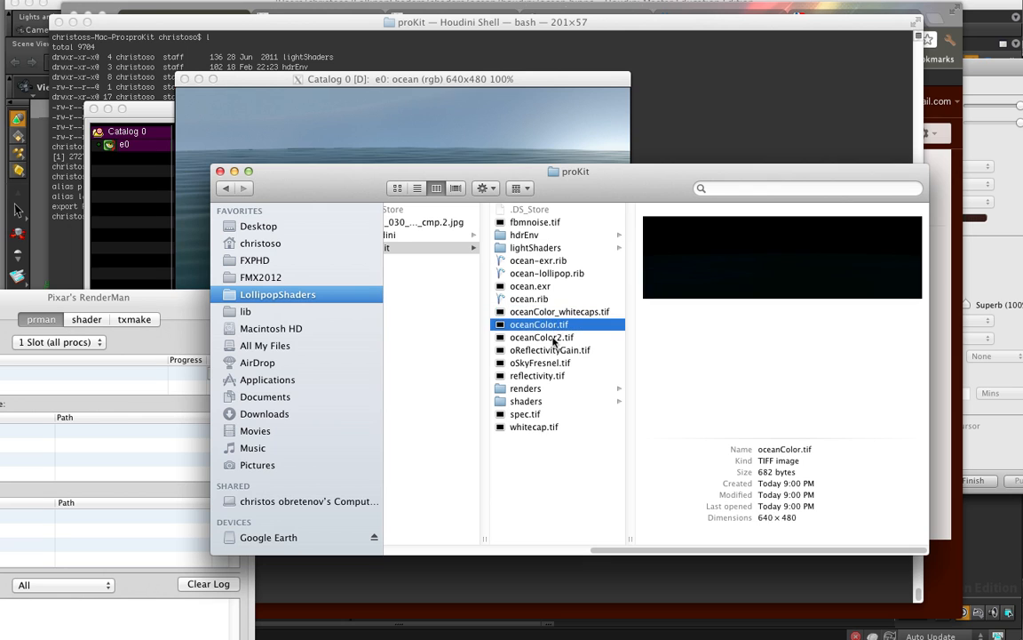
pyautogui.click(542, 337)
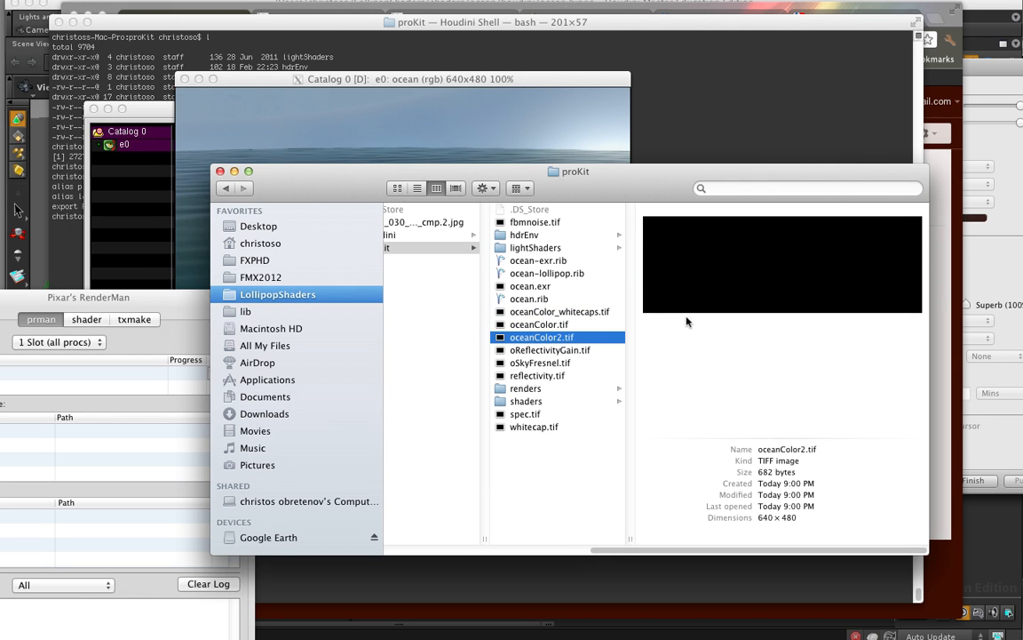
pyautogui.moveTo(593, 348)
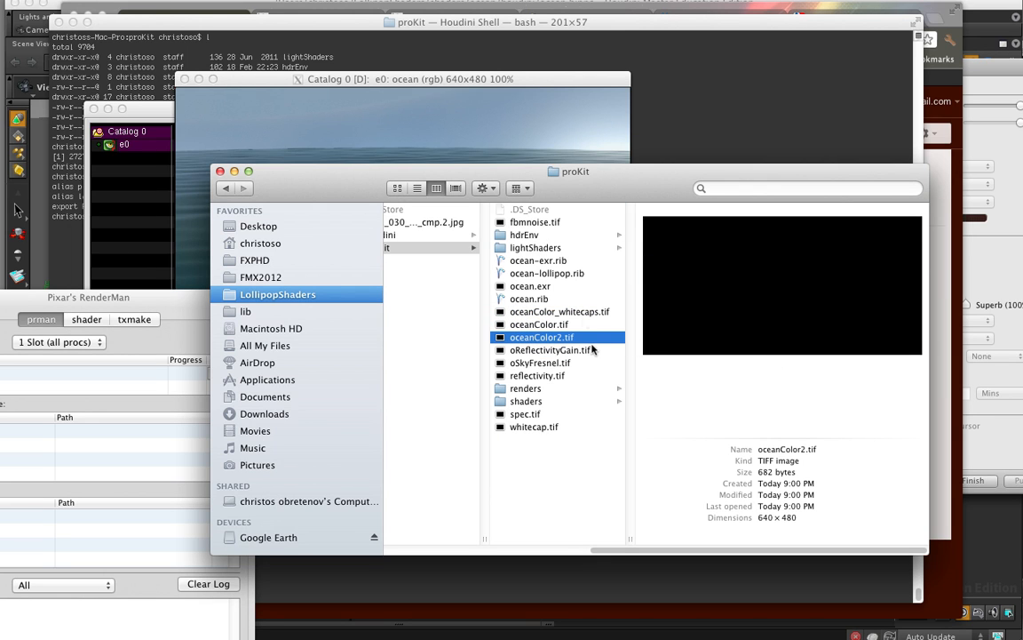
pyautogui.click(529, 285)
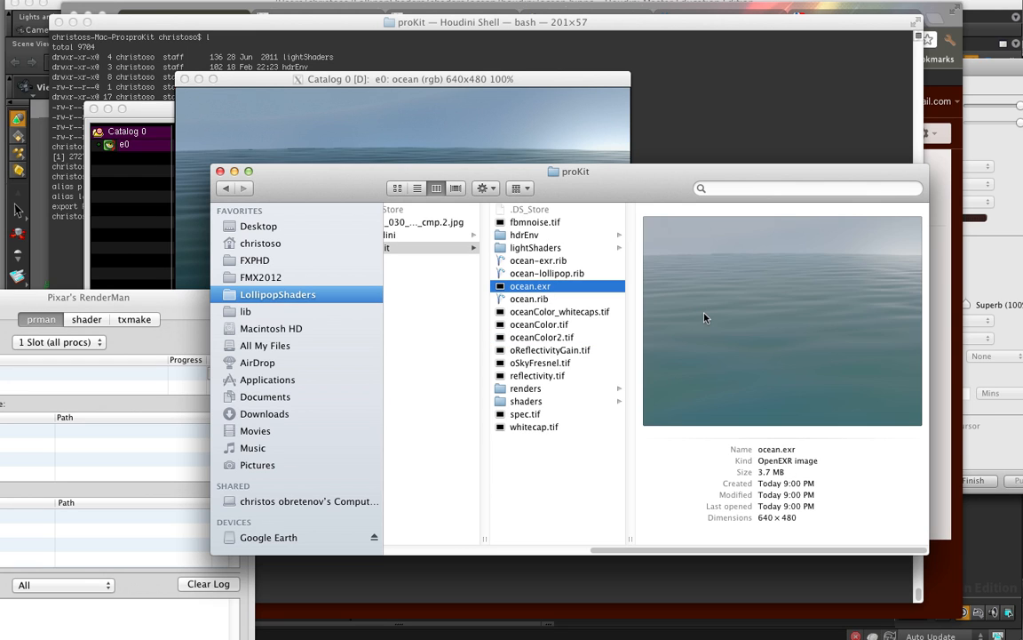
pyautogui.moveTo(487, 160)
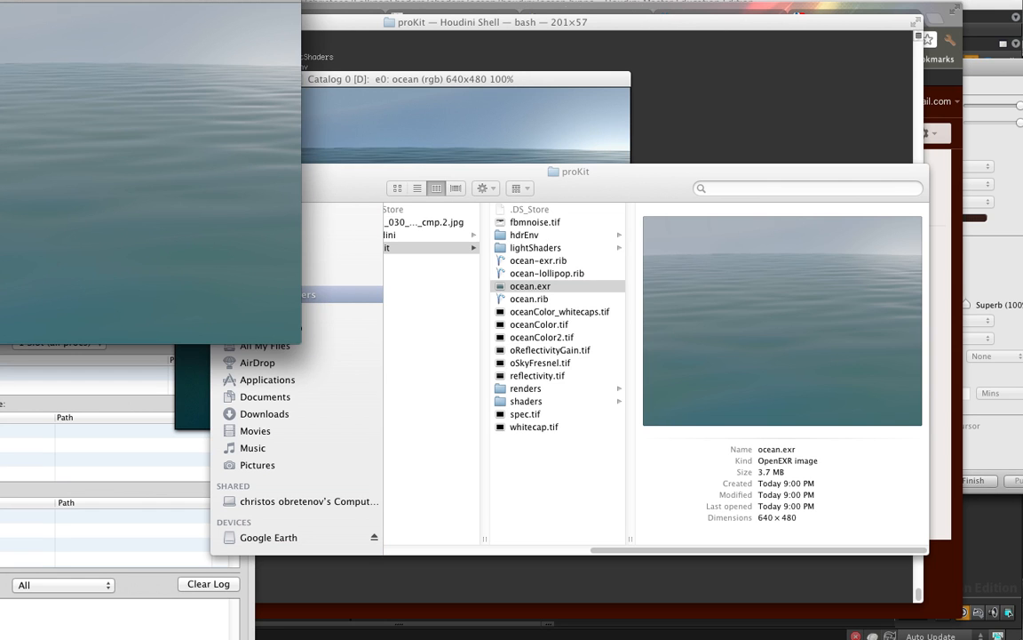
pyautogui.doubleClick(529, 286)
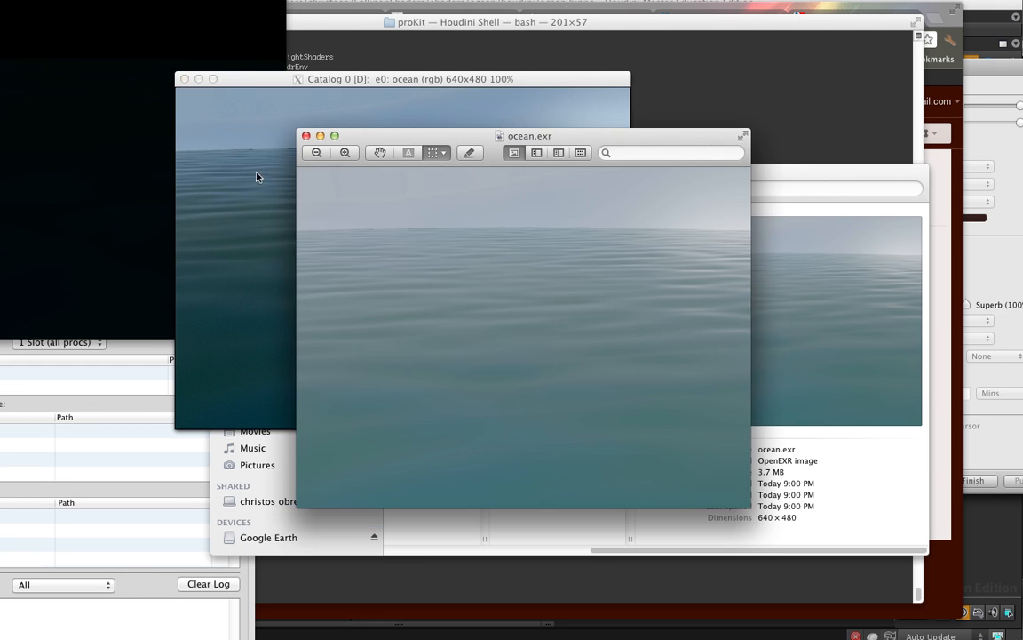
pyautogui.click(306, 135)
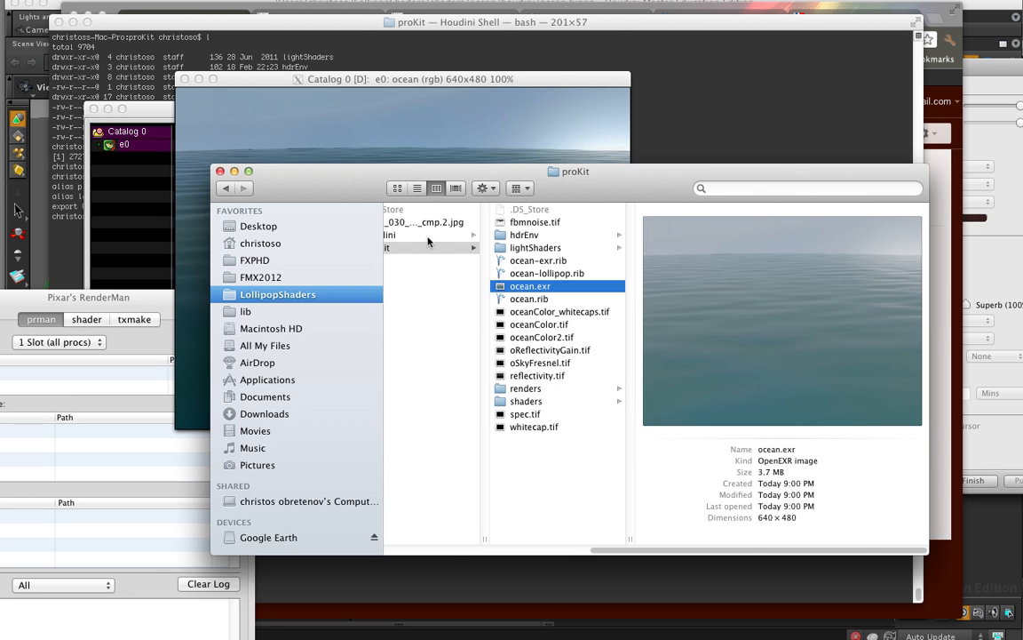
pyautogui.moveTo(435, 135)
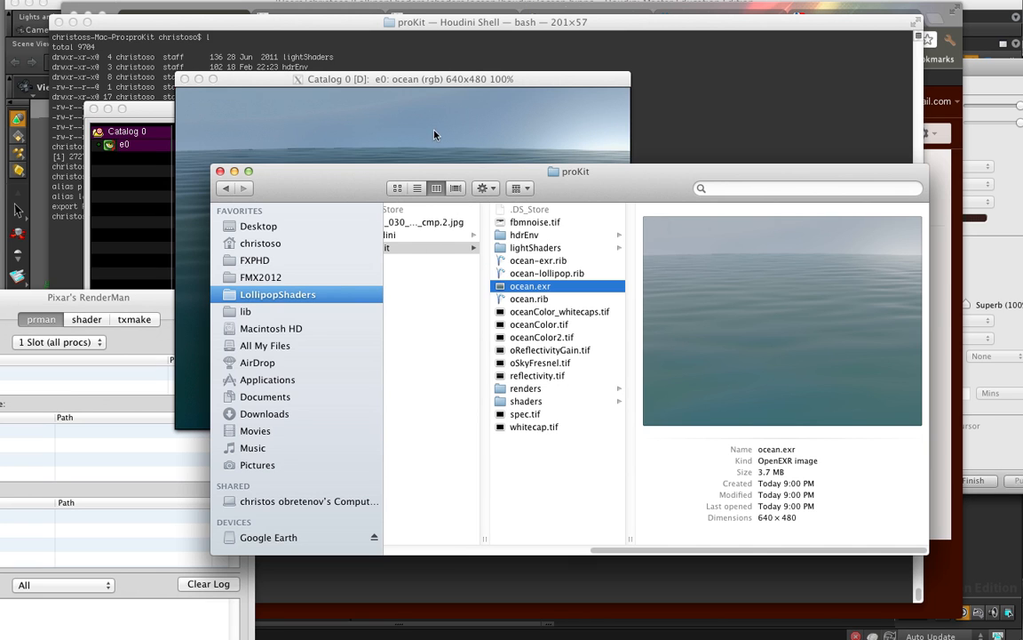
pyautogui.moveTo(490, 96)
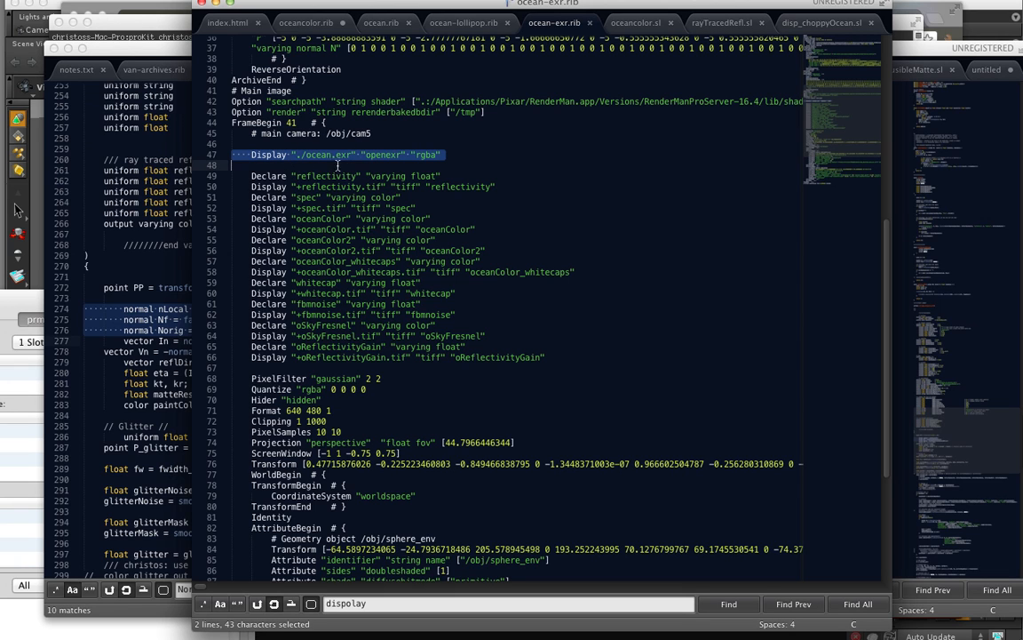
pyautogui.moveTo(529, 92)
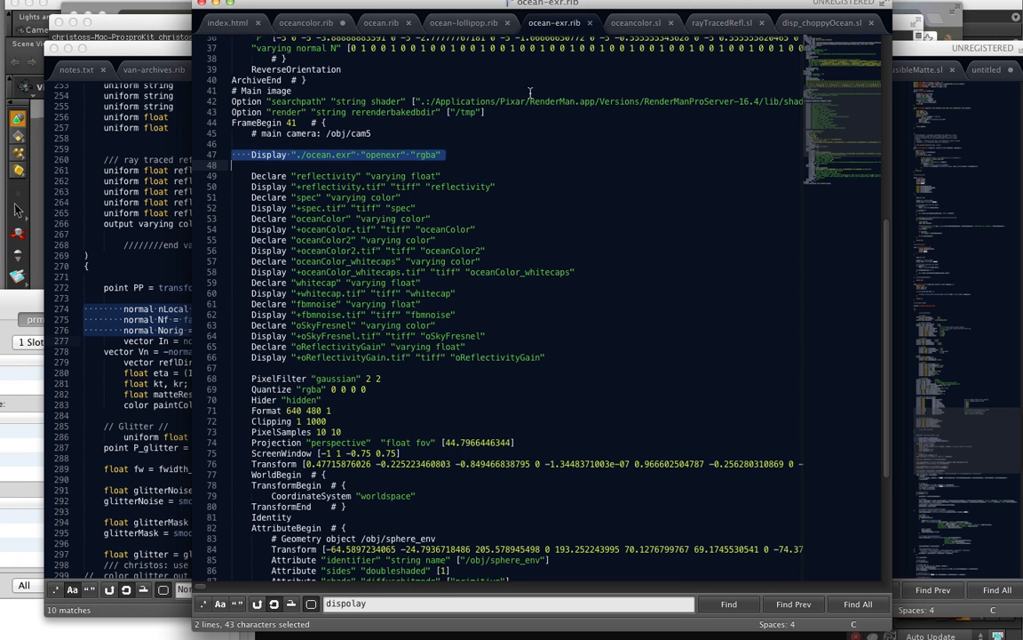
pyautogui.click(380, 21)
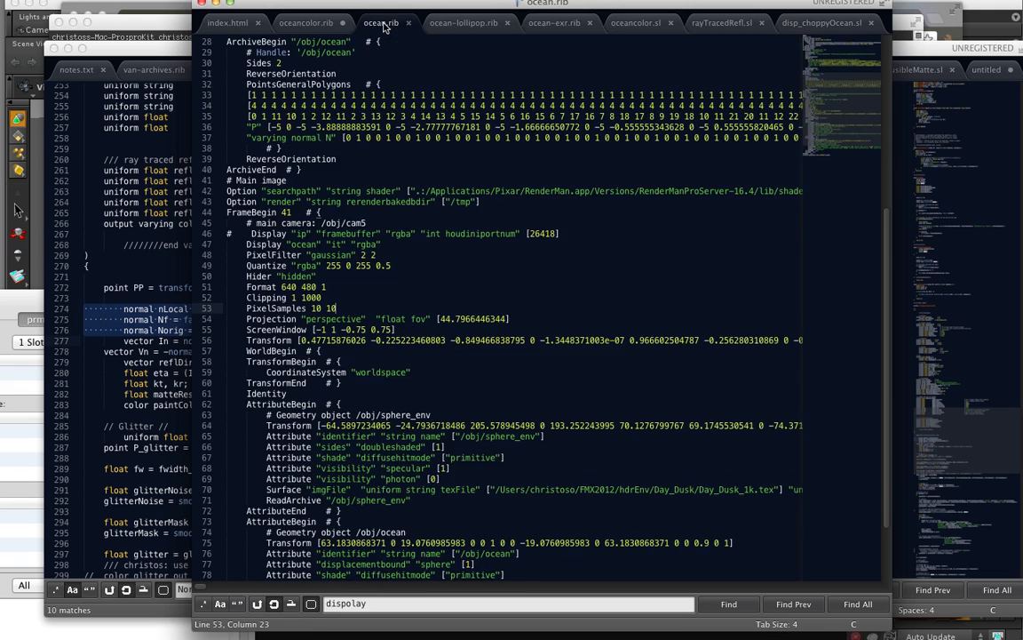
pyautogui.click(554, 22)
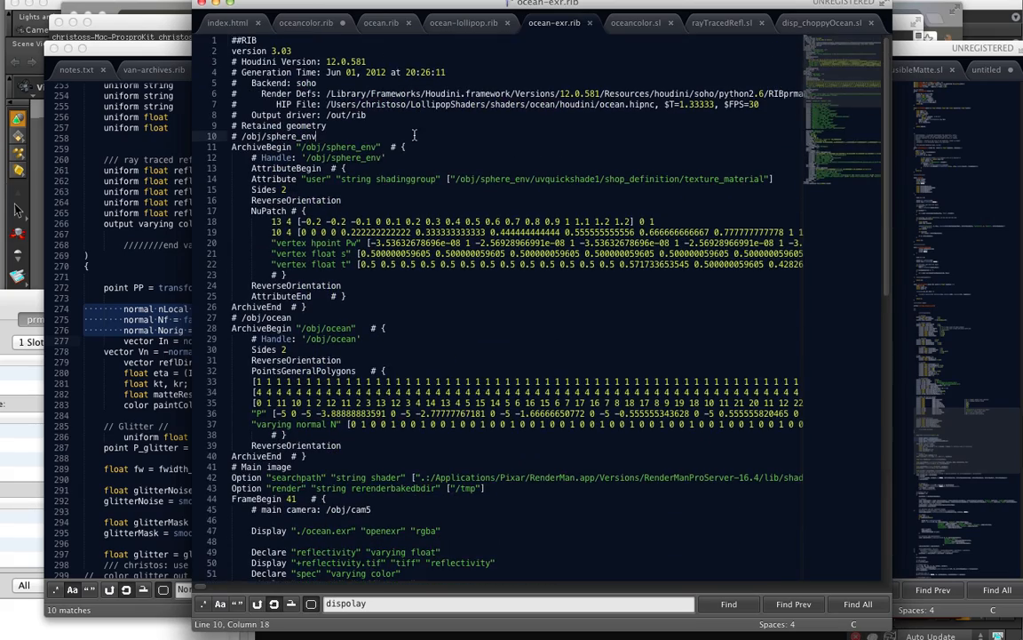
pyautogui.scroll(-3)
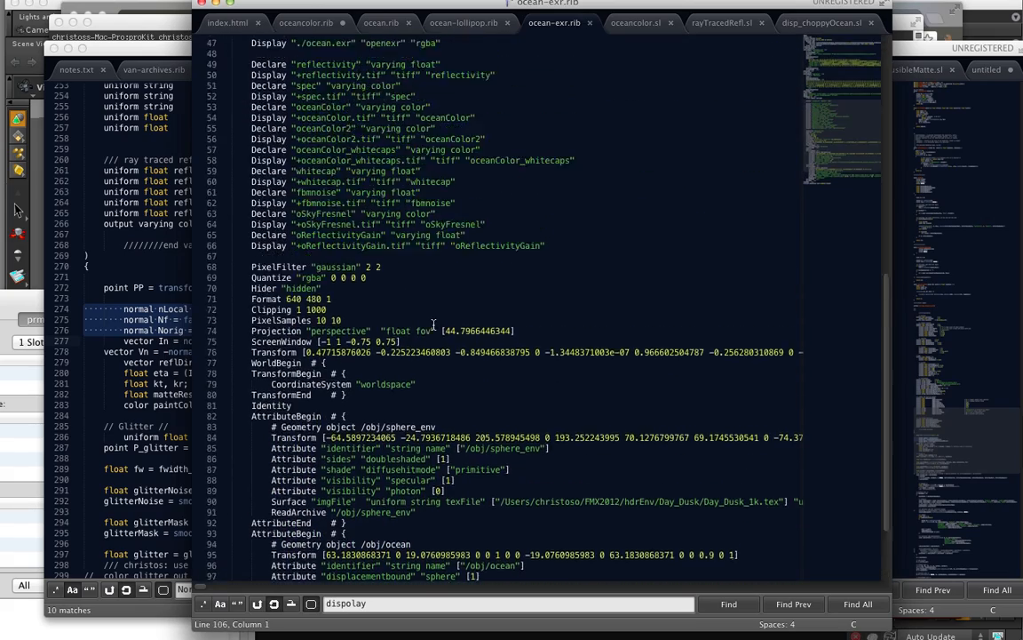
pyautogui.scroll(-3)
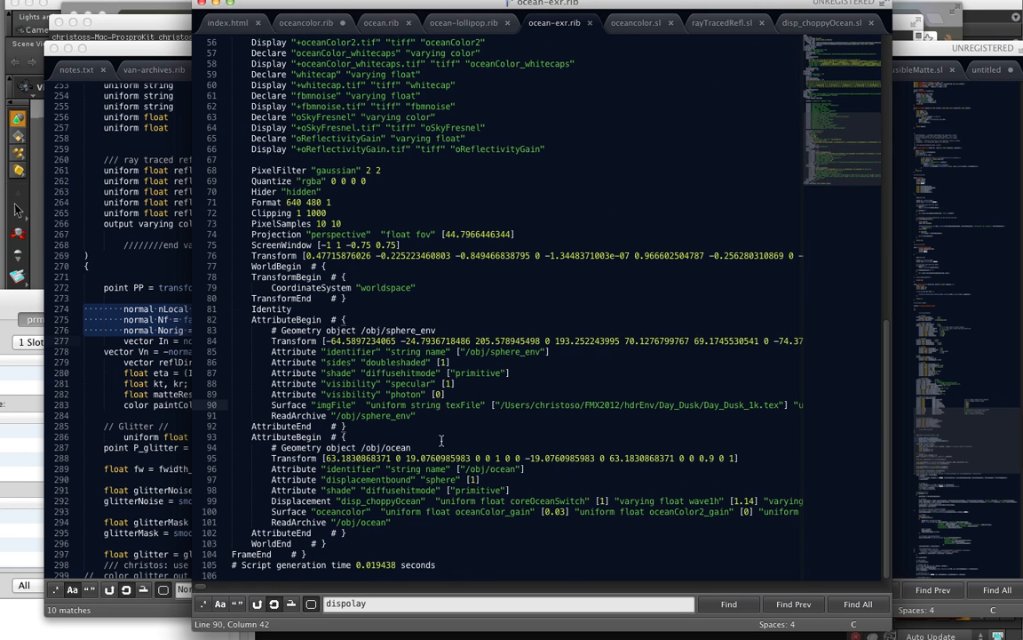
pyautogui.scroll(3)
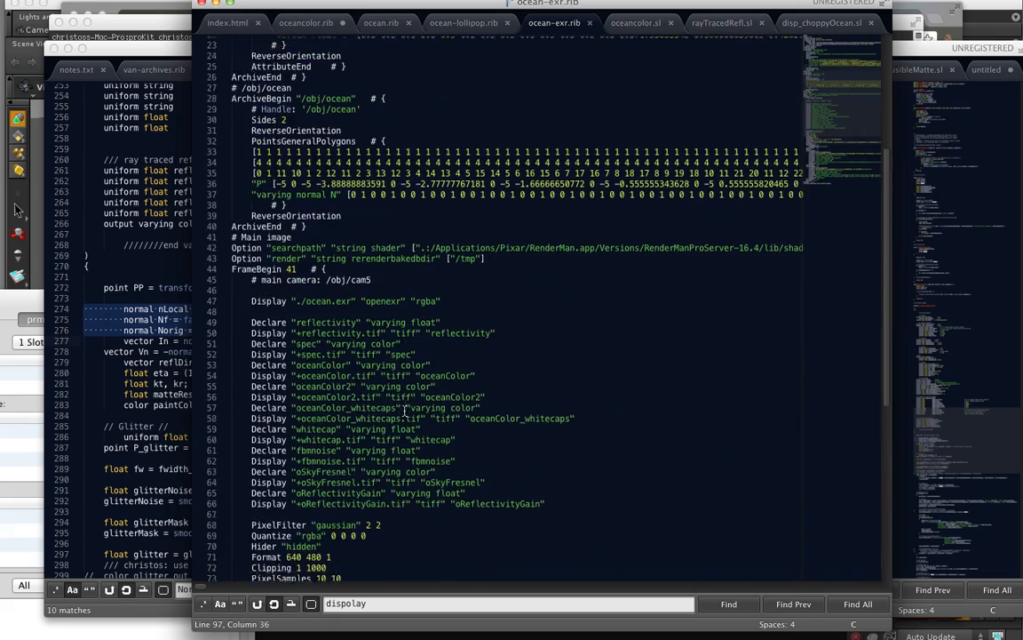
pyautogui.scroll(3)
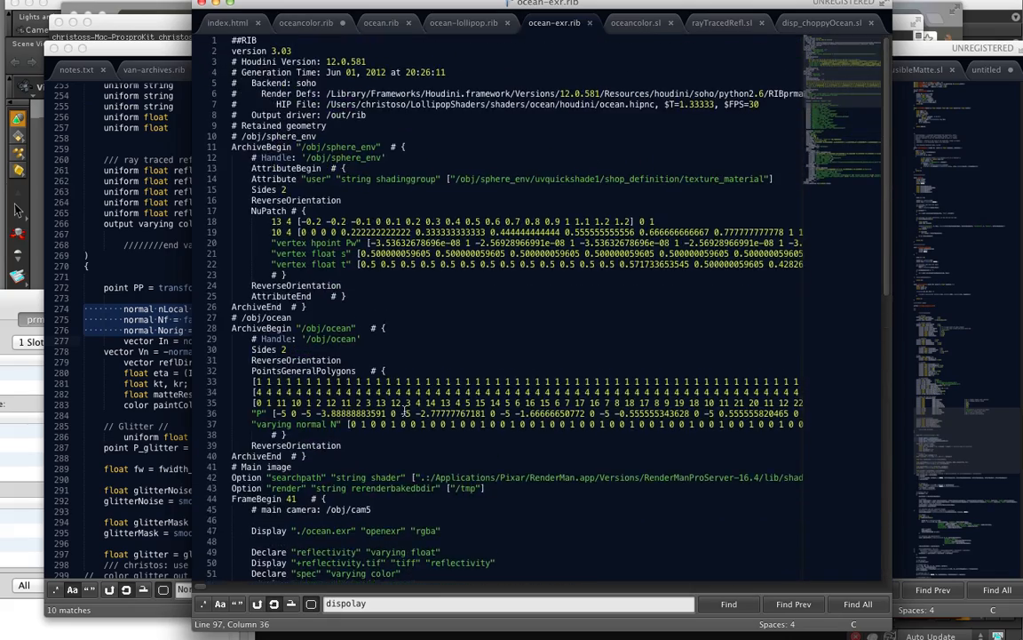
pyautogui.scroll(-3)
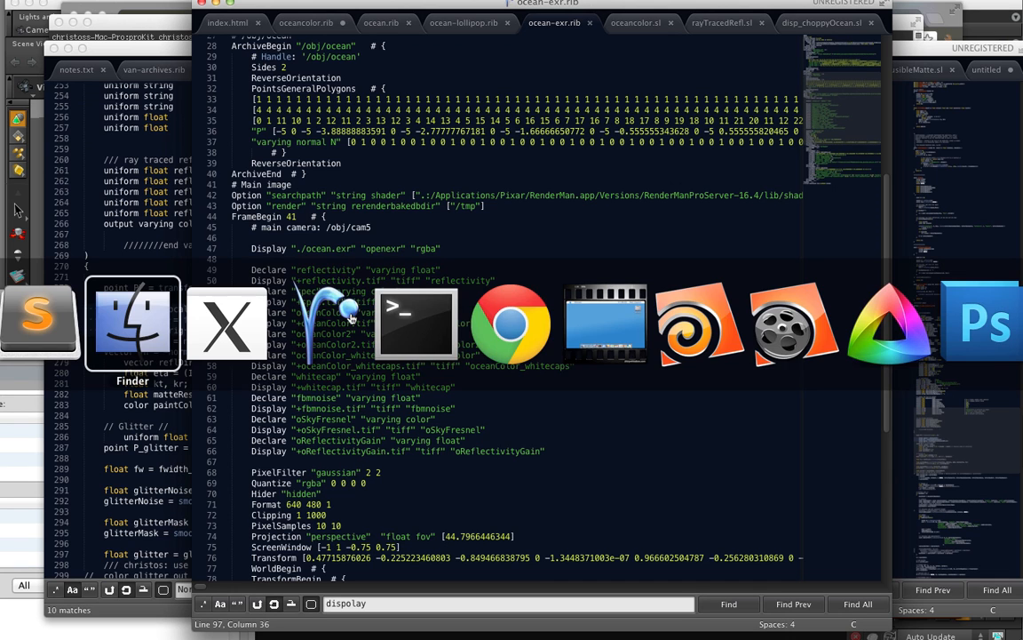
# Switch to the shell, clear it and move into the shaders folder to list its files.
pyautogui.click(131, 323)
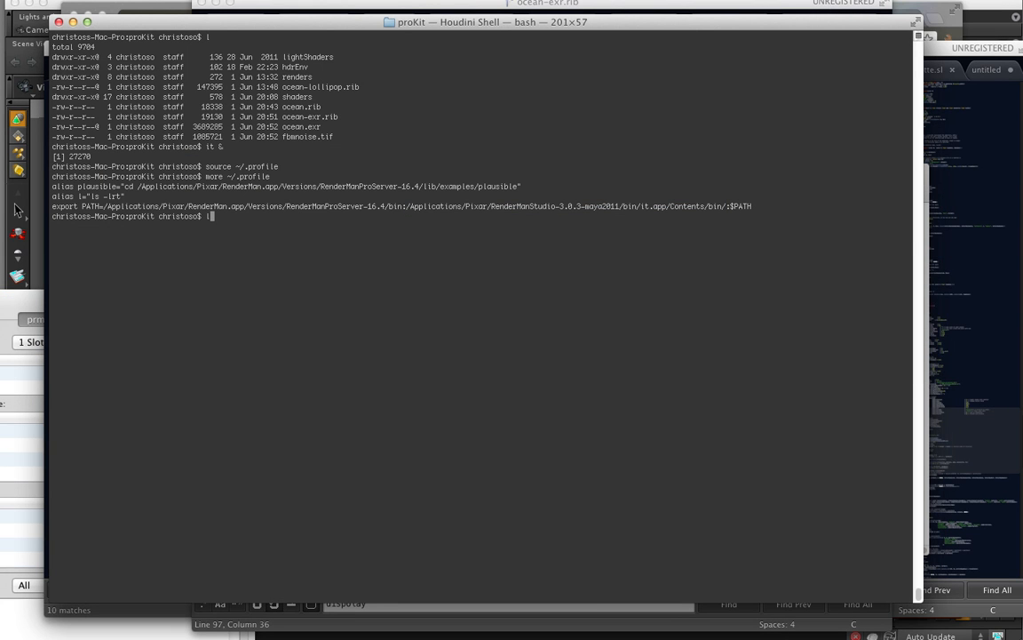
pyautogui.write('clear')
pyautogui.write('pwd')
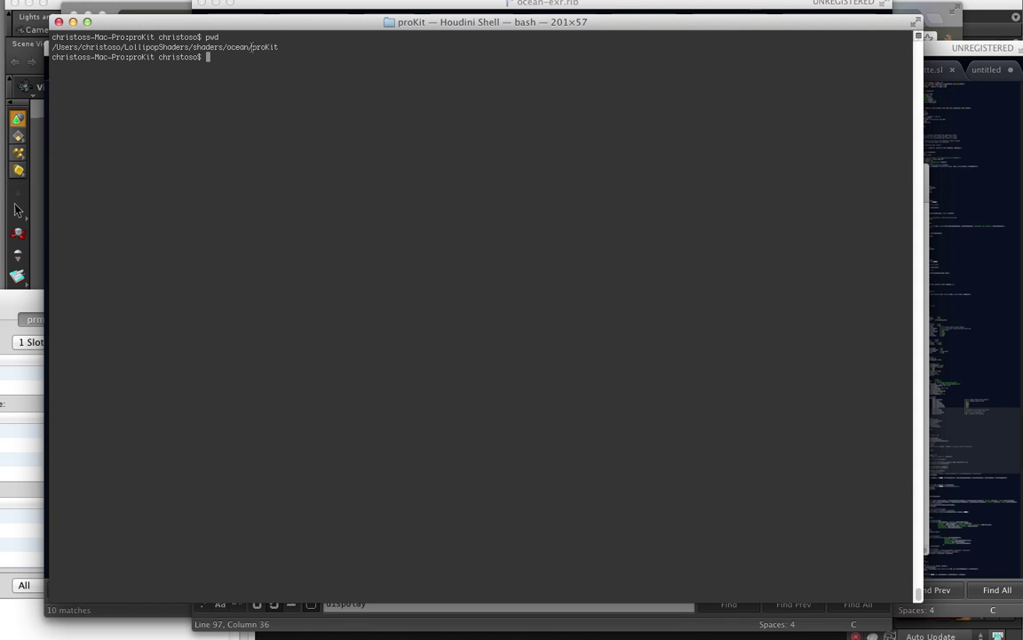
pyautogui.write('cd shaders/')
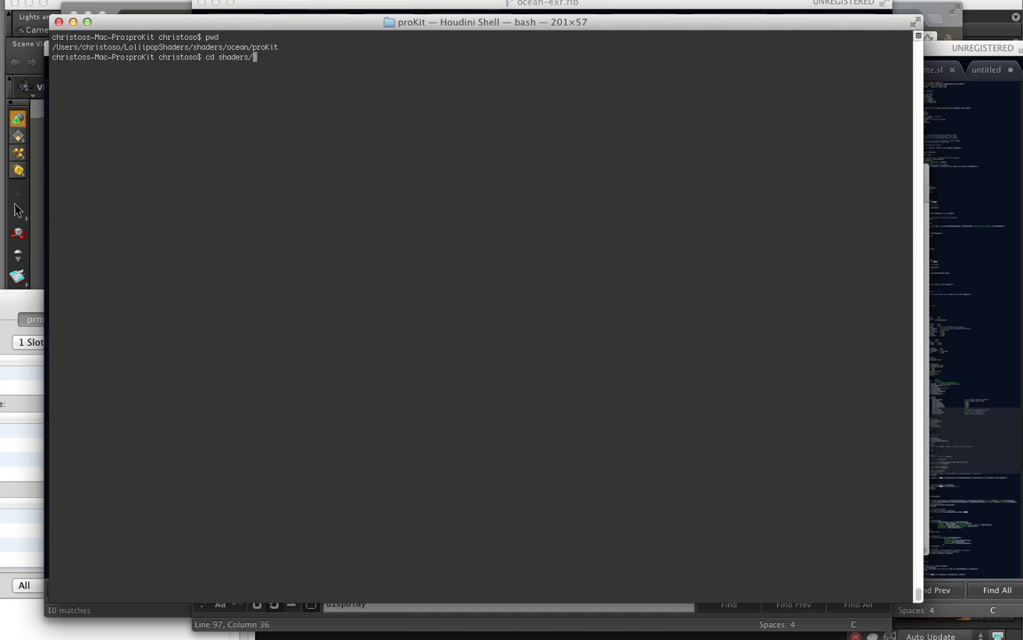
pyautogui.press('Return')
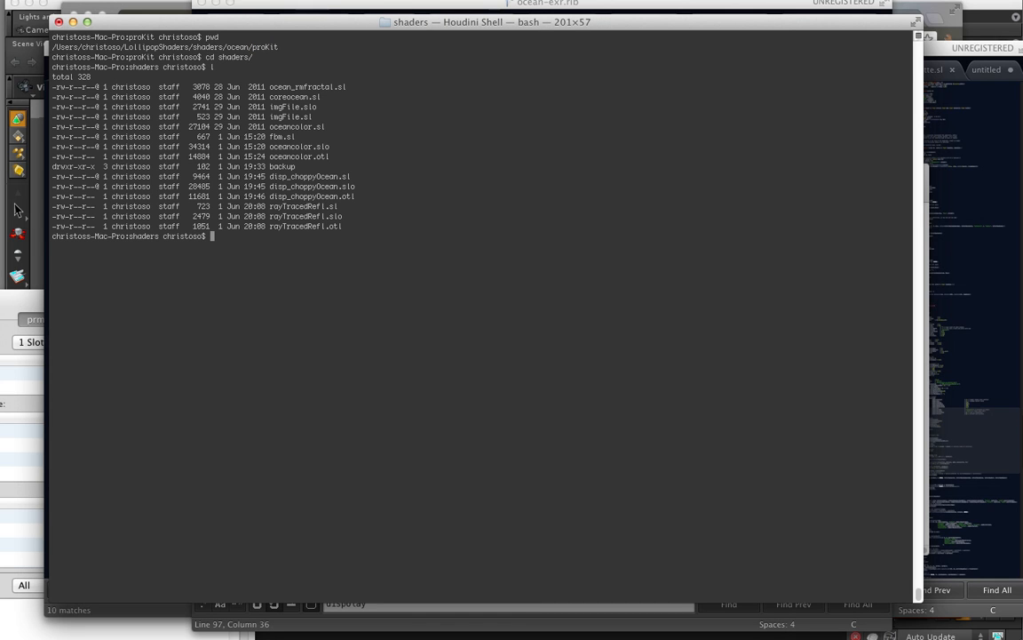
pyautogui.moveTo(331, 160)
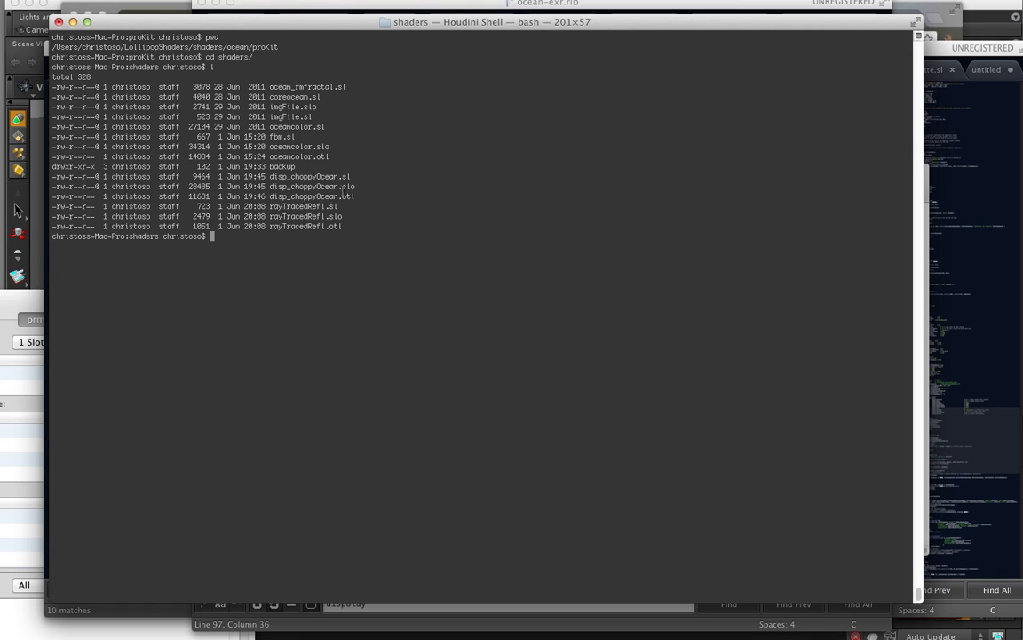
# Run slo2otl.py -l disp_choppyOcean.otl disp_choppyOcean.slo to convert the shader into an OTL.
pyautogui.doubleClick(311, 186)
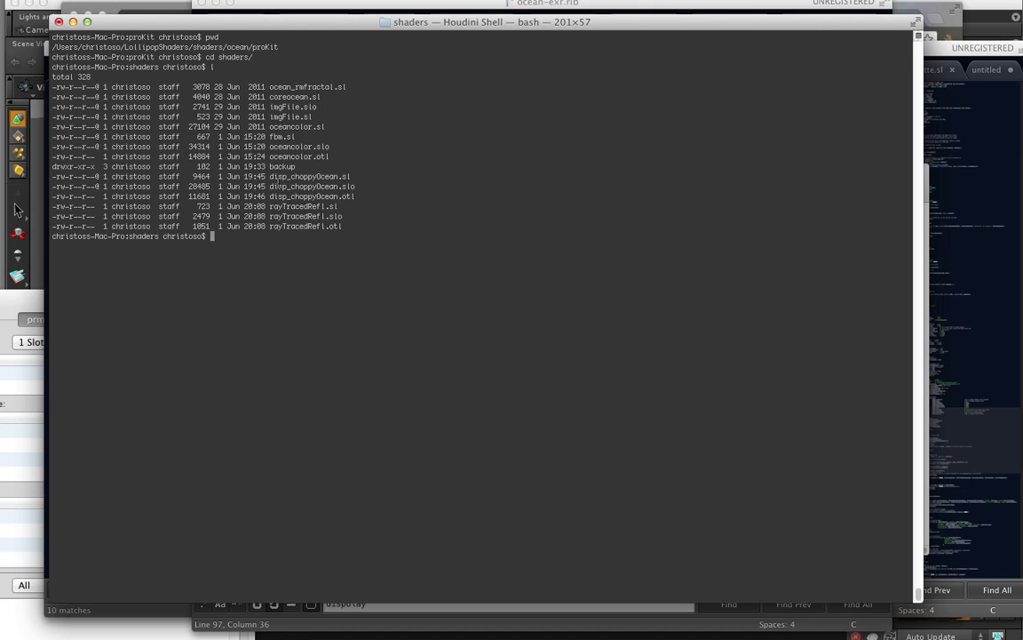
pyautogui.write('sl')
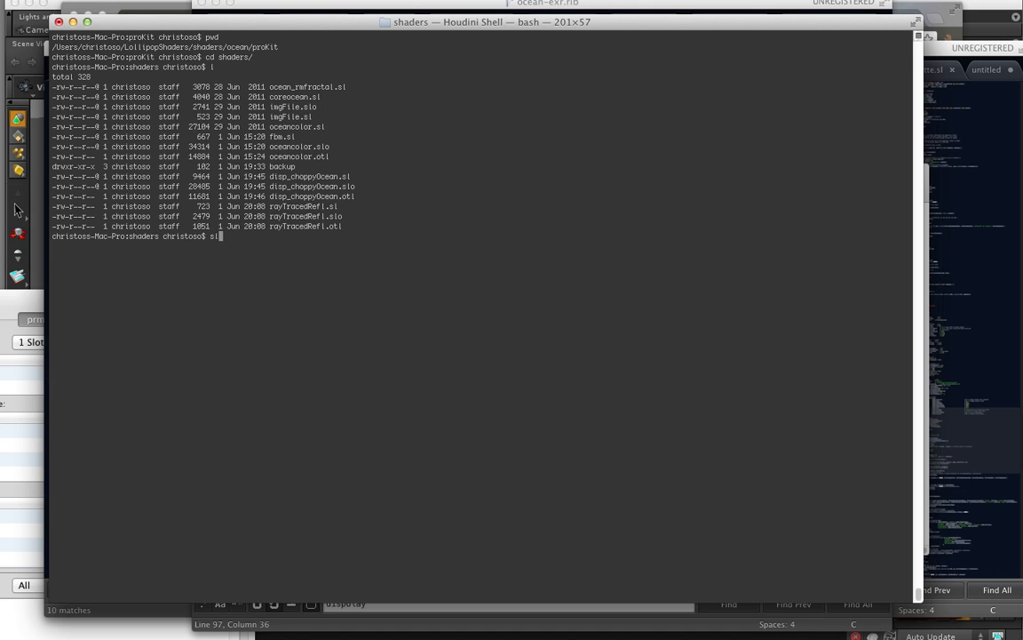
pyautogui.write('lo2otl.py')
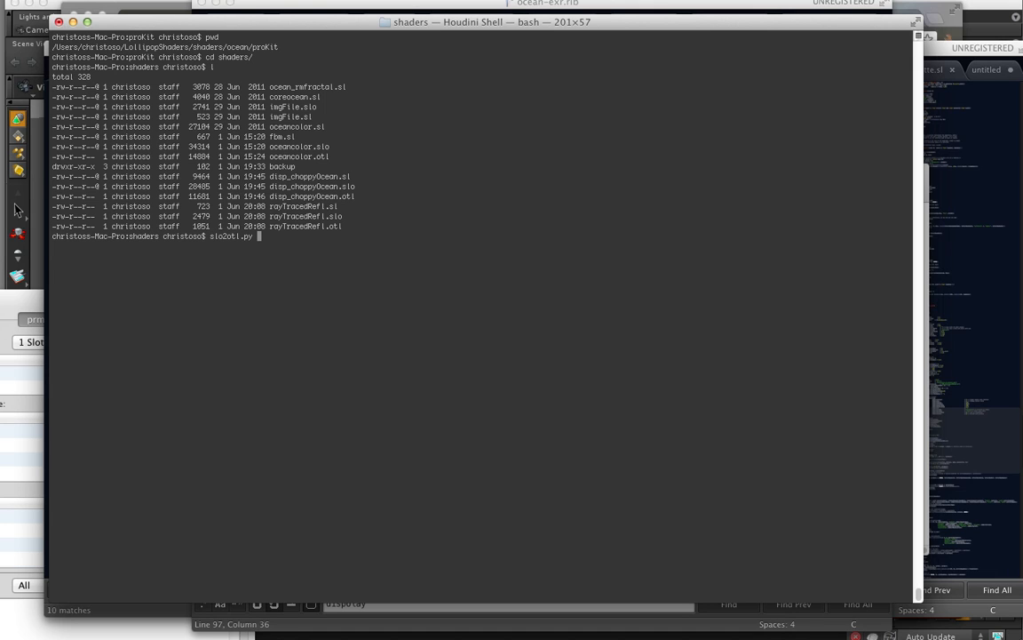
pyautogui.write('-l')
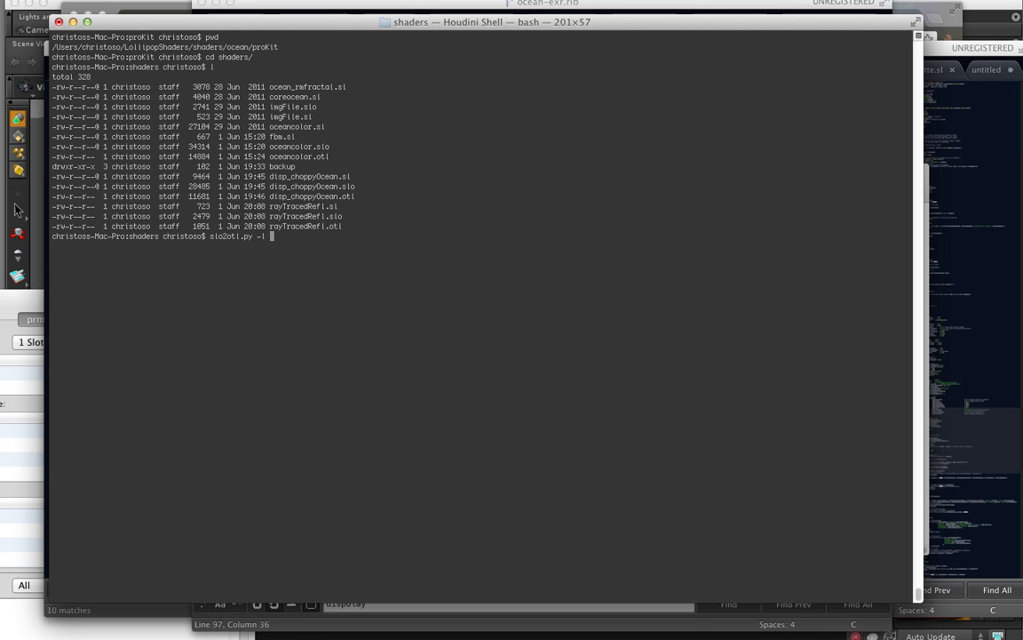
pyautogui.doubleClick(311, 186)
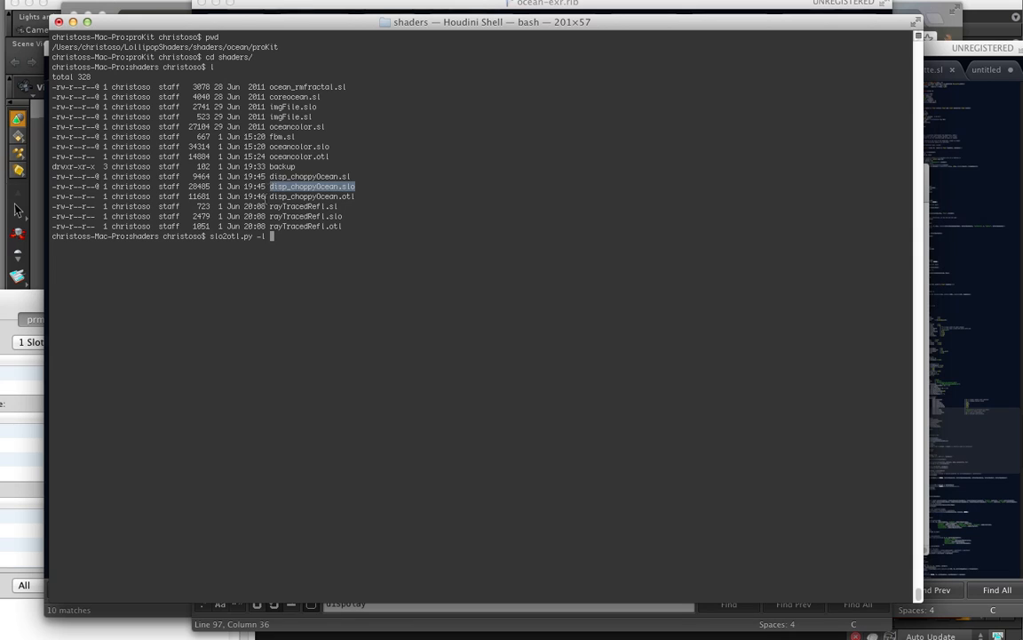
pyautogui.write('disp_choppyOcean.sl')
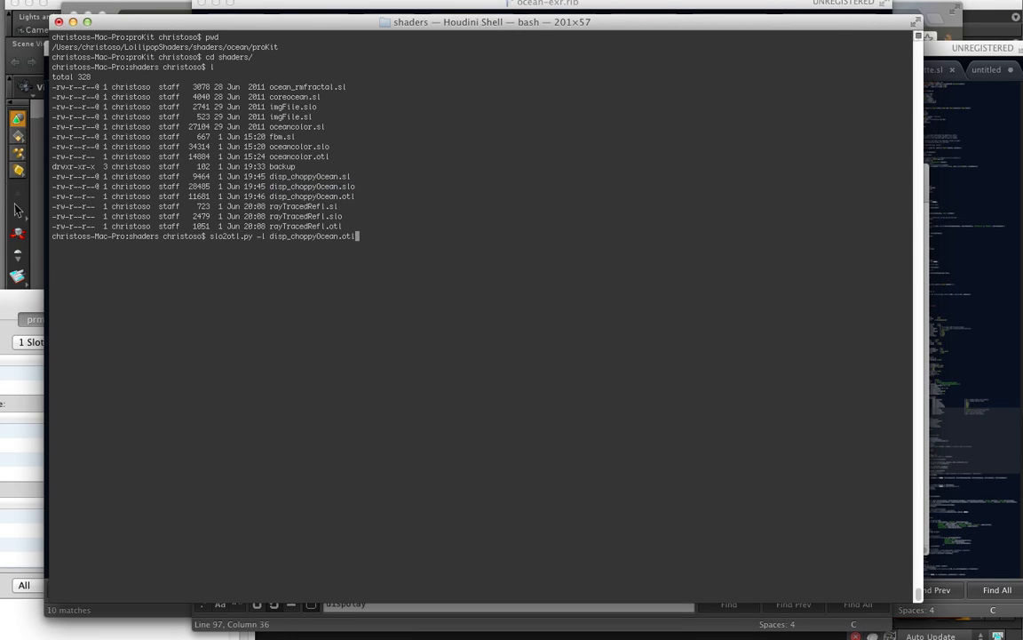
pyautogui.write('disp_choppyOcean.slo')
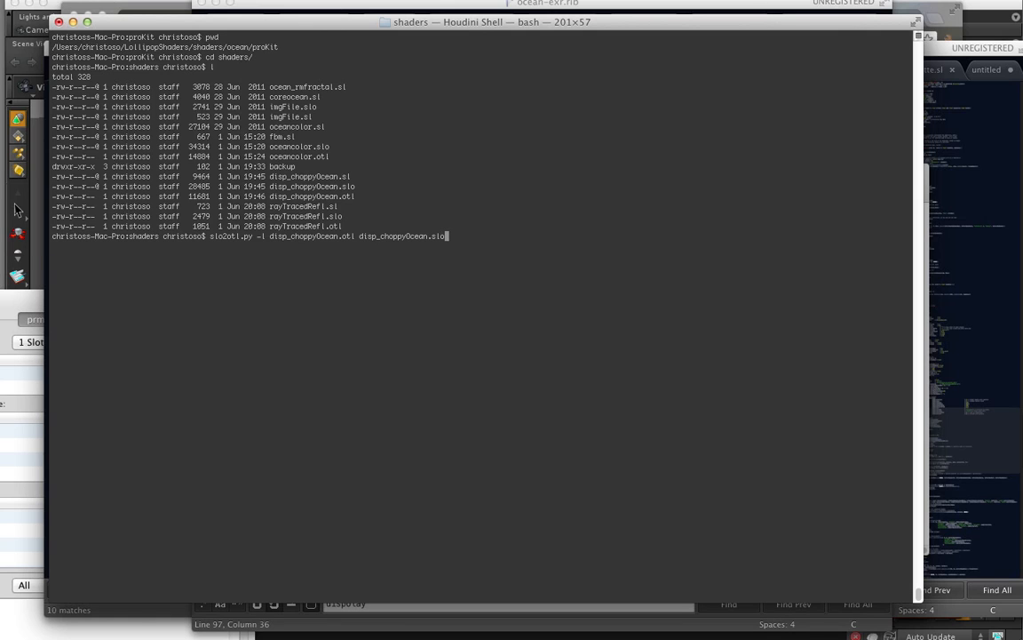
pyautogui.write('{')
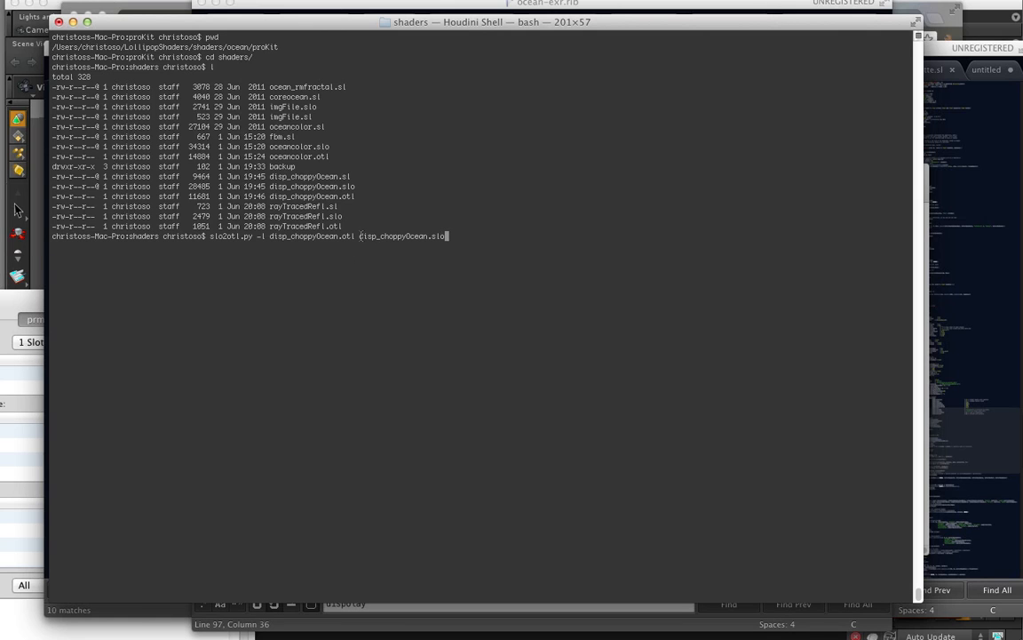
pyautogui.doubleClick(311, 235)
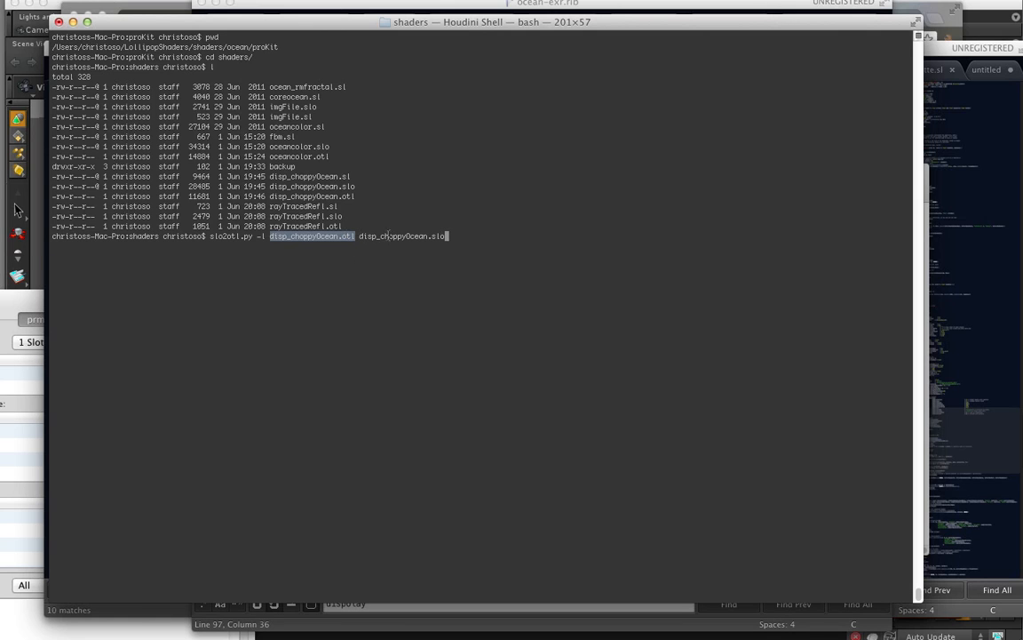
pyautogui.press('Return')
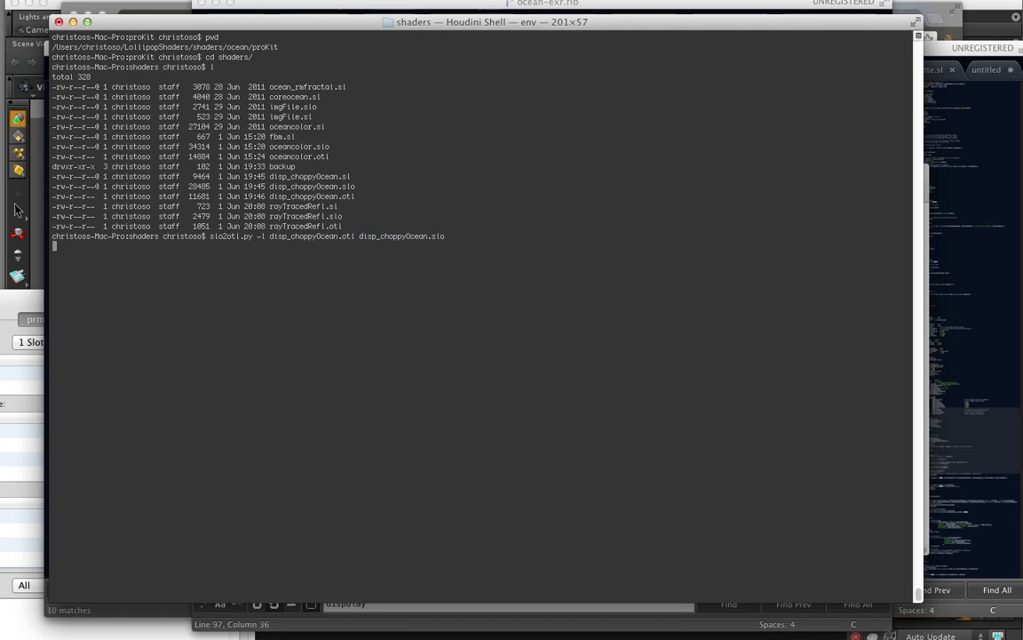
pyautogui.press('Return')
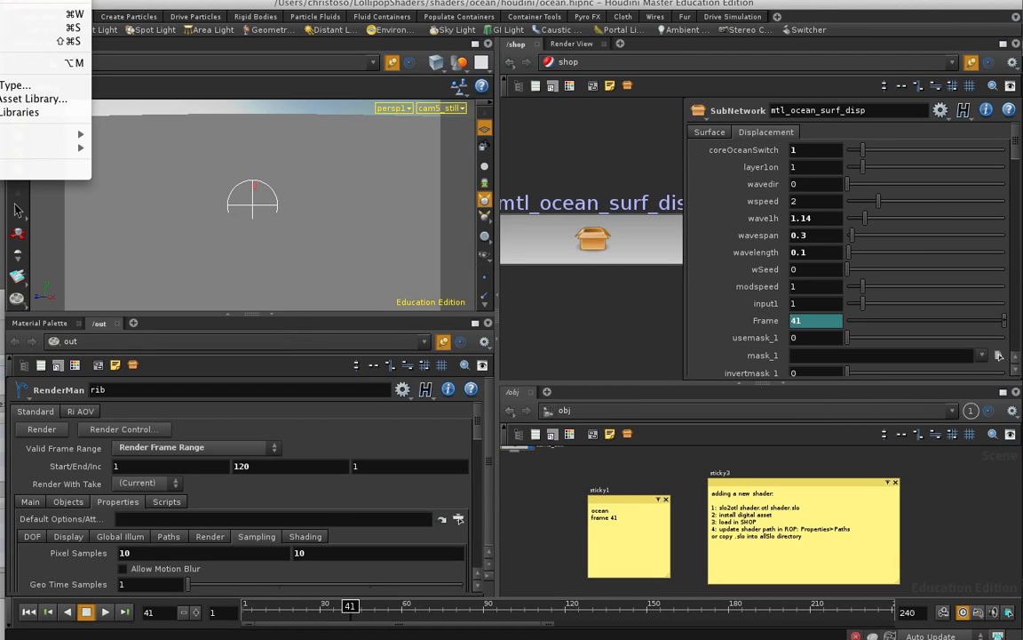
# Install the allotl/rayTracedRefl.otl digital asset library into the current Houdini scene.
pyautogui.click(373, 169)
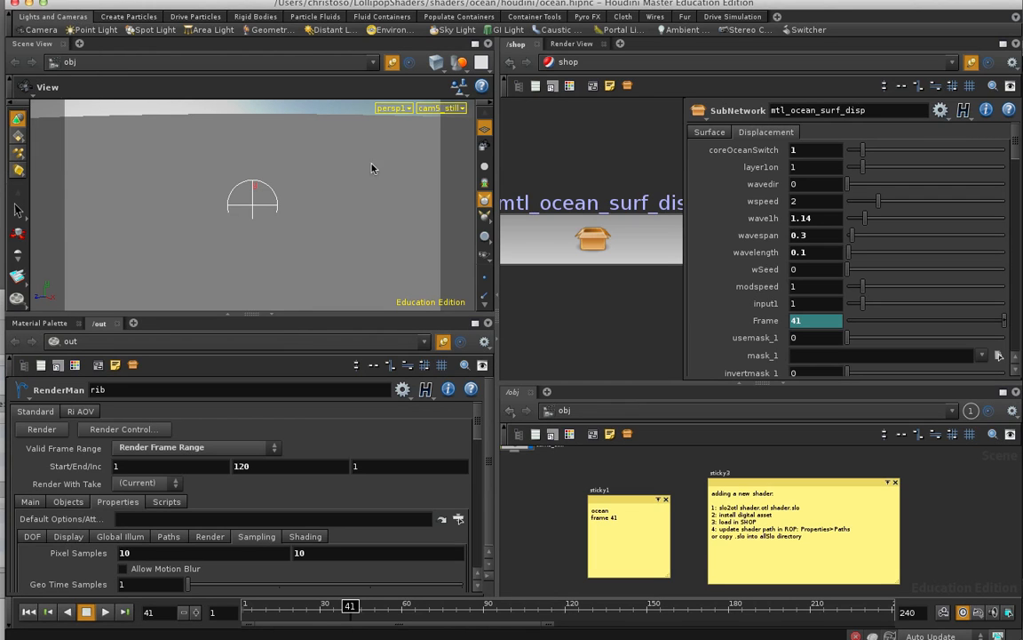
pyautogui.click(619, 128)
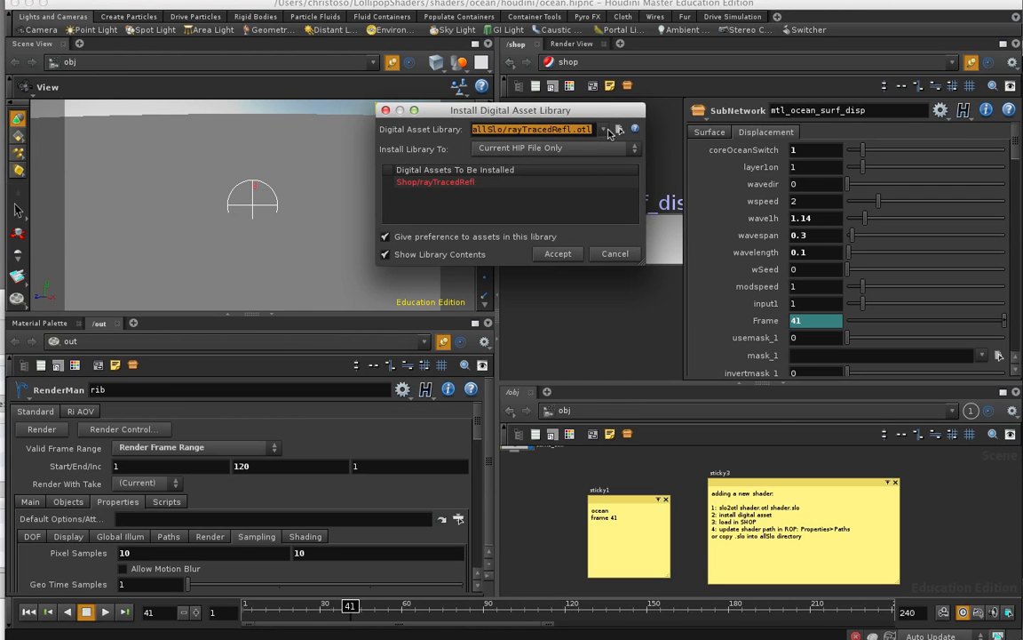
pyautogui.click(618, 128)
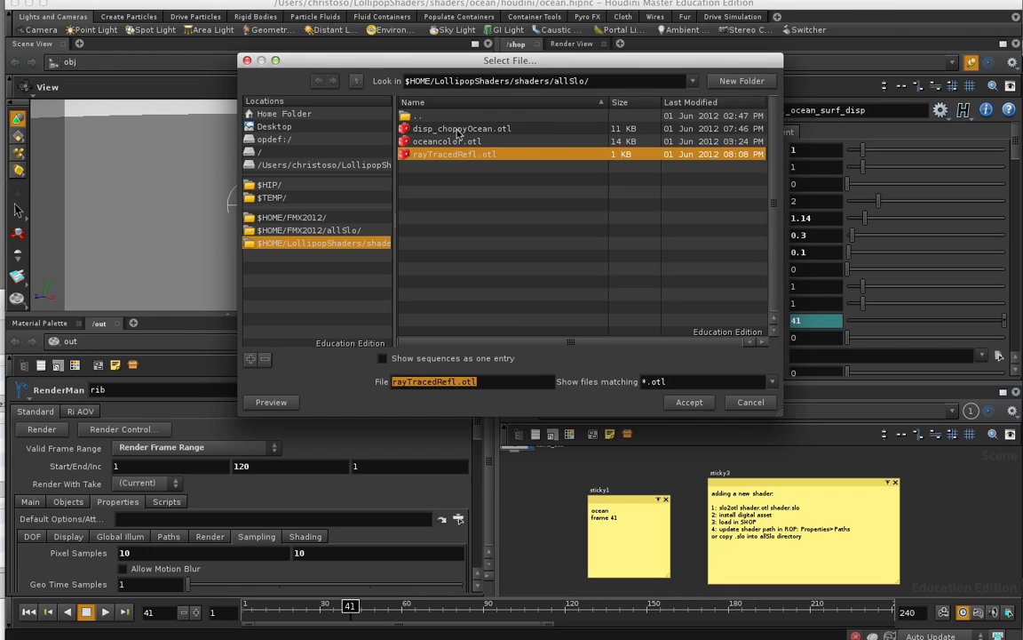
pyautogui.moveTo(455, 126)
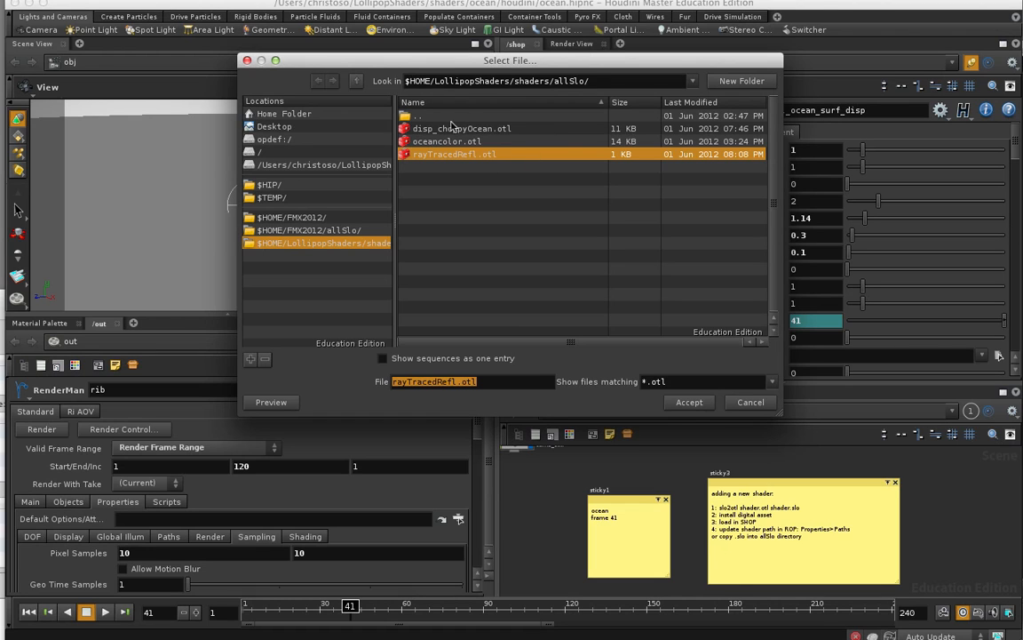
pyautogui.click(689, 401)
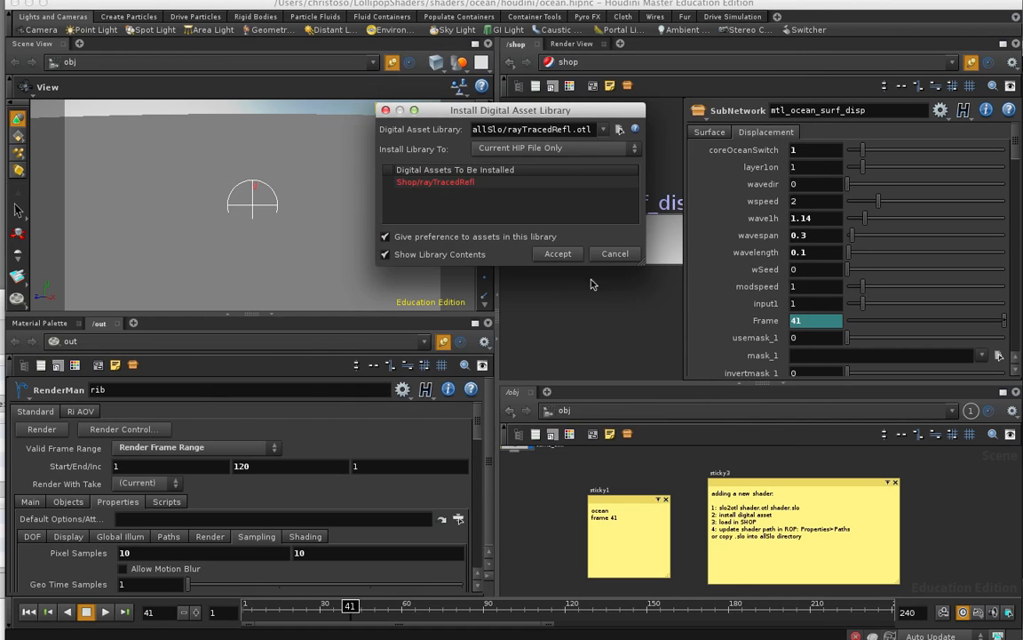
pyautogui.click(558, 252)
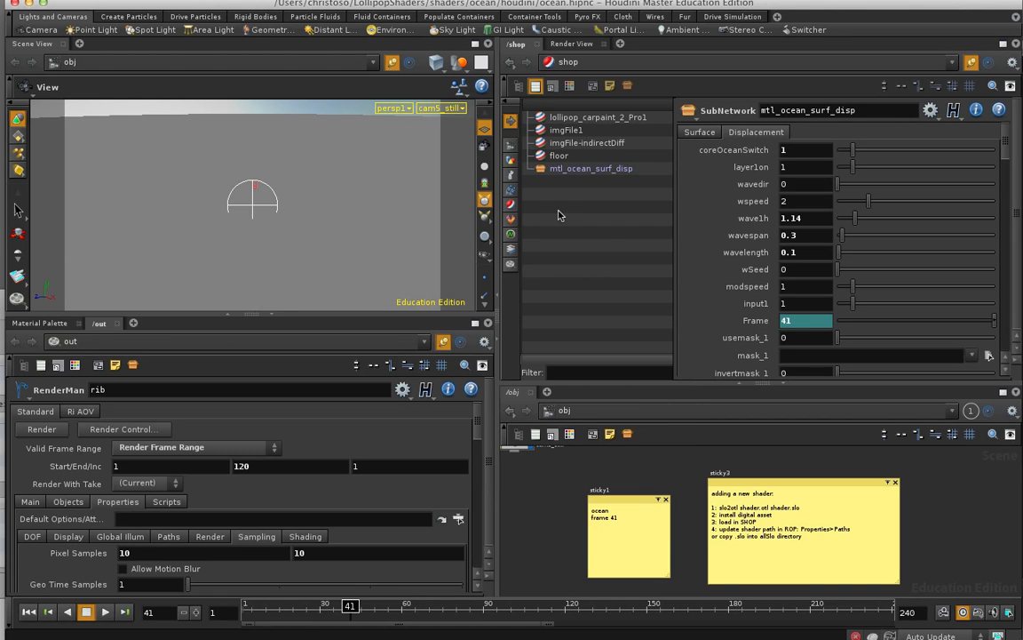
# Add an oceancolor shader so oceancolor1 appears with its colour and upwelling parameters.
pyautogui.click(574, 181)
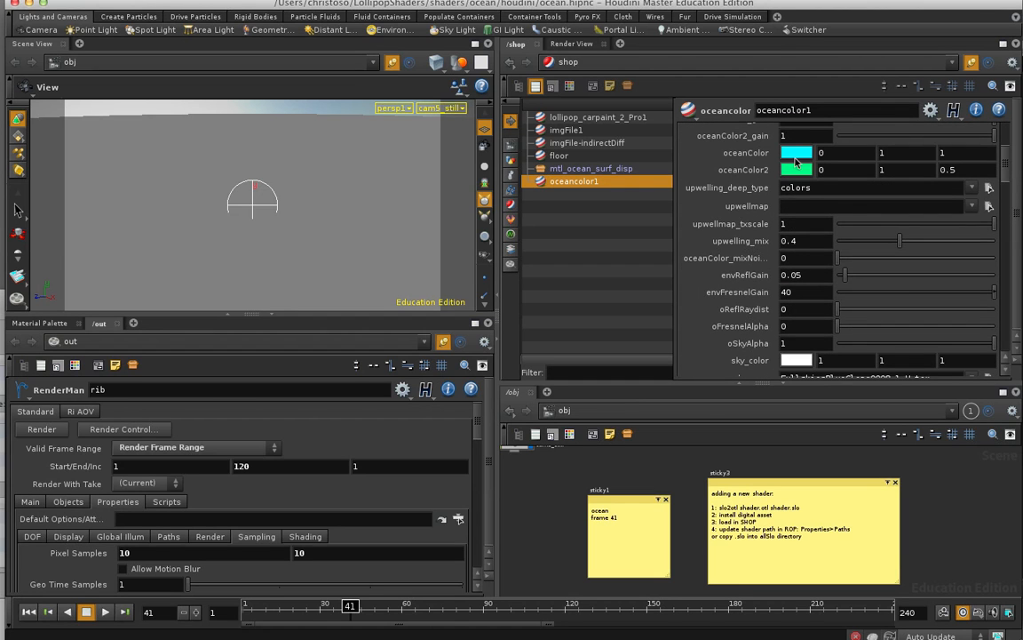
pyautogui.scroll(3)
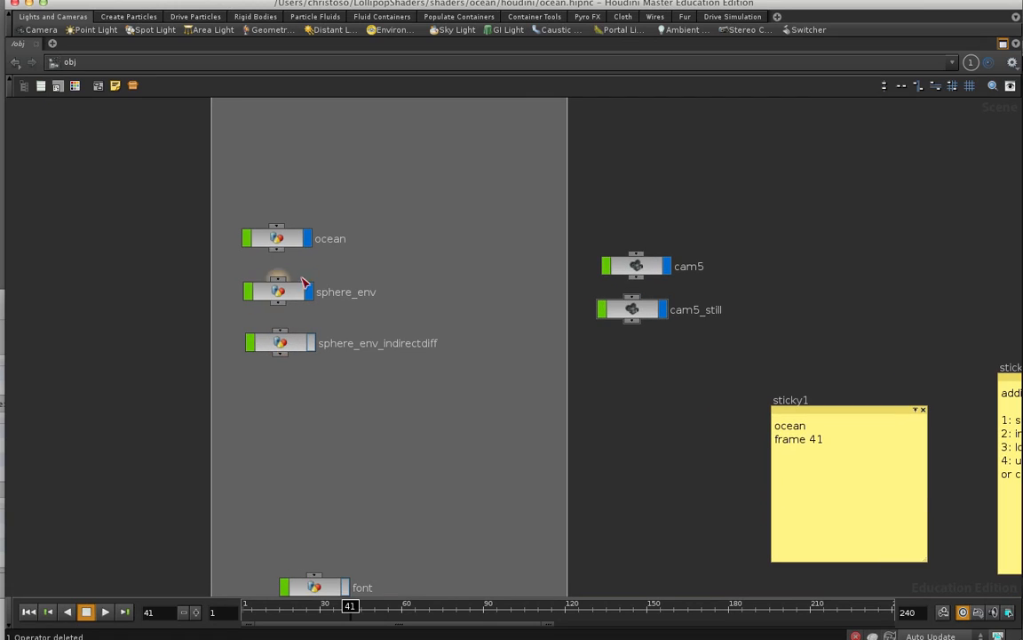
# Select the ocean object and dive into its geometry network.
pyautogui.click(277, 238)
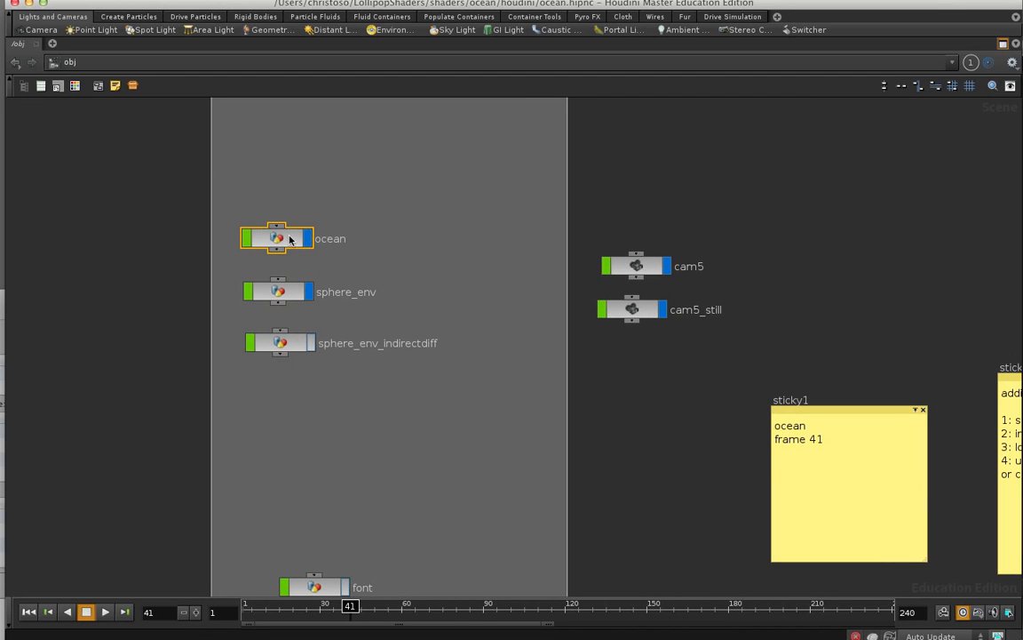
pyautogui.doubleClick(277, 238)
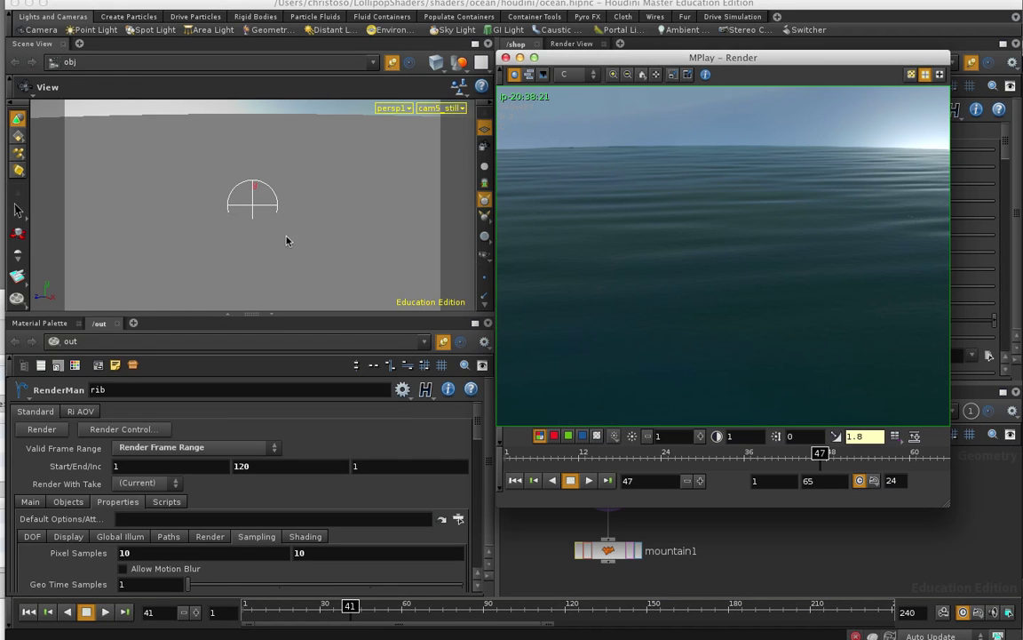
pyautogui.moveTo(229, 203)
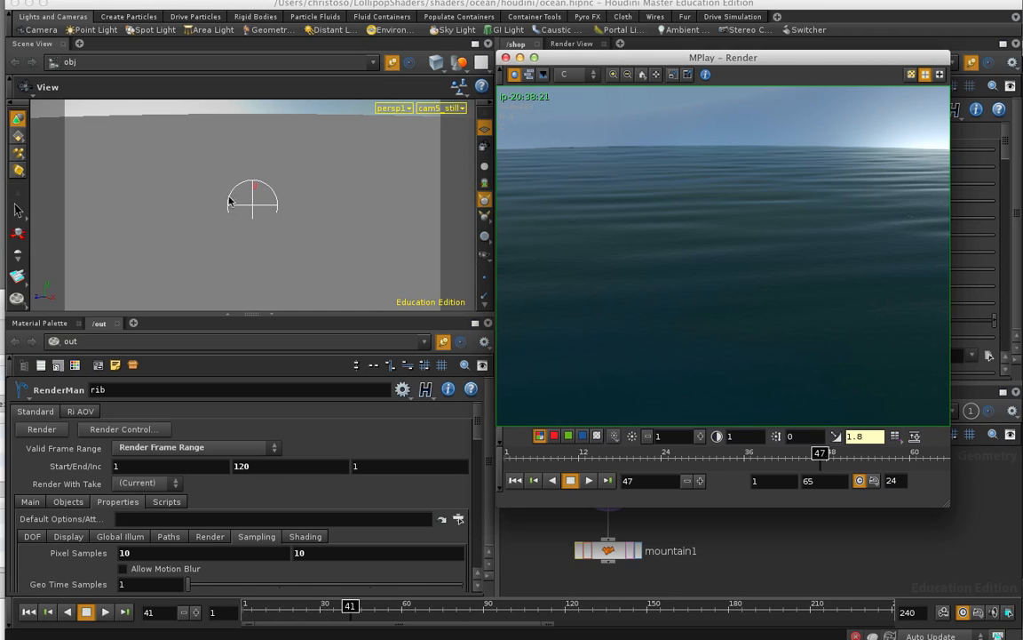
pyautogui.moveTo(60, 114)
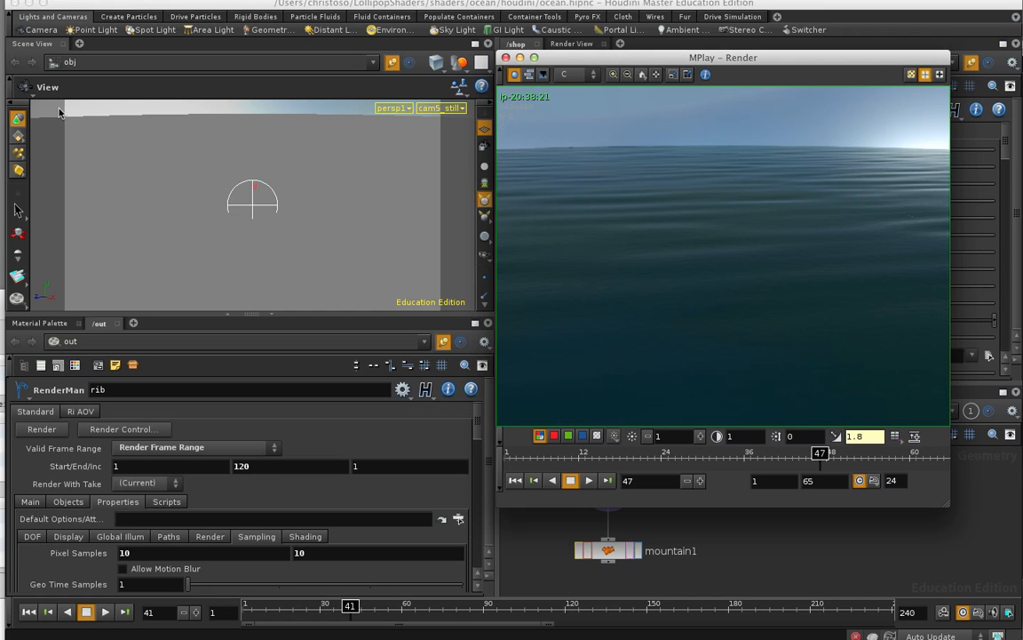
pyautogui.moveTo(206, 113)
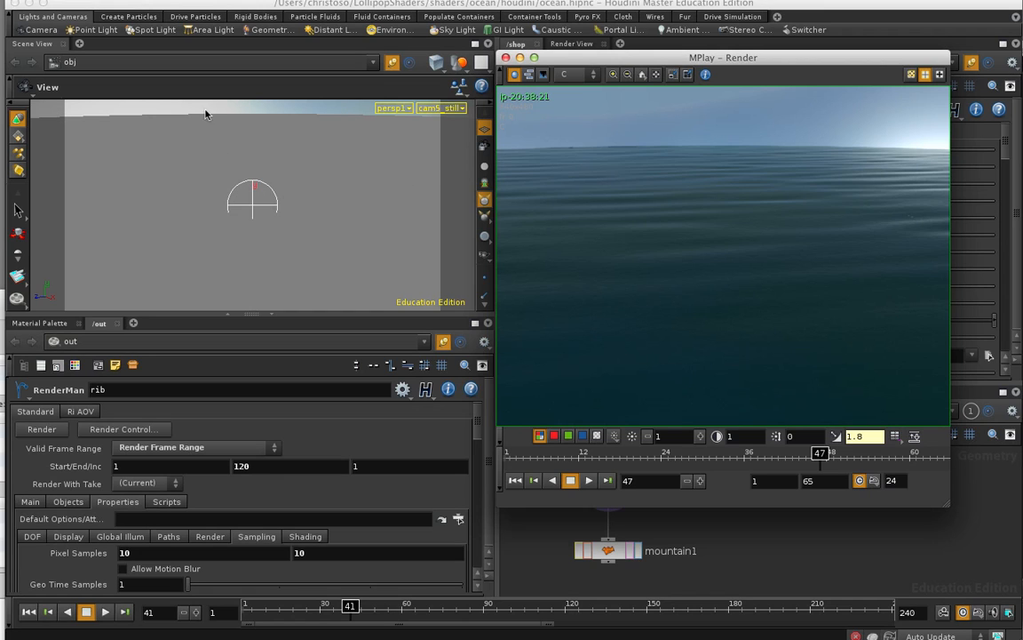
pyautogui.moveTo(600, 60)
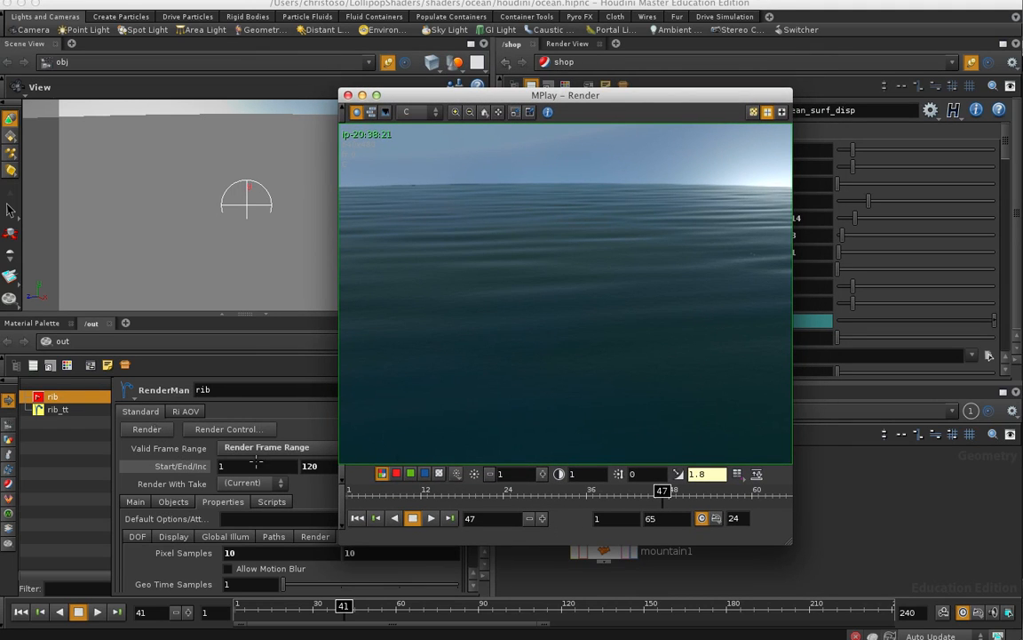
pyautogui.moveTo(566, 225)
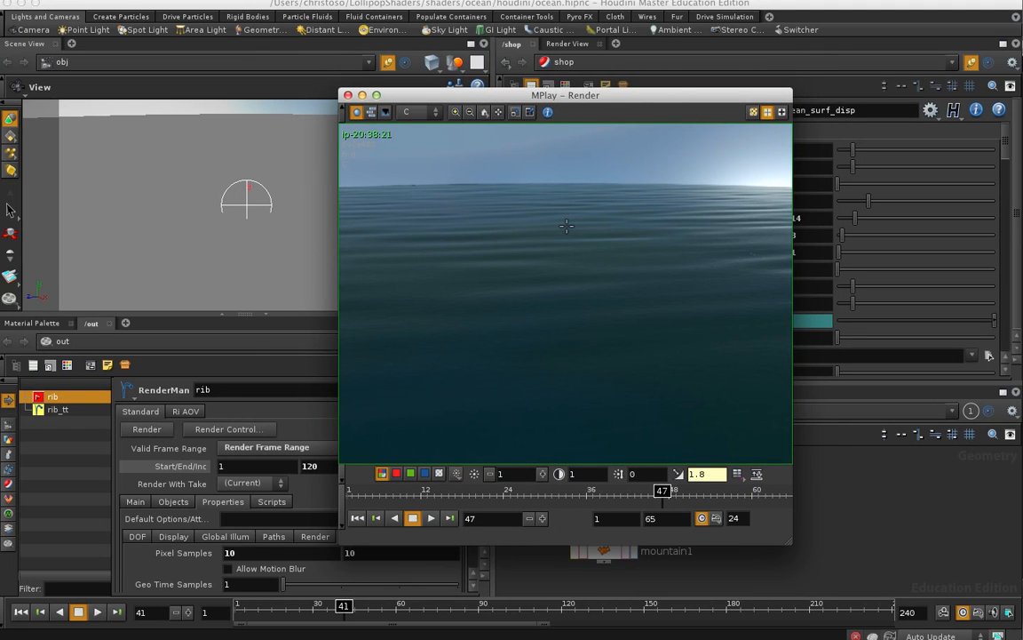
pyautogui.moveTo(490, 130)
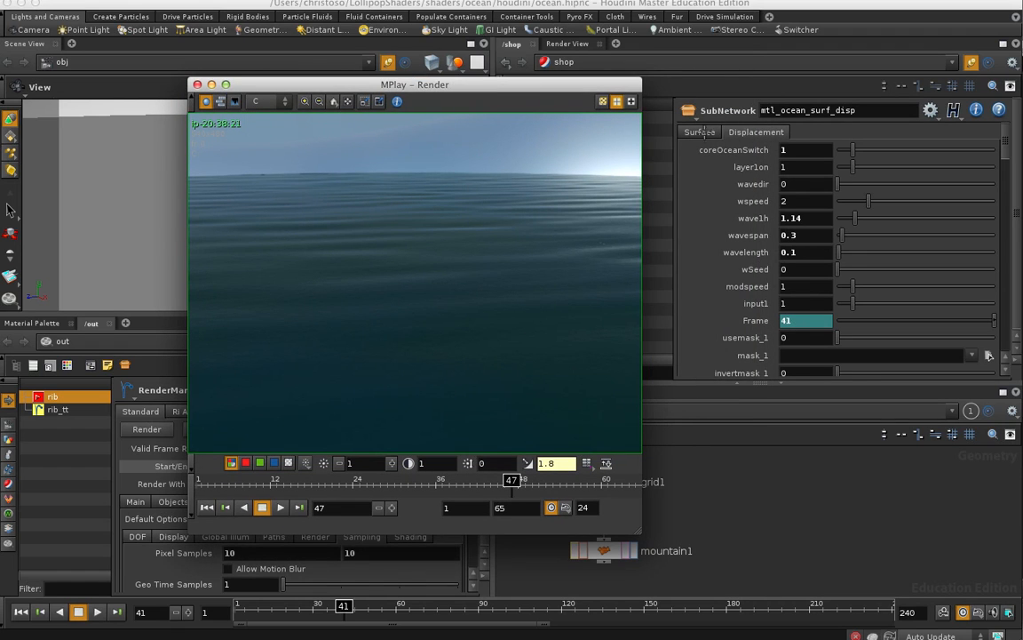
# Play back the rendered ocean frames in MPlay.
pyautogui.click(755, 131)
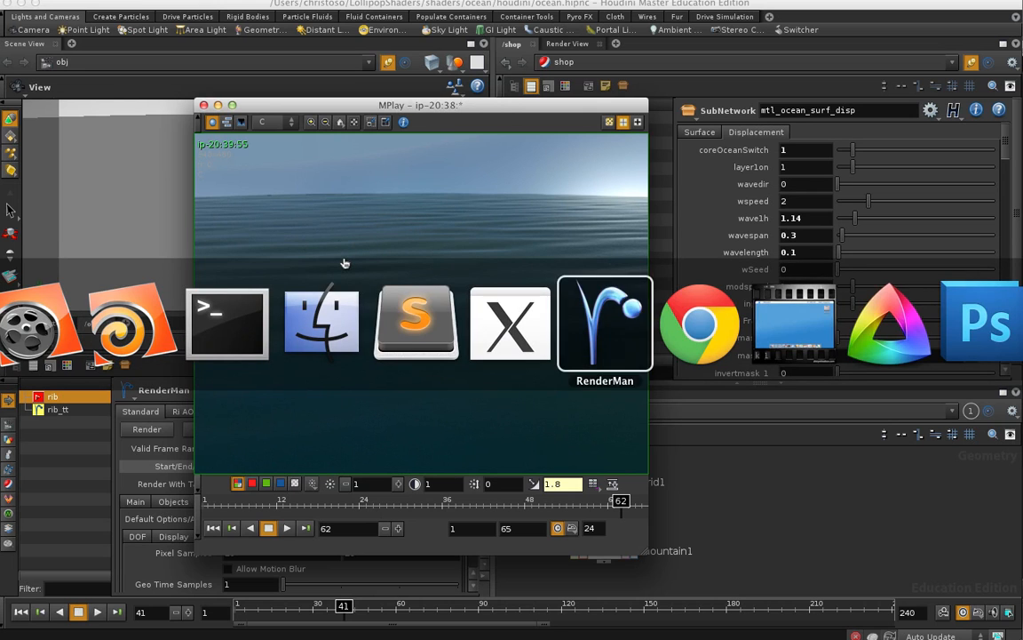
# Switch to Chrome showing the 'Downloads for Order M0002' LollipopShaders email.
pyautogui.click(700, 321)
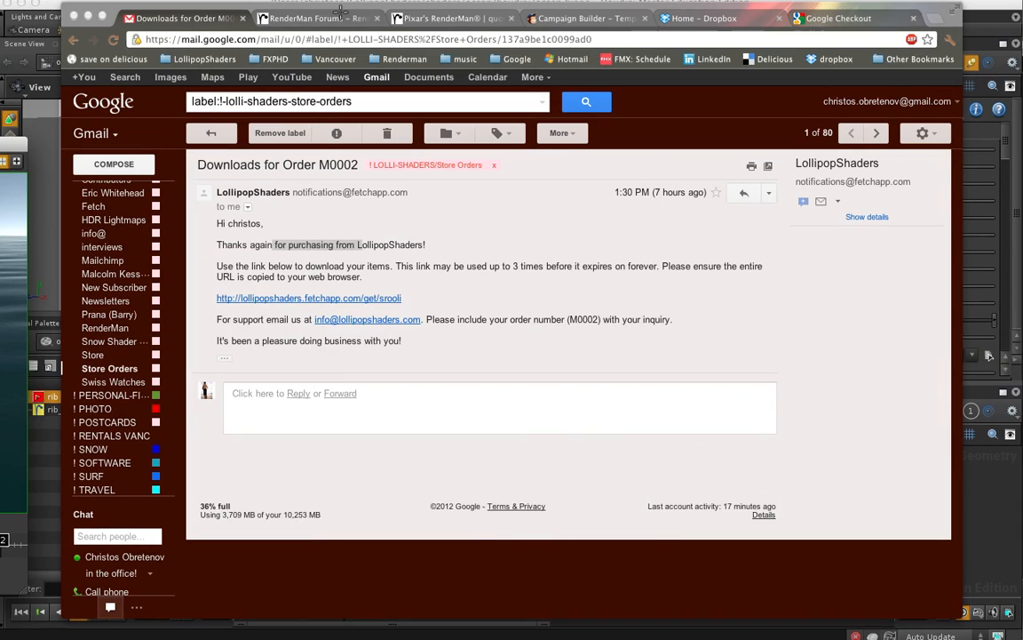
pyautogui.moveTo(280, 221)
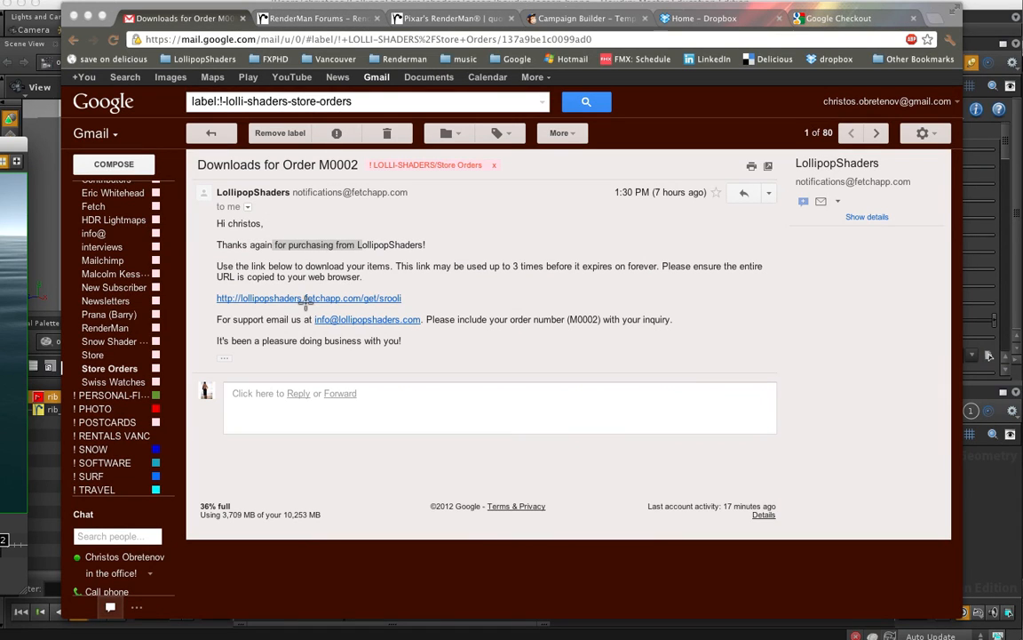
pyautogui.moveTo(359, 281)
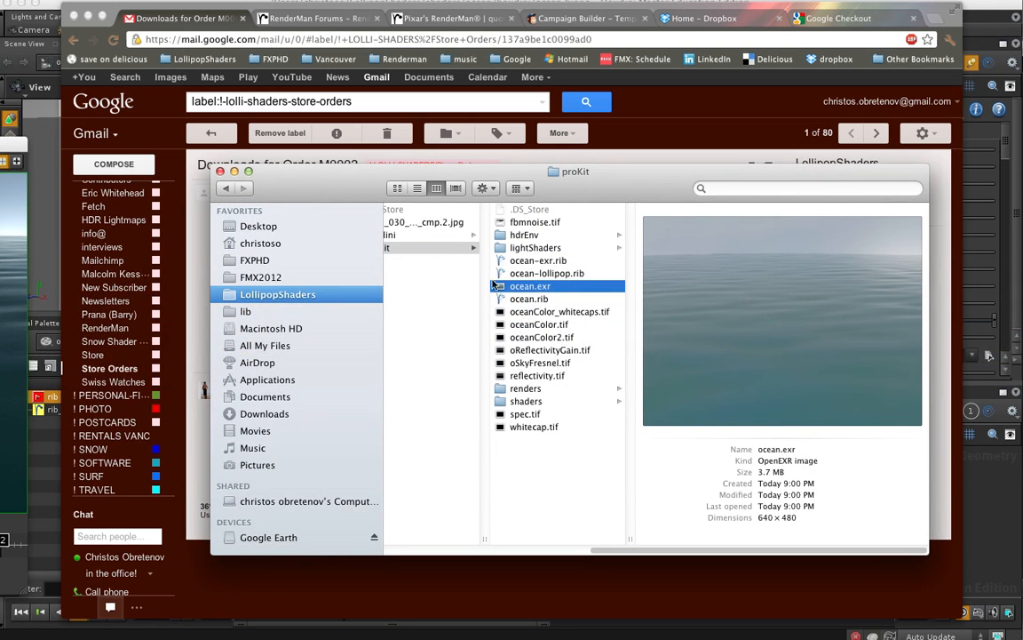
# Select ocean-exr.rib in the proKit folder and render it in RenderMan's it viewer.
pyautogui.click(537, 260)
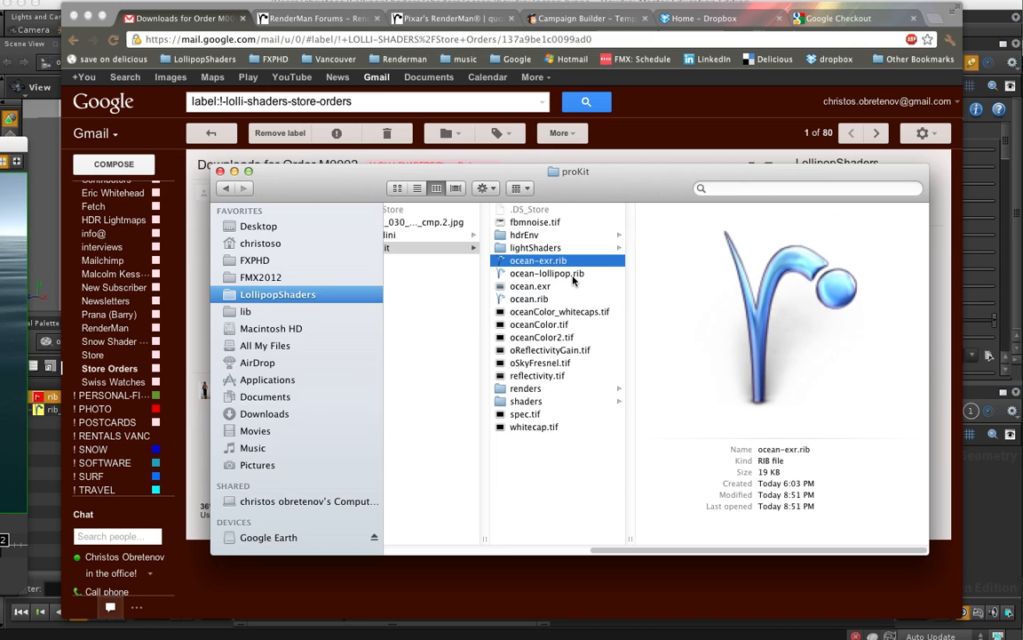
pyautogui.moveTo(568, 281)
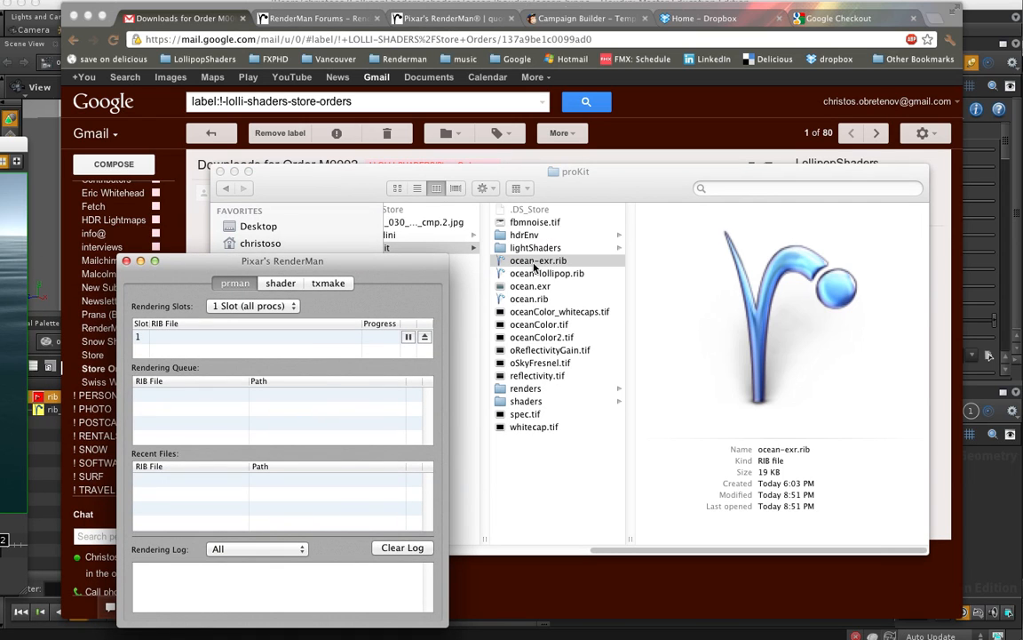
pyautogui.moveTo(547, 274)
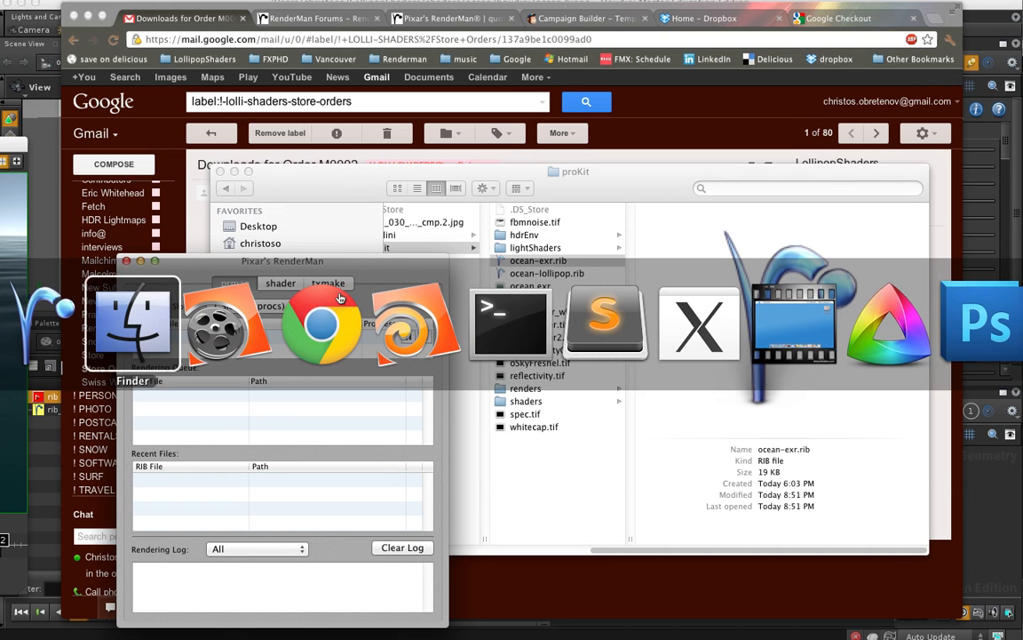
pyautogui.moveTo(133, 316)
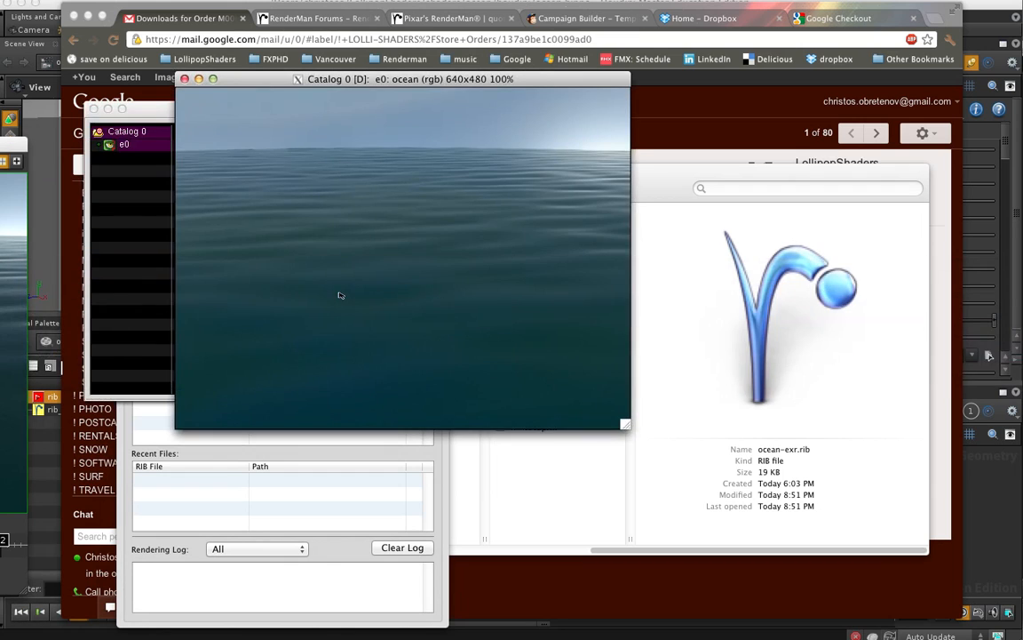
pyautogui.moveTo(409, 78); pyautogui.dragTo(484, 231)
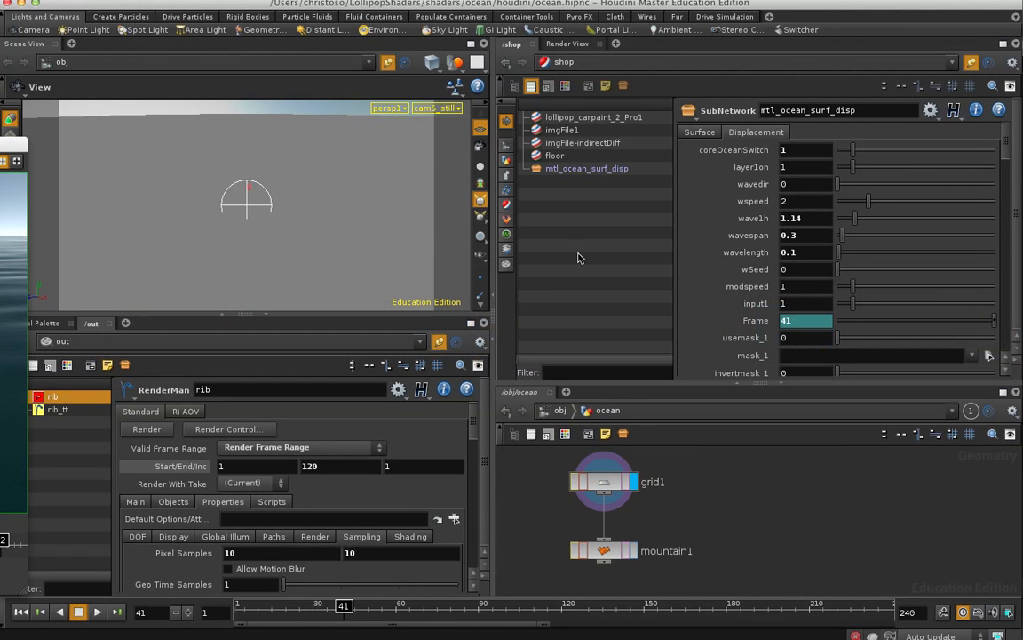
pyautogui.moveTo(622, 192)
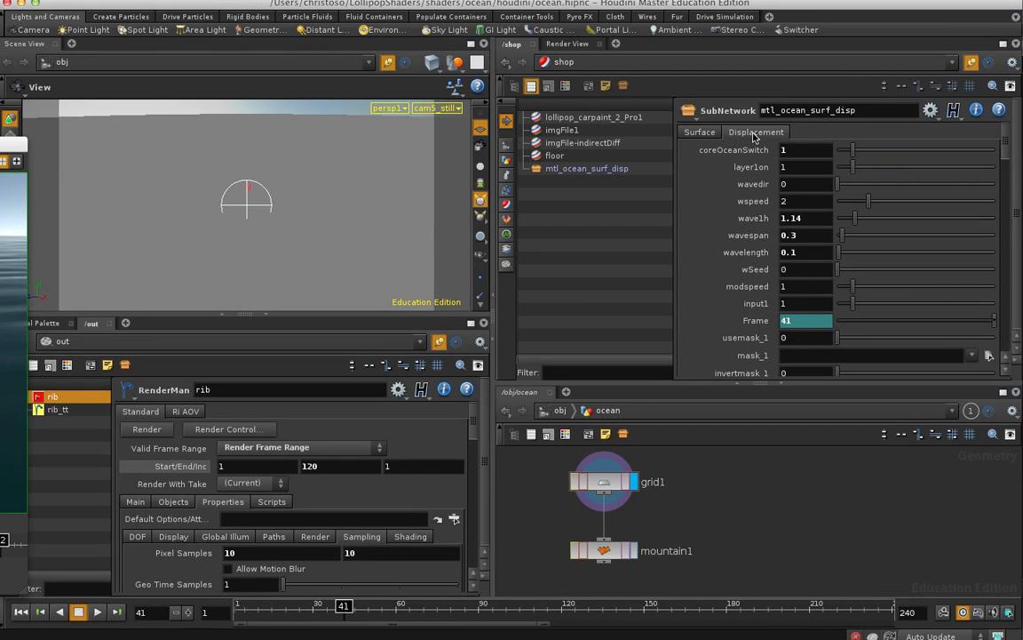
# Browse mtl_ocean_surf_disp's surface parameters, viewing wave speed, span and length values.
pyautogui.scroll(-3)
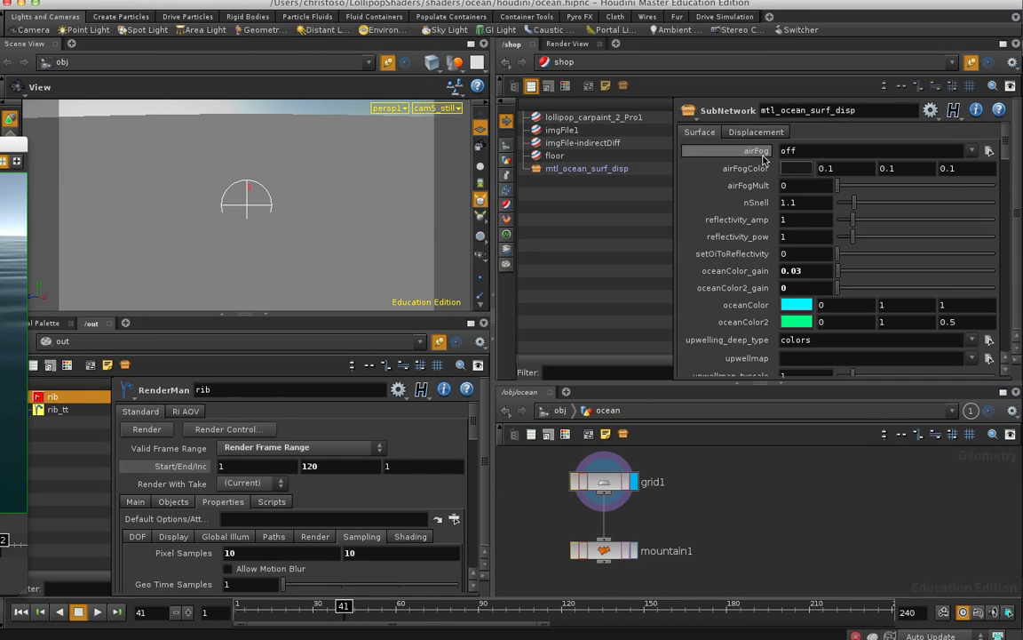
pyautogui.scroll(-3)
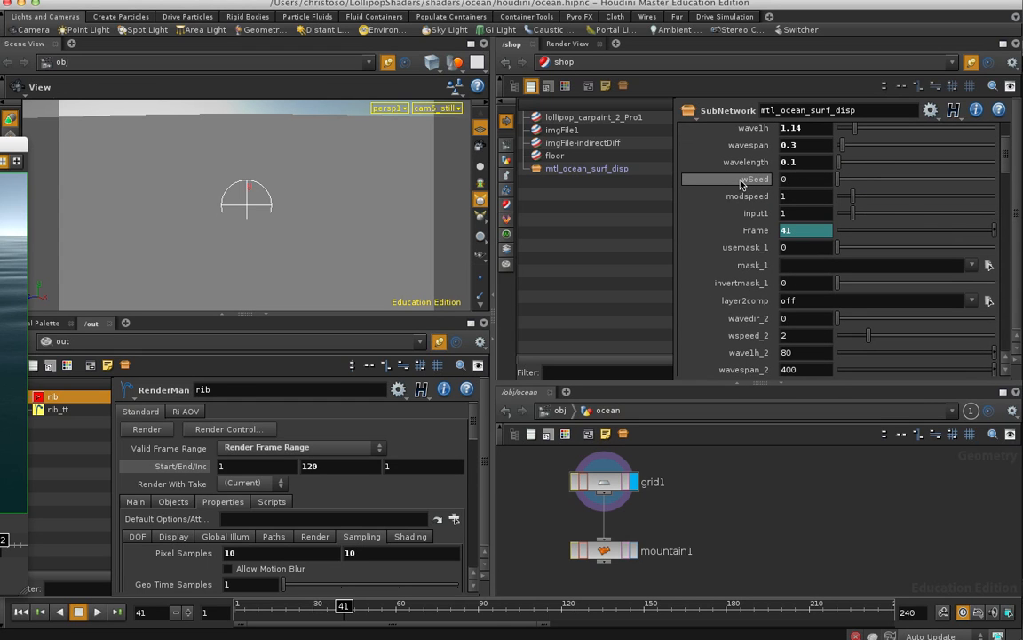
pyautogui.moveTo(149, 220)
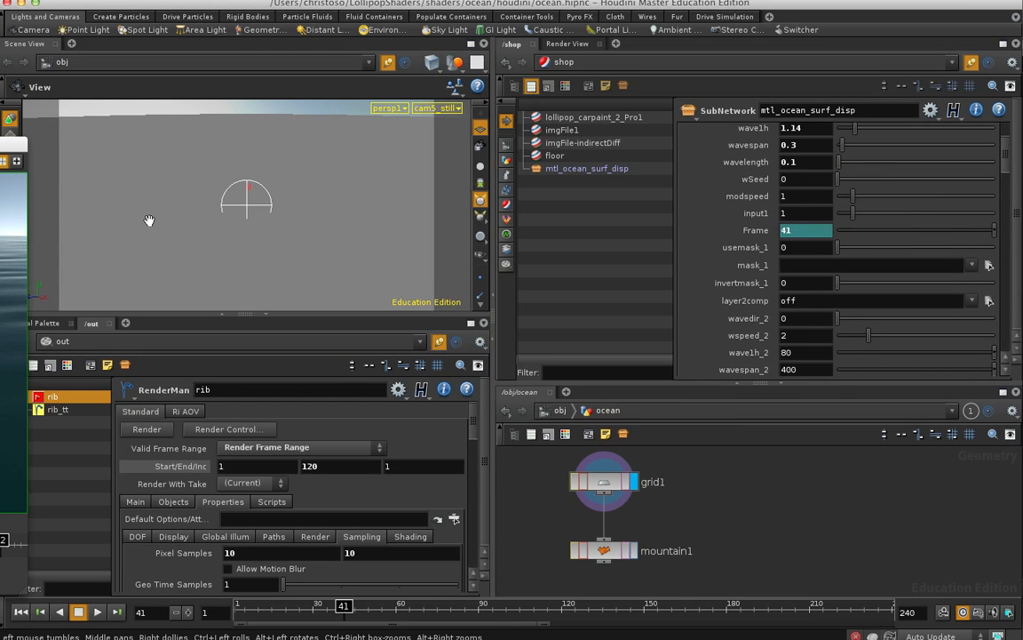